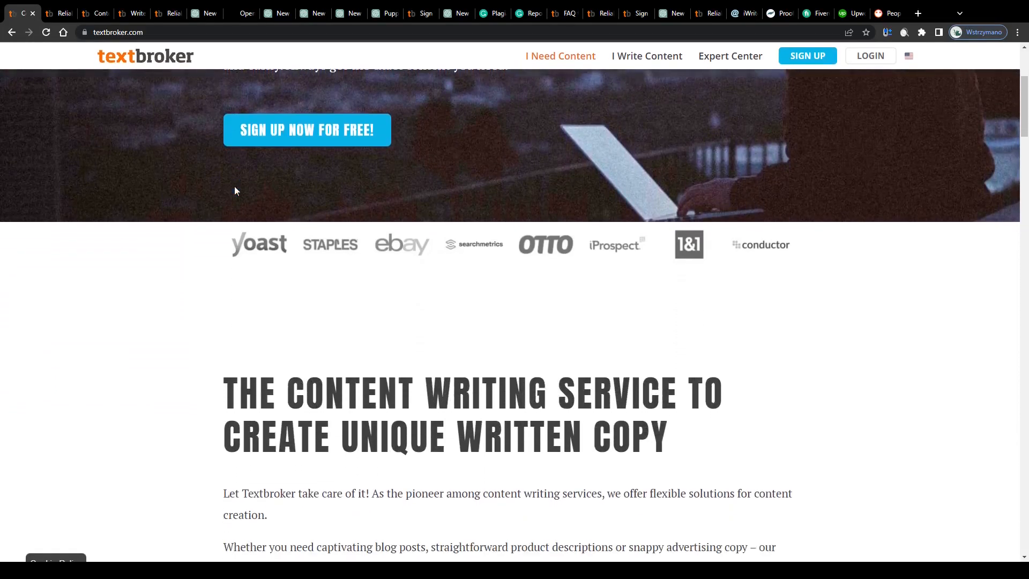
Step: Scroll through the Textbroker homepage to view its writer-oriented topics
scroll("down", 3)
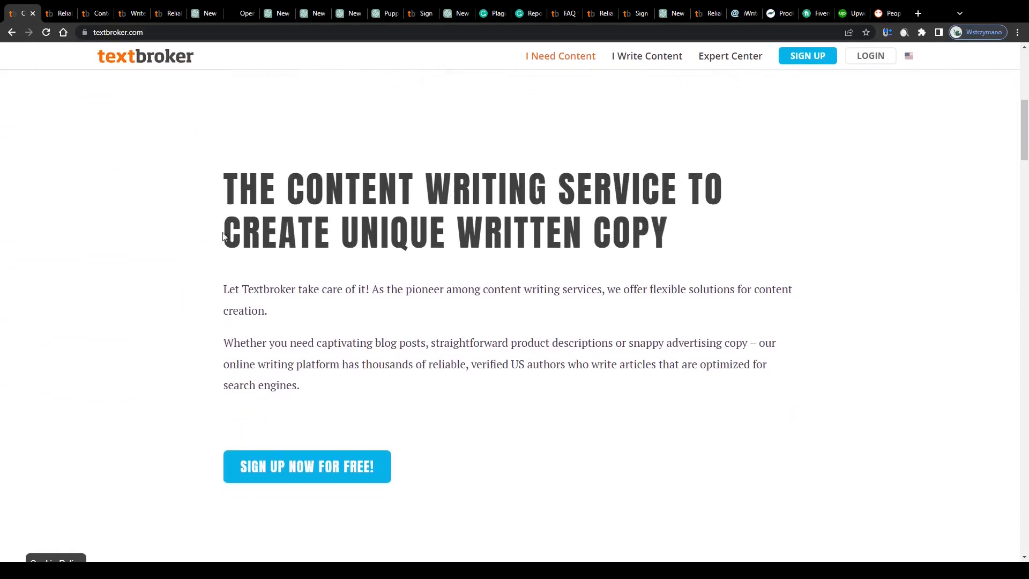
scroll("down", 3)
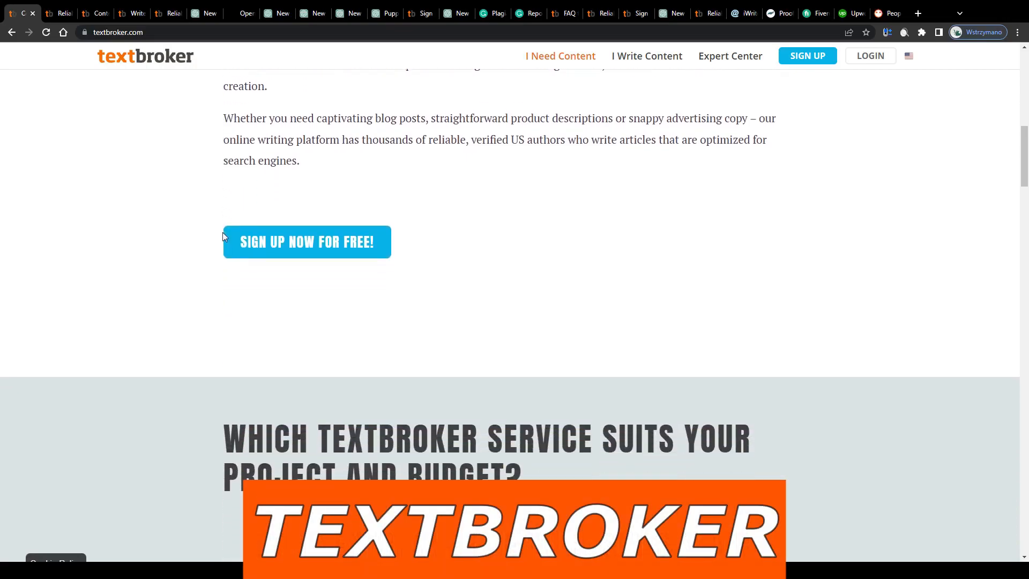
scroll("down", 3)
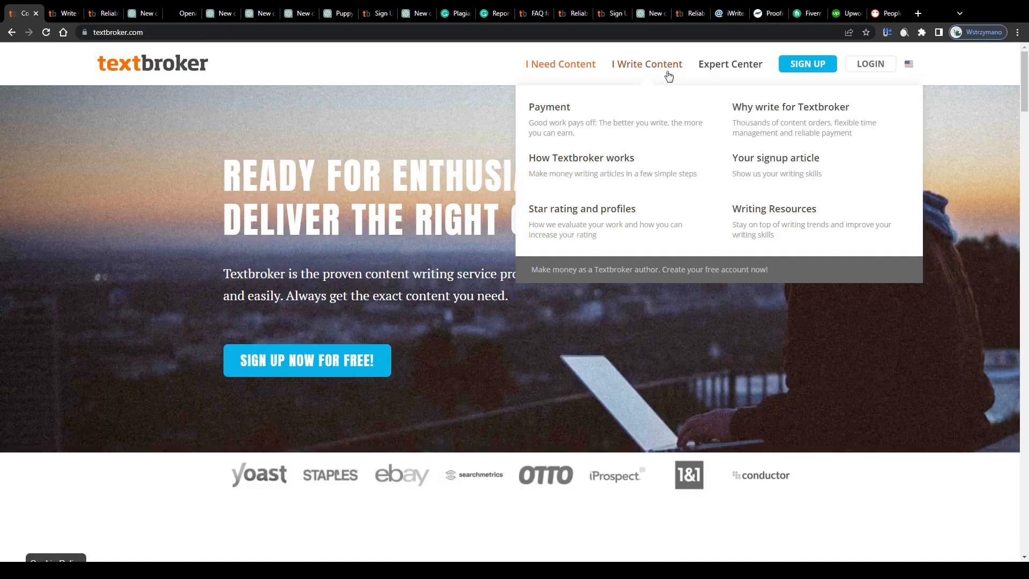
mouse_move(349, 145)
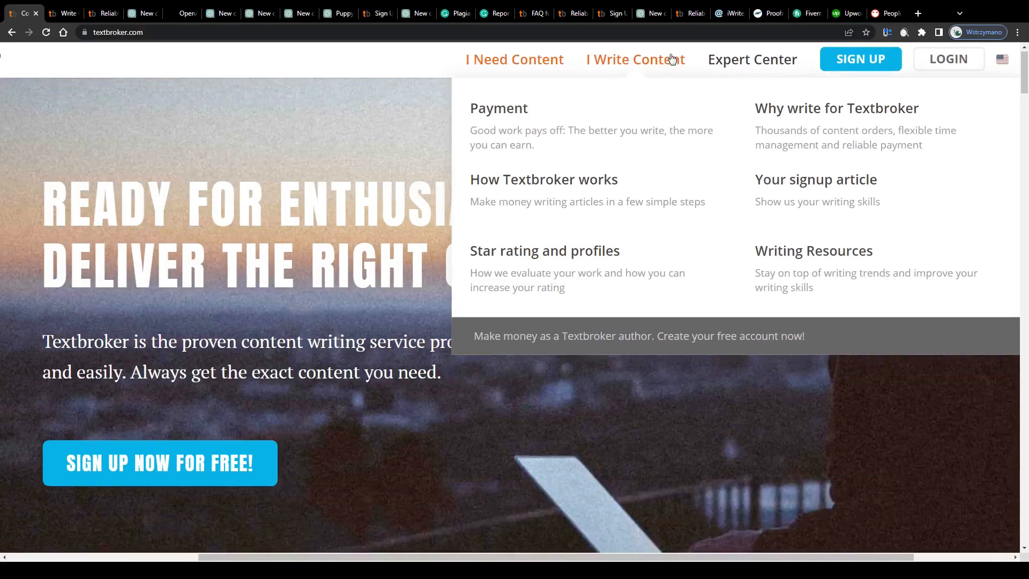
mouse_move(667, 63)
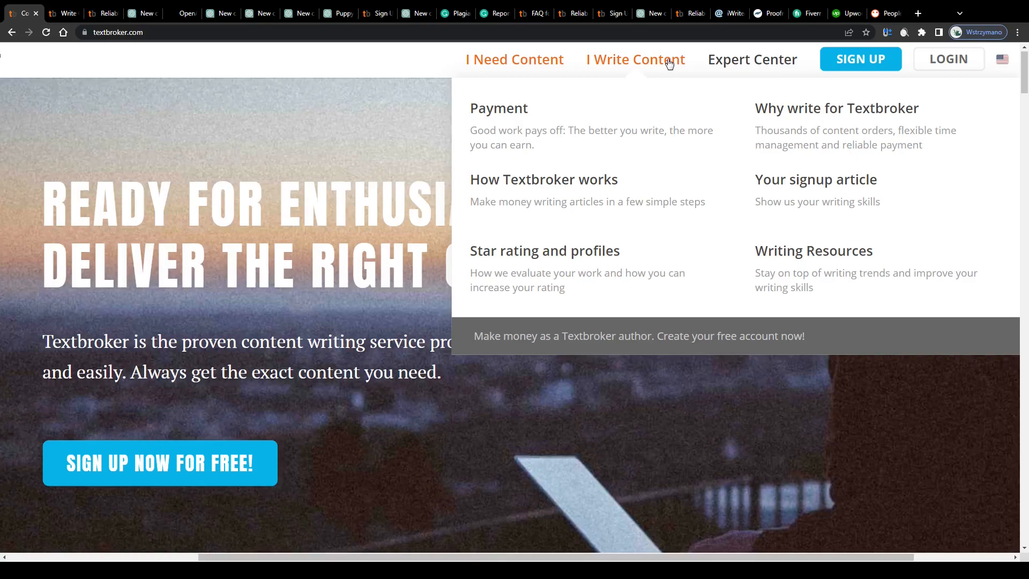
Step: Open textbroker.com/authors and read through the 'Earn money writing content' introduction
left_click(634, 59)
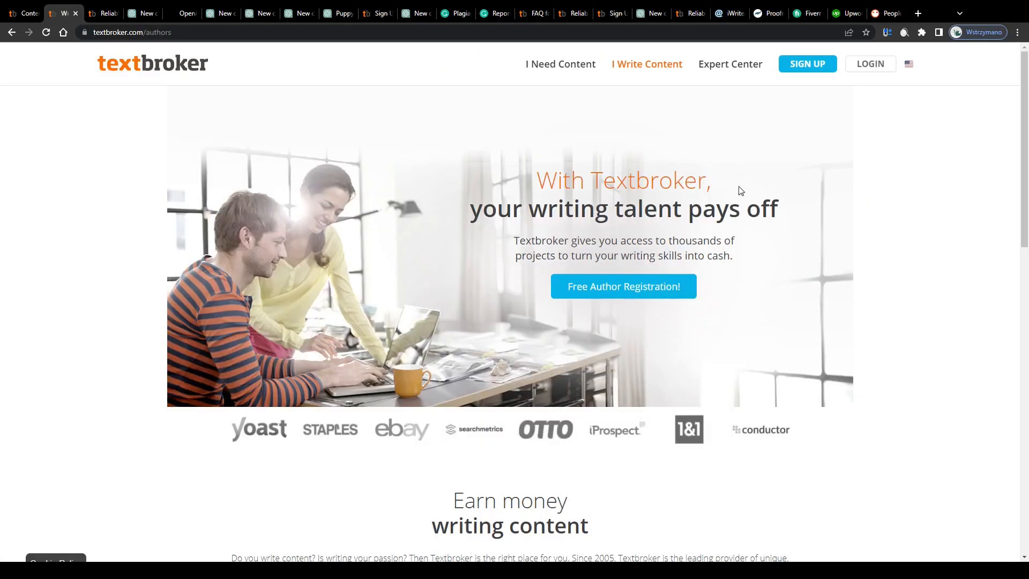
scroll("down", 3)
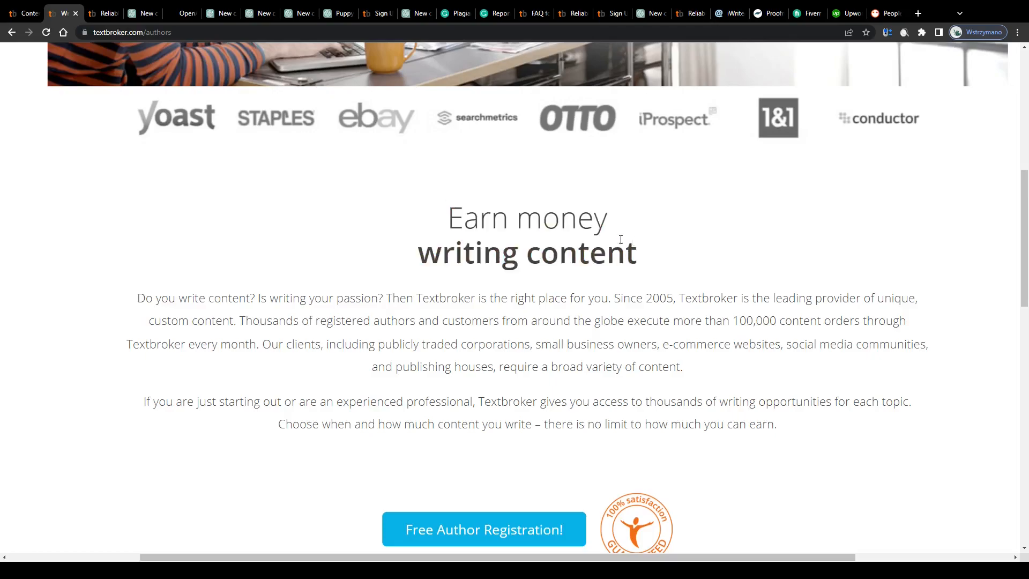
scroll("down", 3)
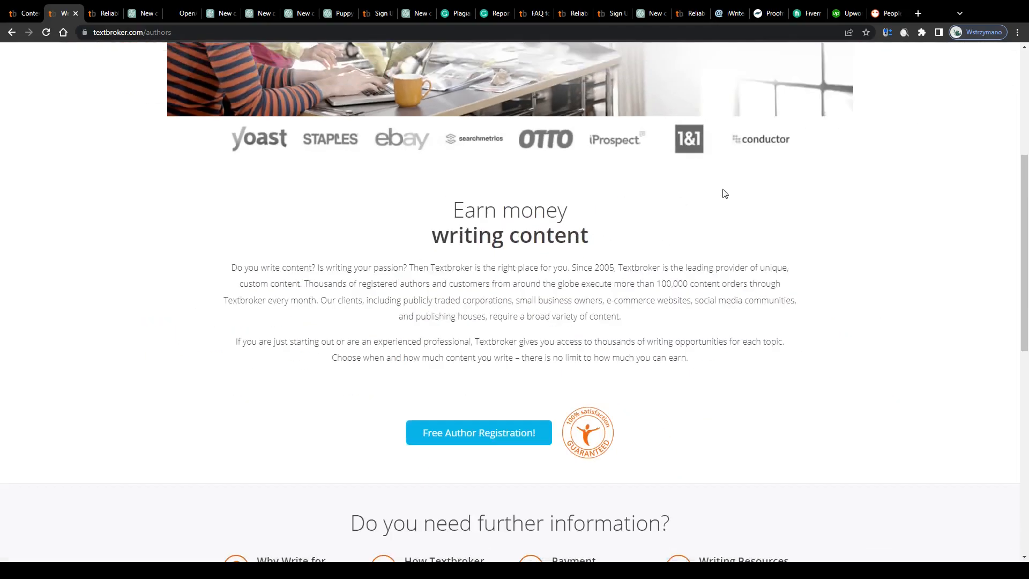
scroll("up", 3)
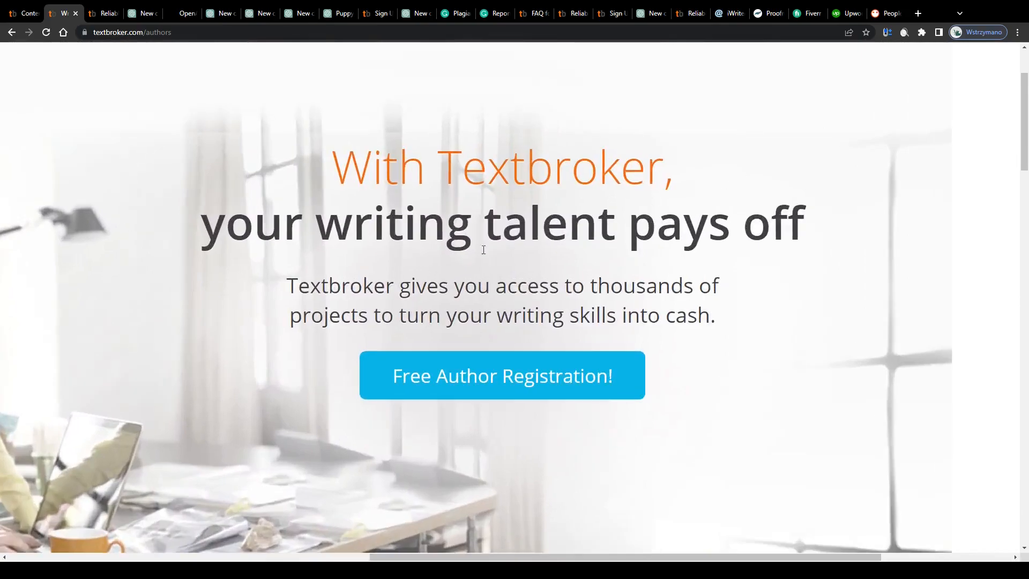
mouse_move(502, 275)
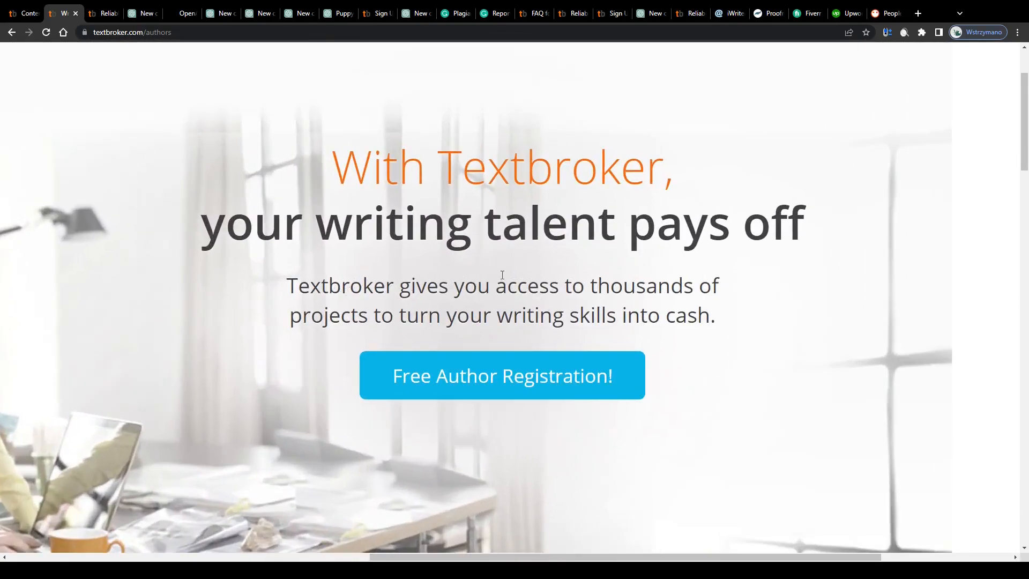
mouse_move(464, 316)
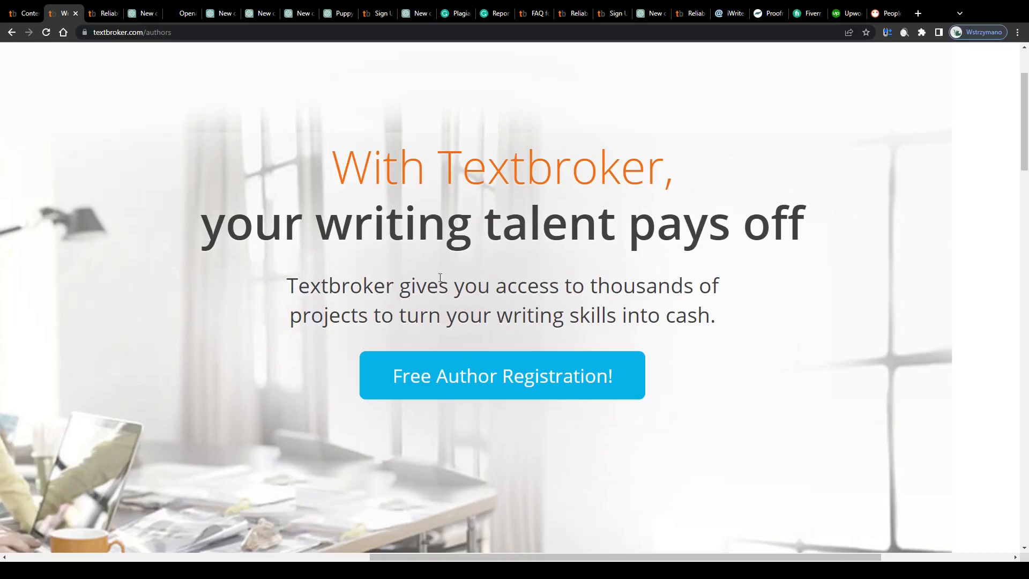
scroll("down", 3)
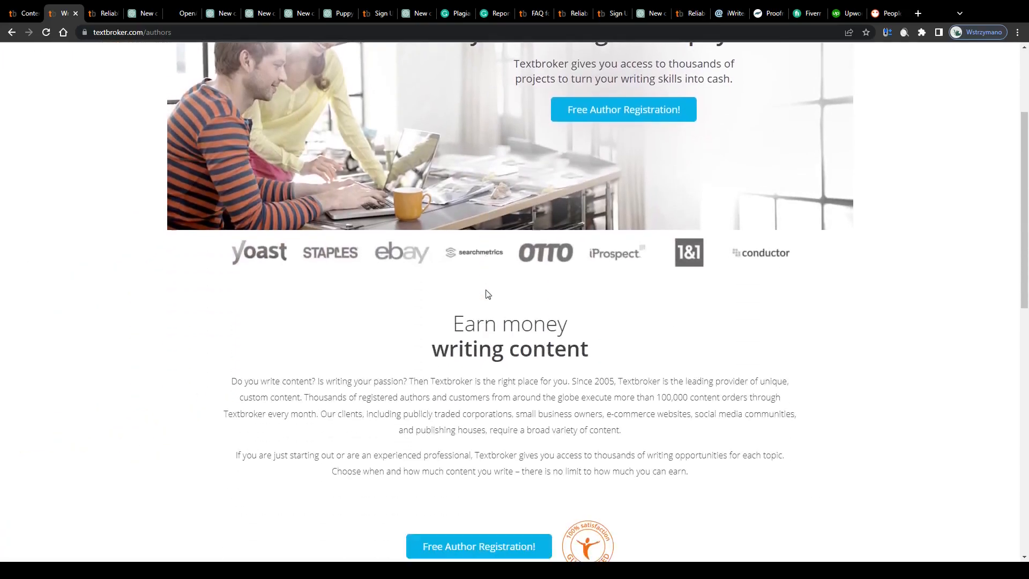
scroll("down", 3)
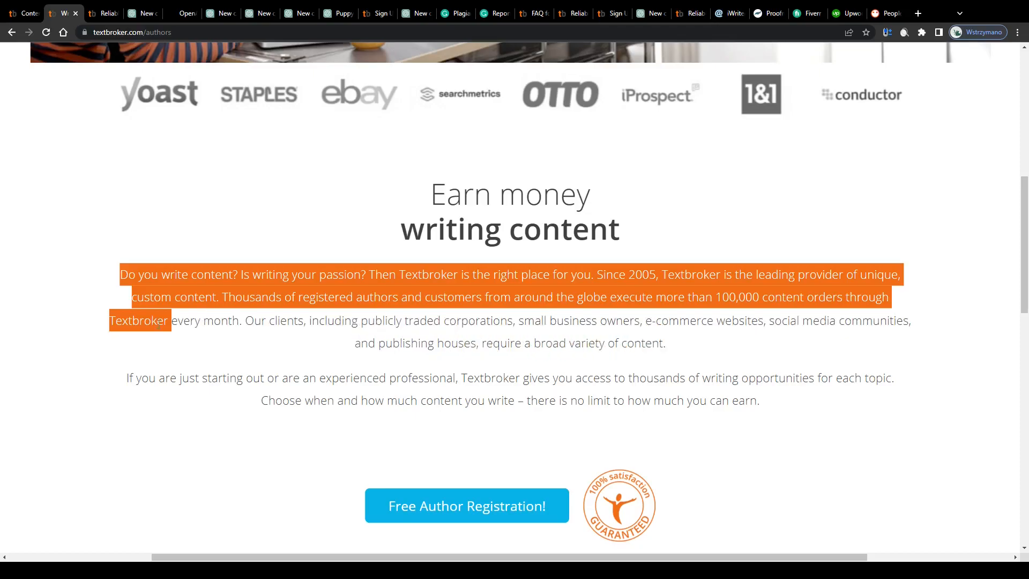
left_click(490, 310)
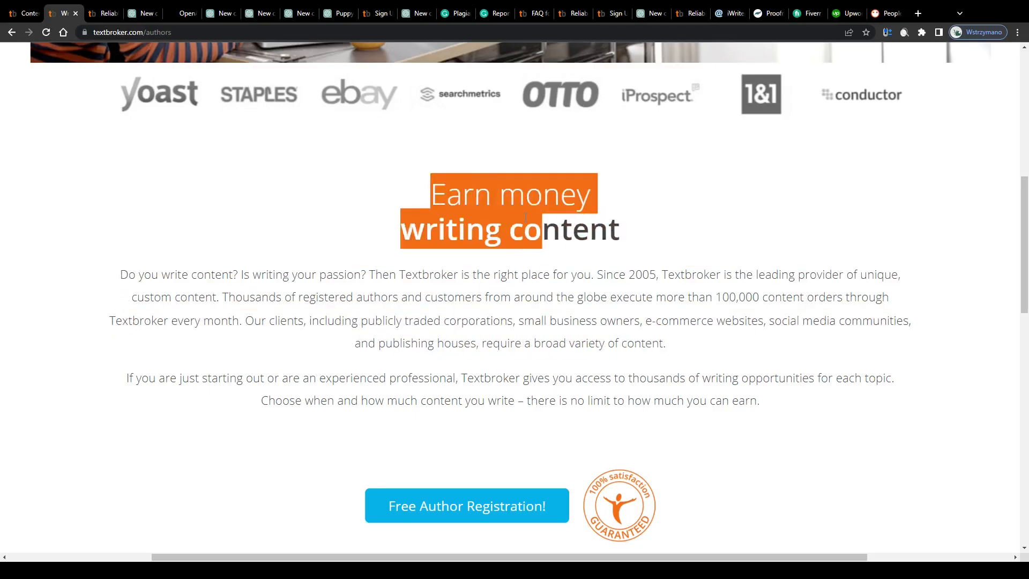
scroll("down", 3)
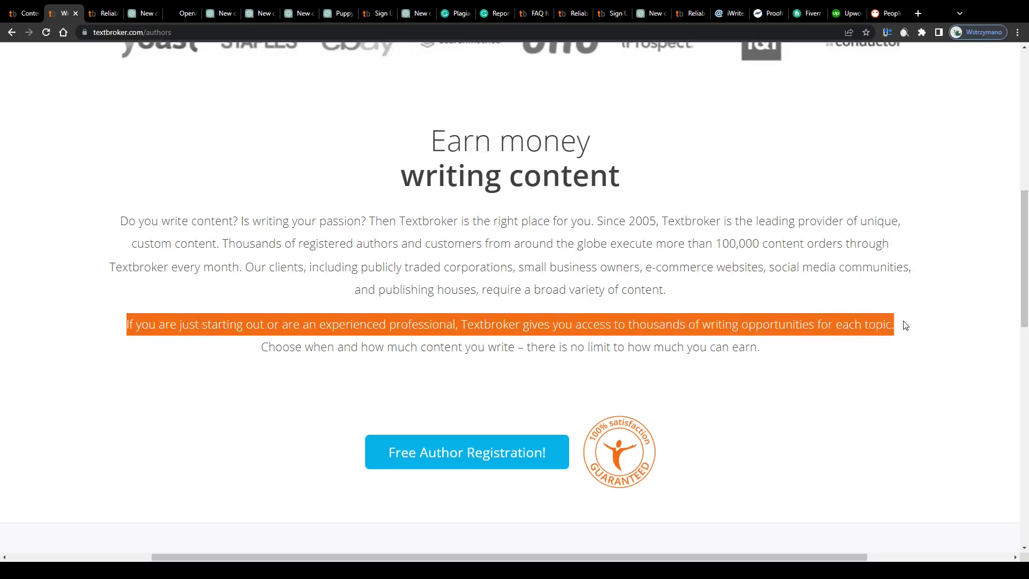
mouse_move(205, 234)
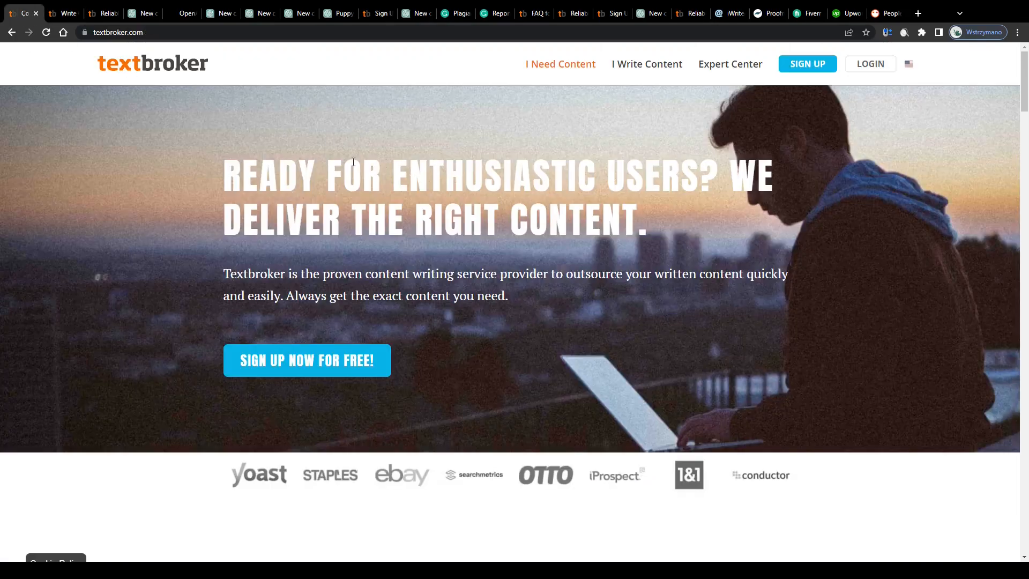
scroll("down", 3)
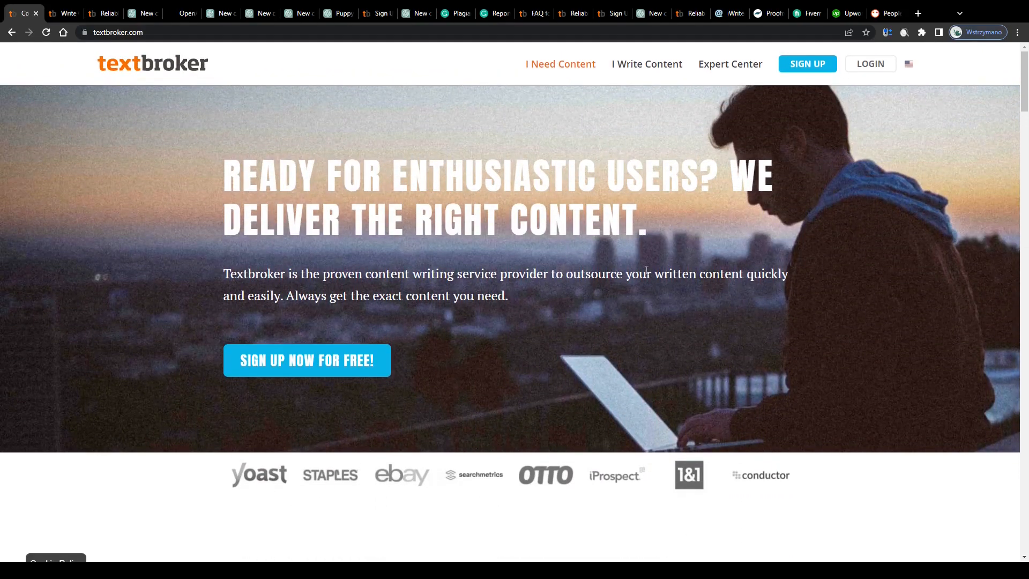
scroll("down", 3)
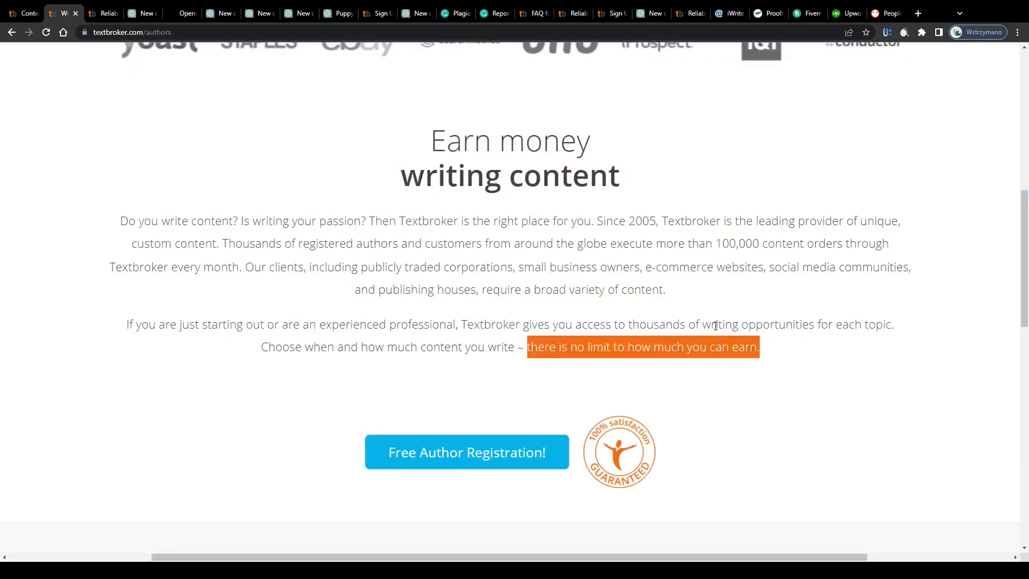
mouse_move(313, 264)
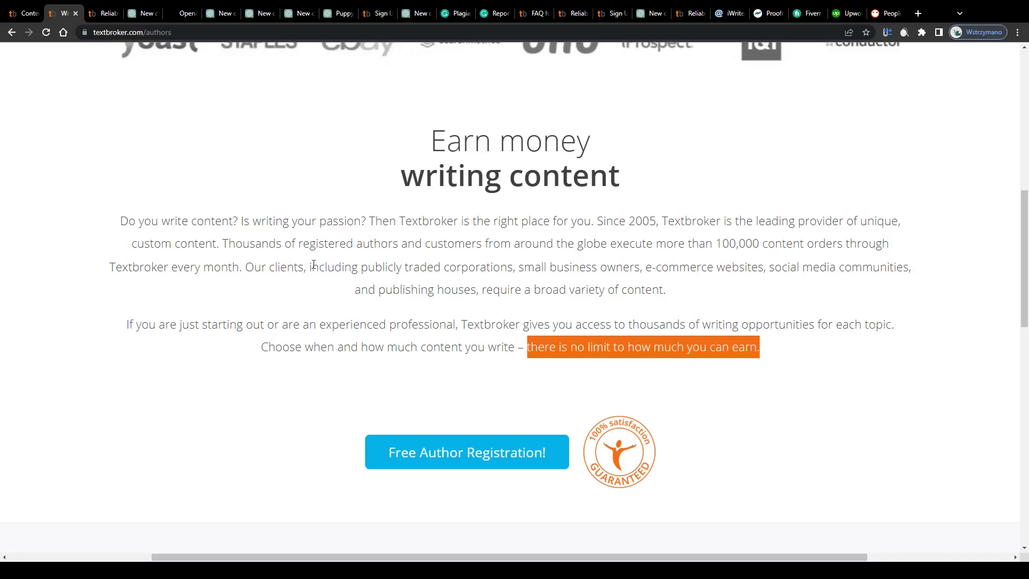
Step: Scroll to 'Do you need further information?' and select the Payment heading
scroll("down", 3)
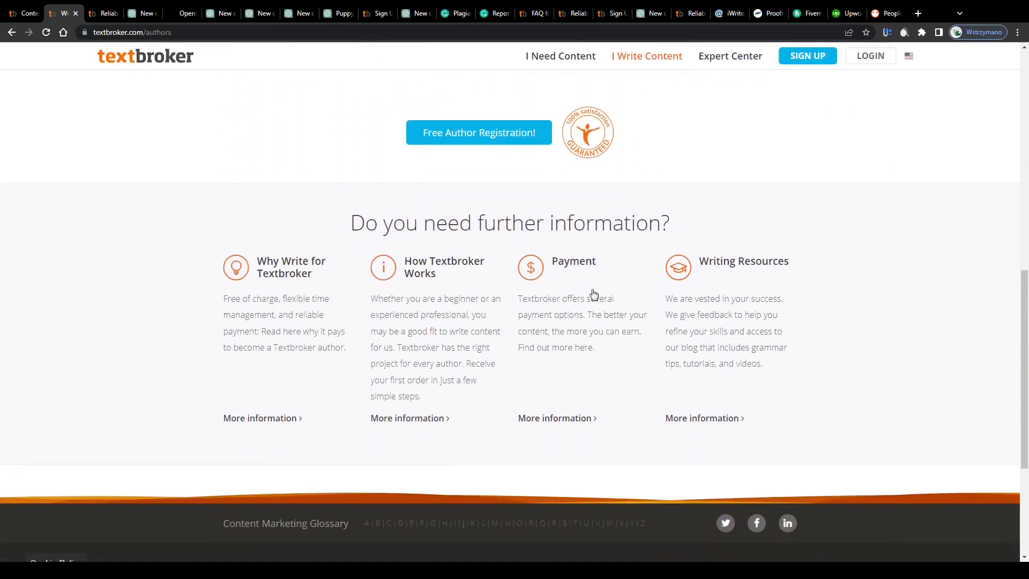
mouse_move(425, 276)
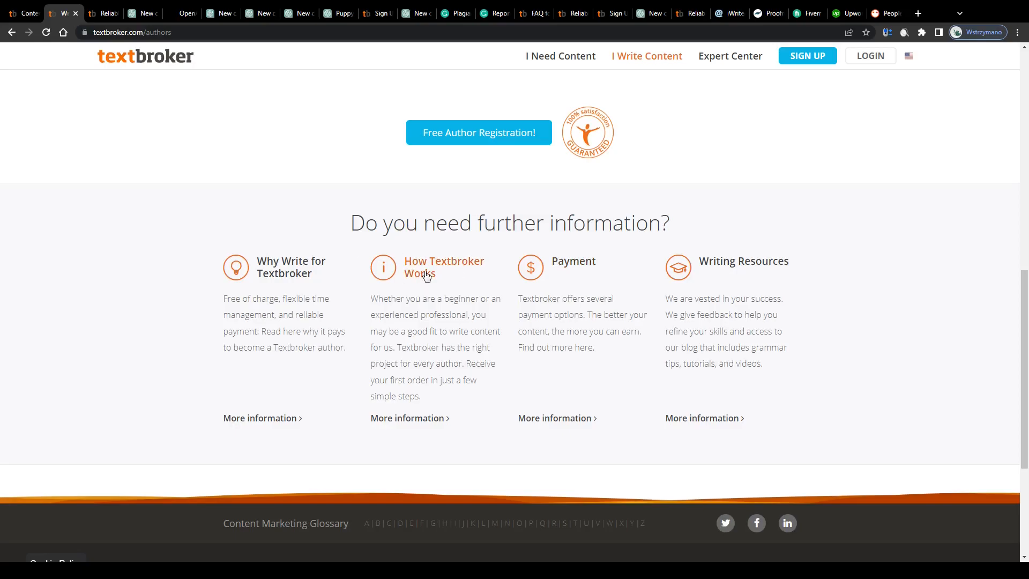
mouse_move(678, 284)
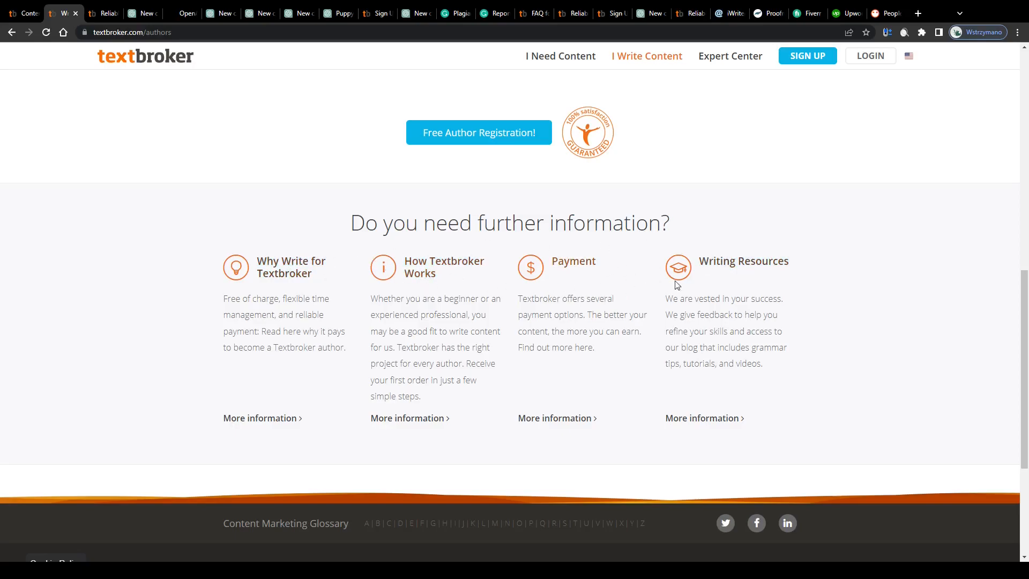
mouse_move(555, 271)
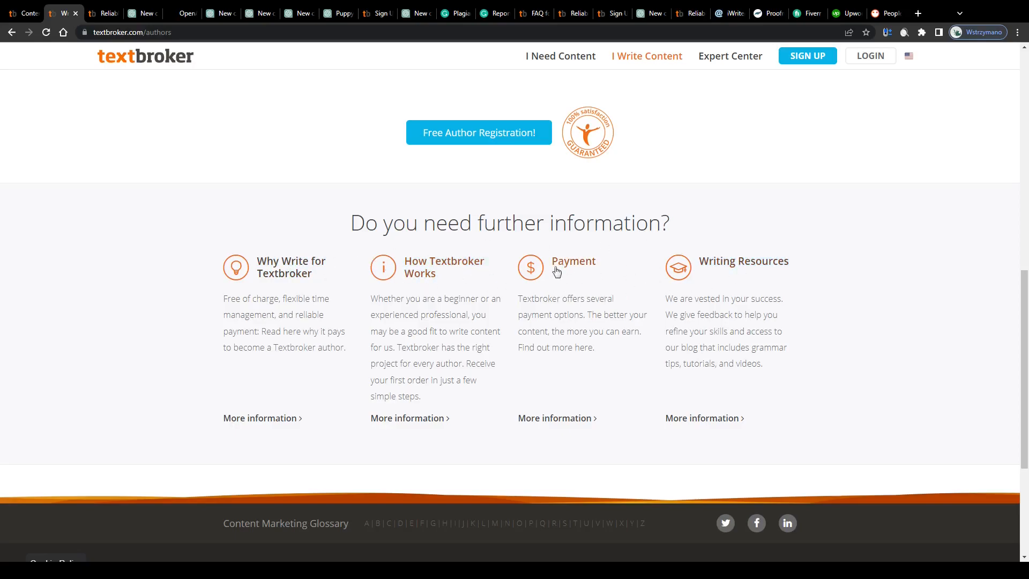
mouse_move(401, 277)
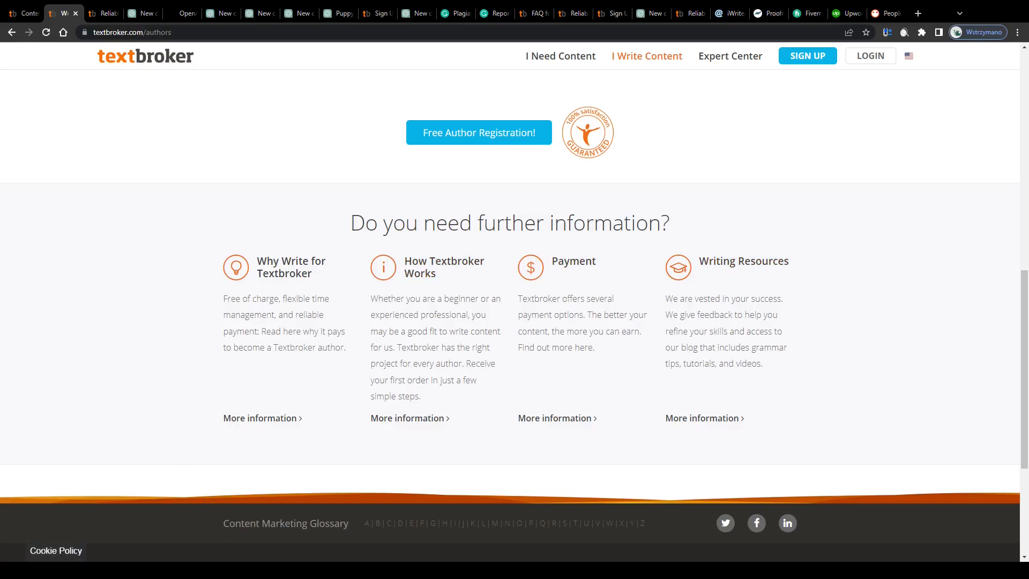
scroll("down", 3)
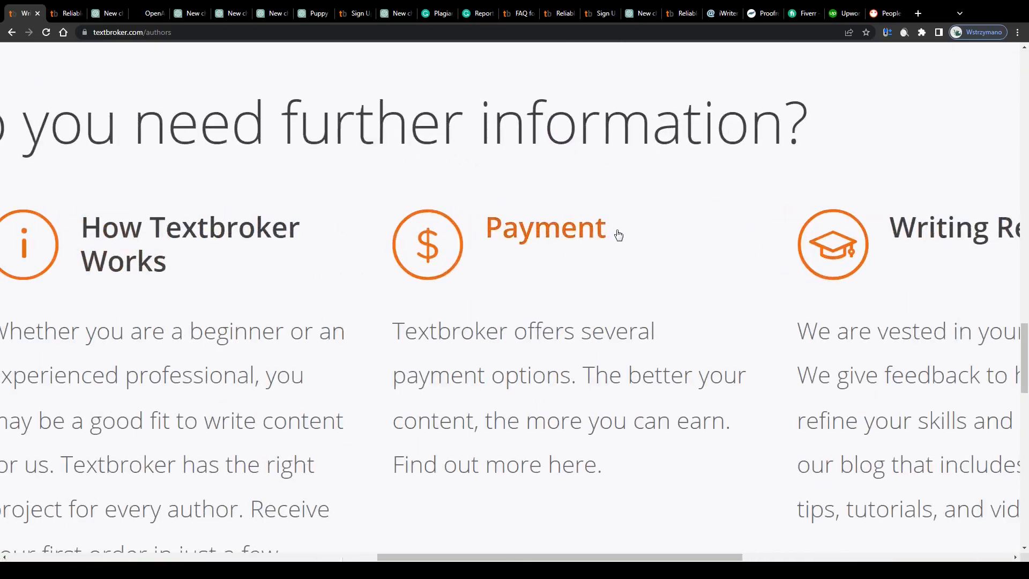
double_click(545, 227)
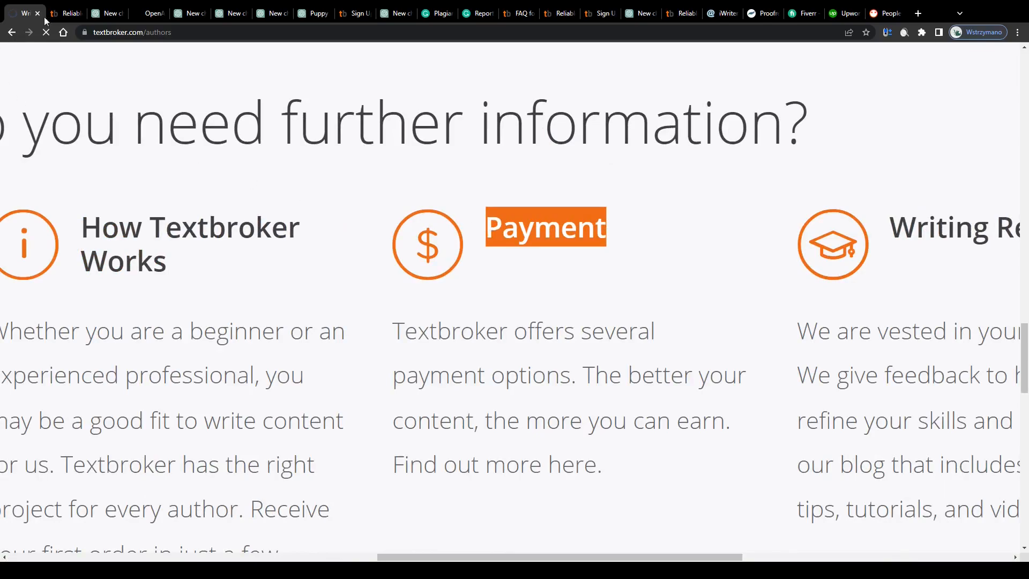
Step: Open the author payment page and scroll to the 'Your earnings at a glance' table
left_click(544, 227)
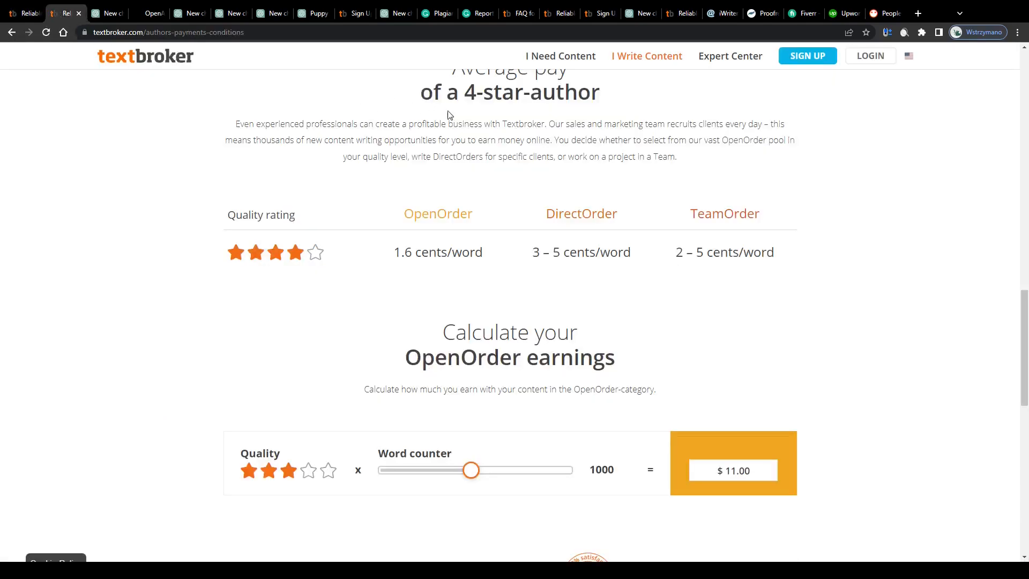
scroll("up", 3)
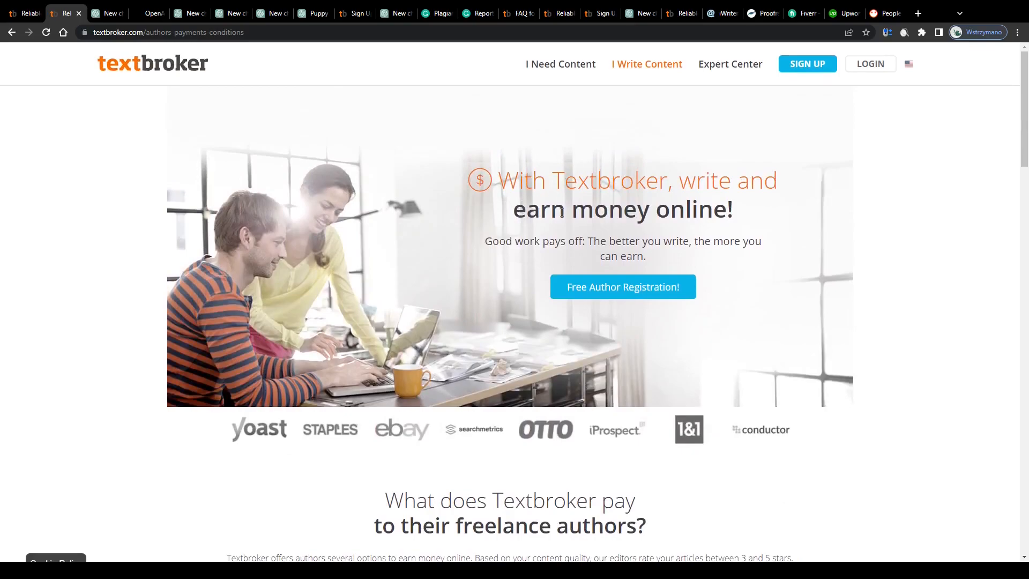
scroll("down", 3)
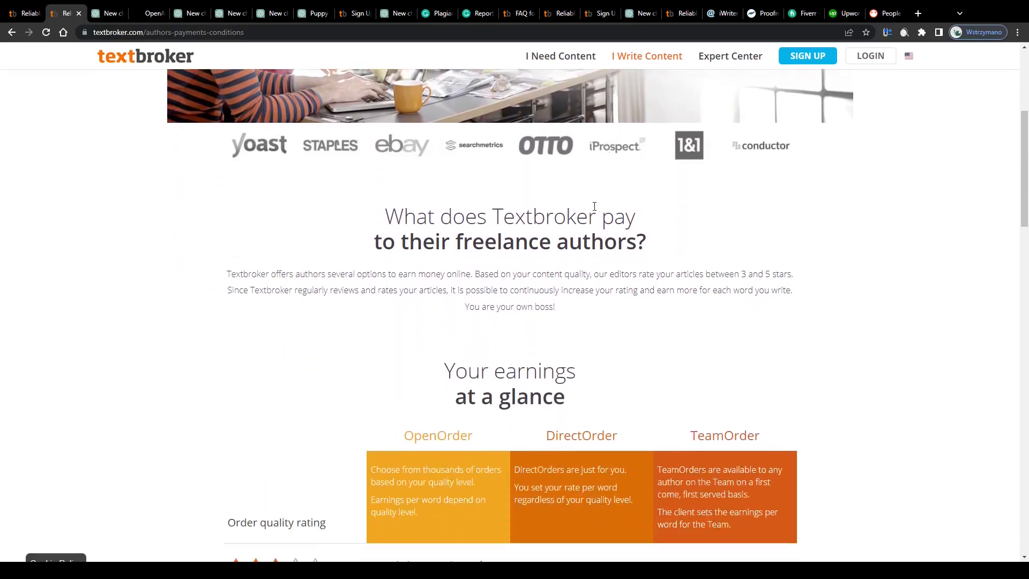
scroll("down", 3)
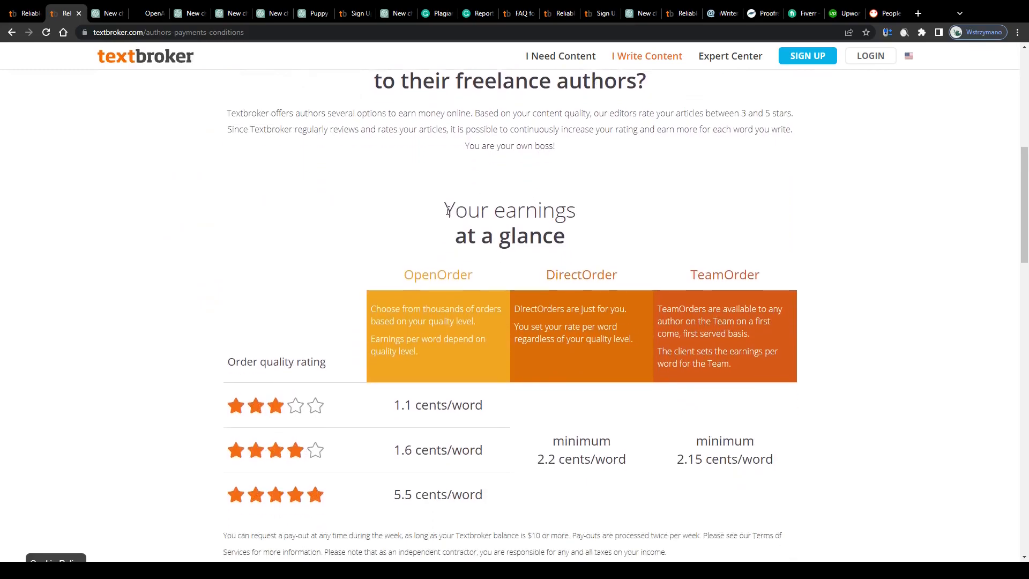
scroll("down", 3)
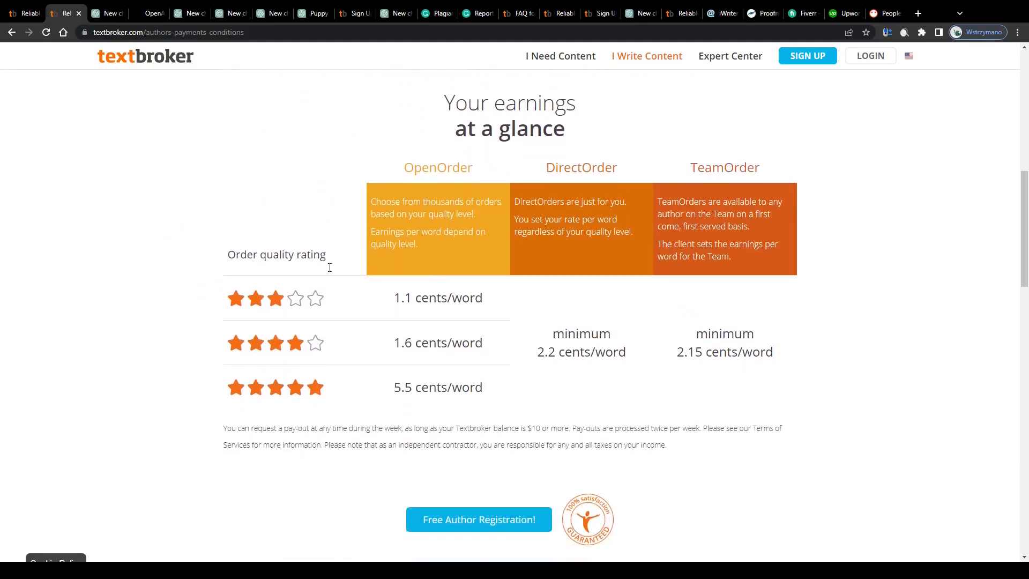
mouse_move(393, 286)
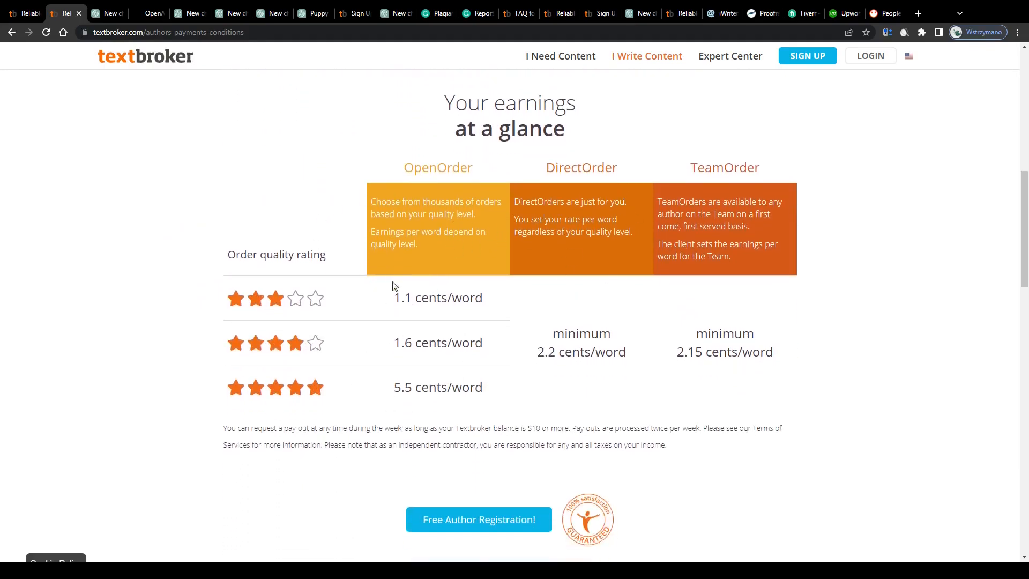
scroll("down", 3)
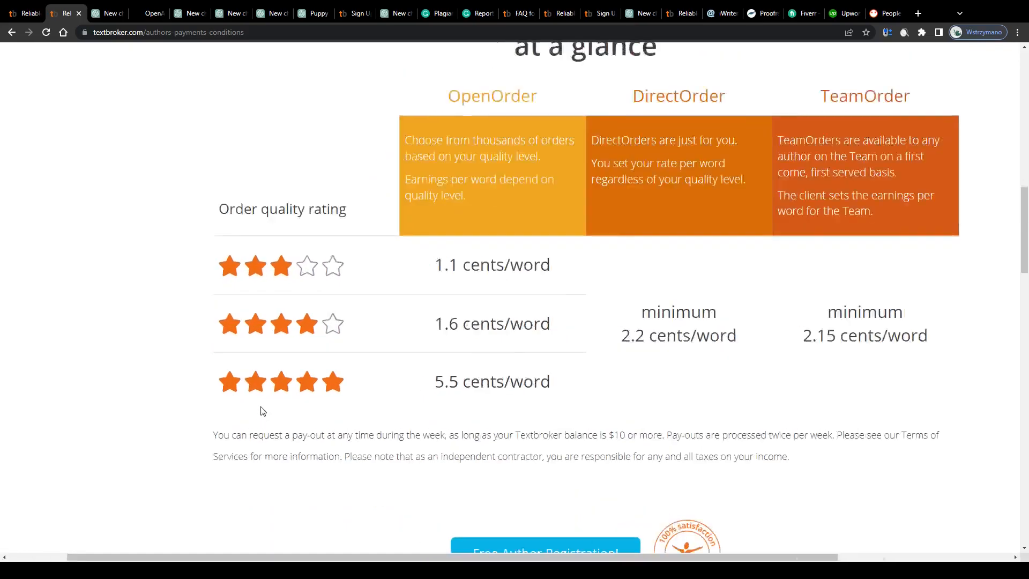
scroll("down", 3)
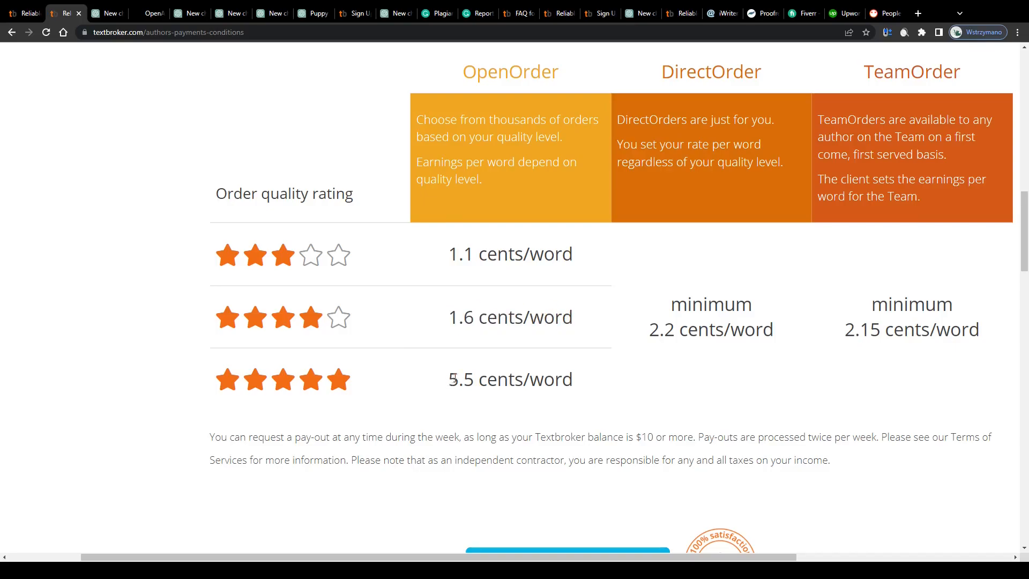
Step: Highlight the 1.6 and 5.5 cents-per-word rates in the earnings table
double_click(510, 379)
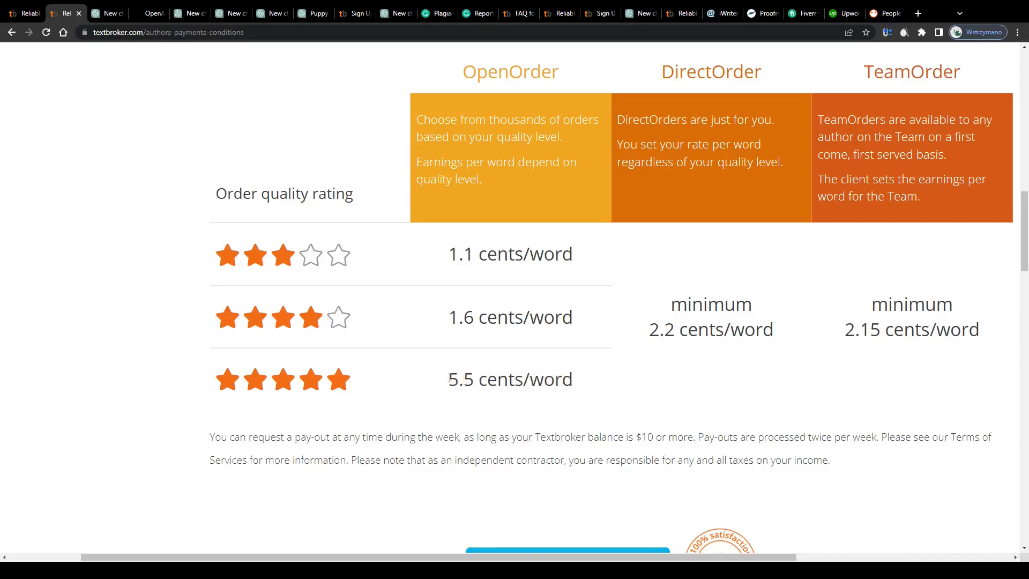
mouse_move(302, 363)
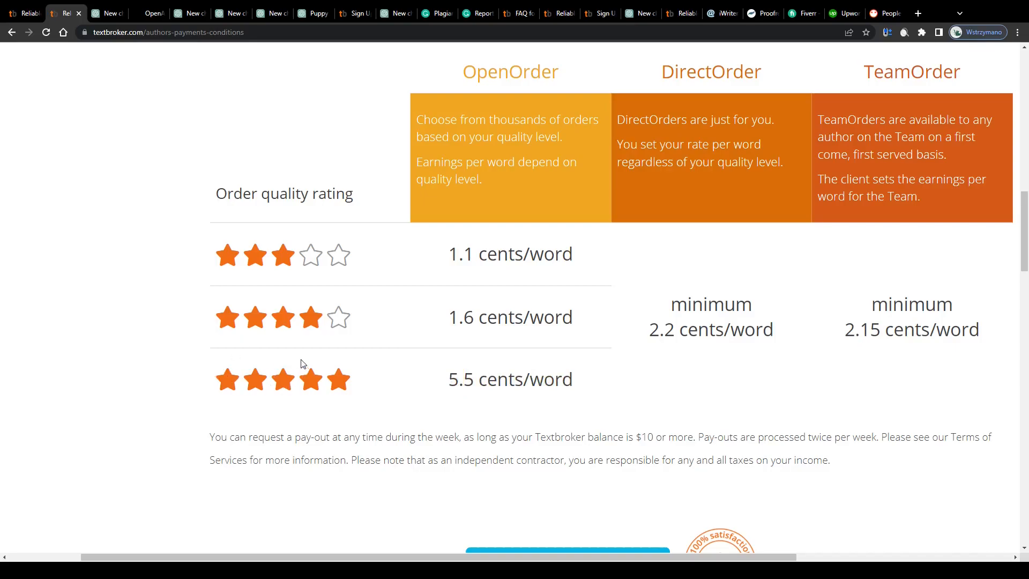
double_click(511, 317)
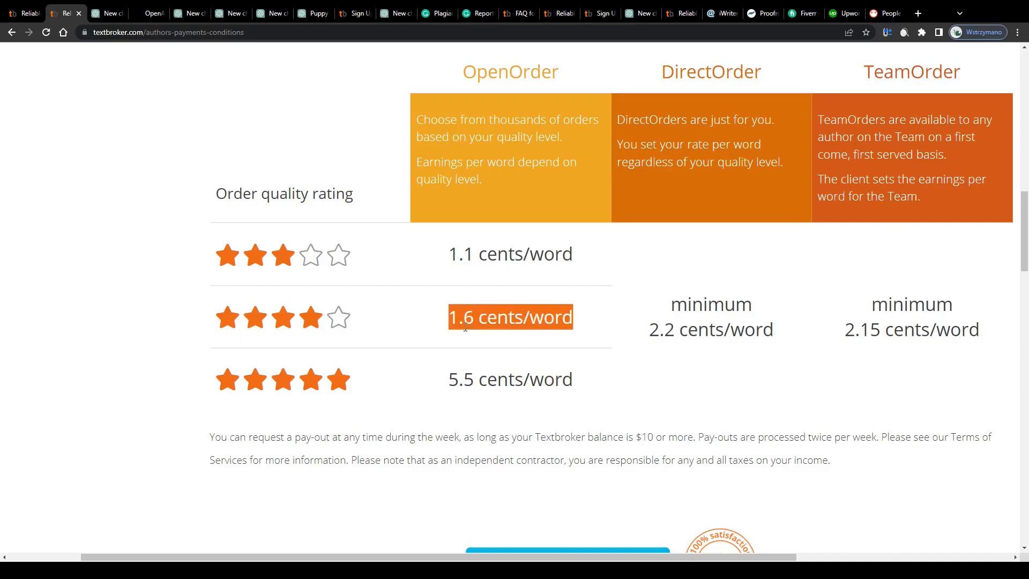
double_click(510, 379)
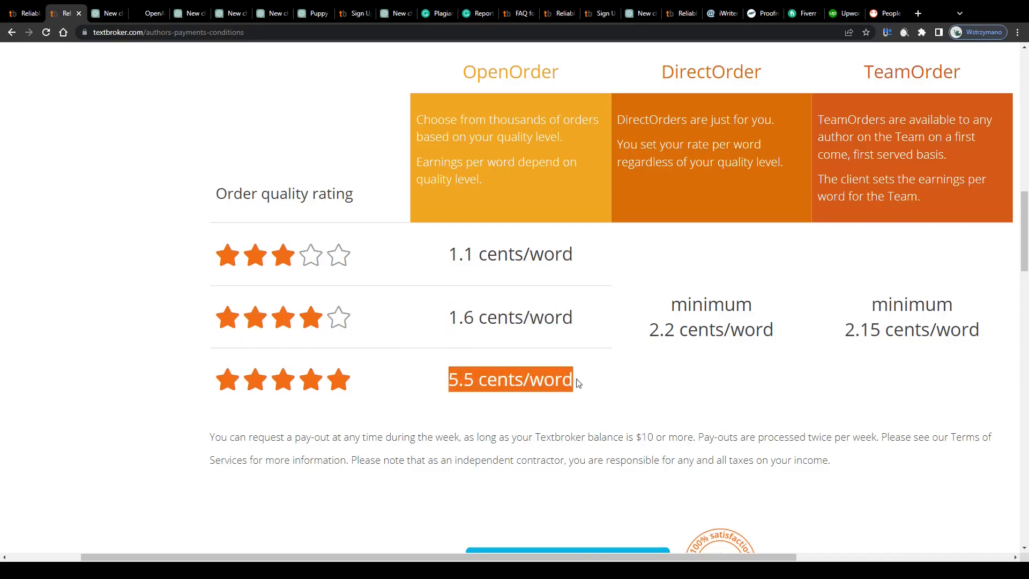
mouse_move(462, 336)
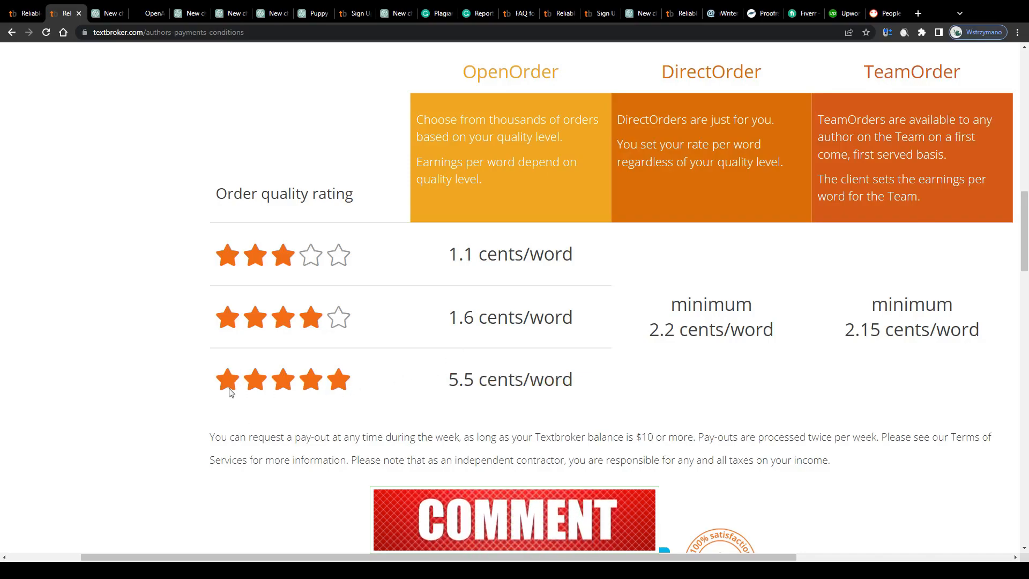
double_click(510, 380)
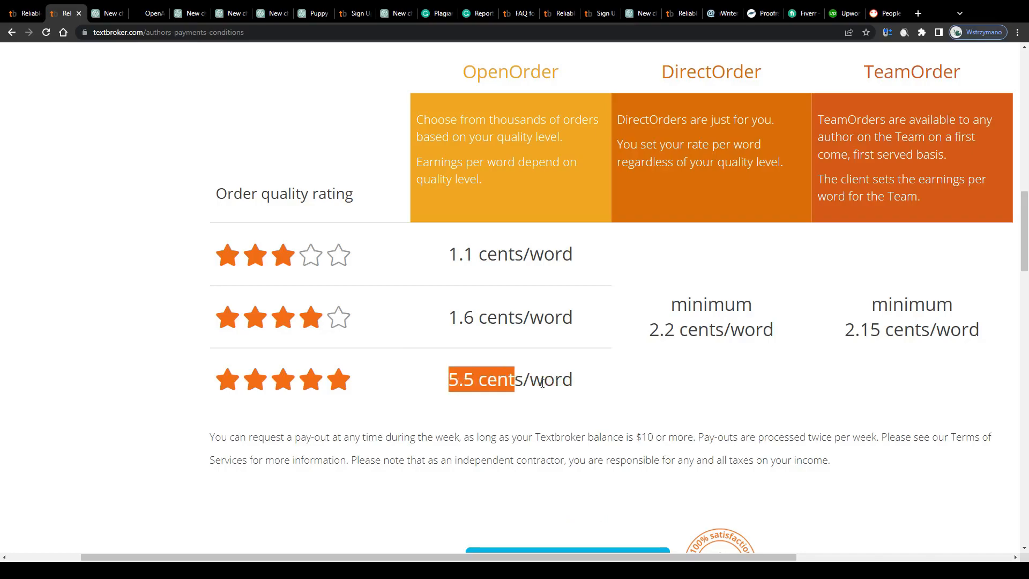
scroll("up", 3)
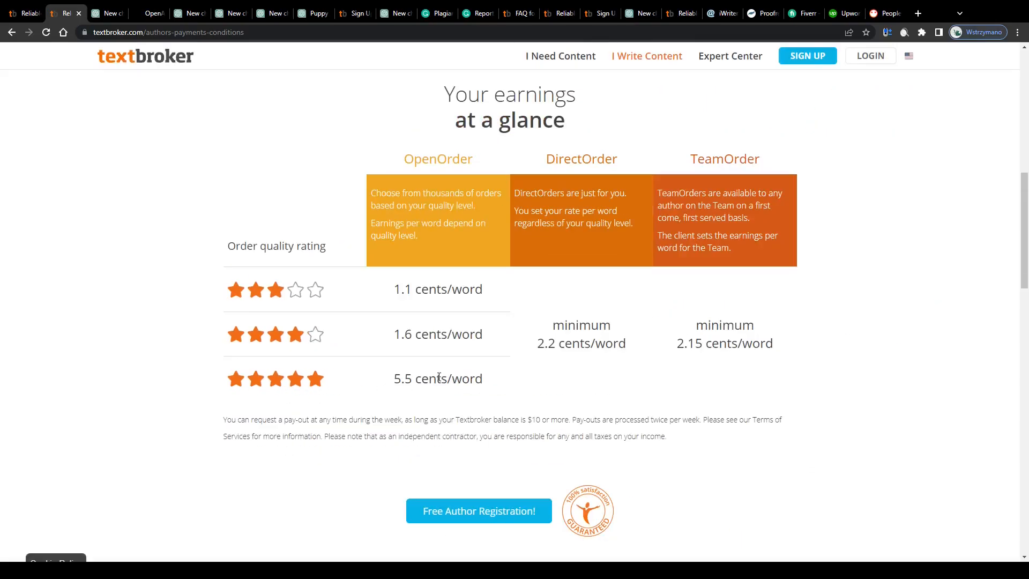
mouse_move(385, 274)
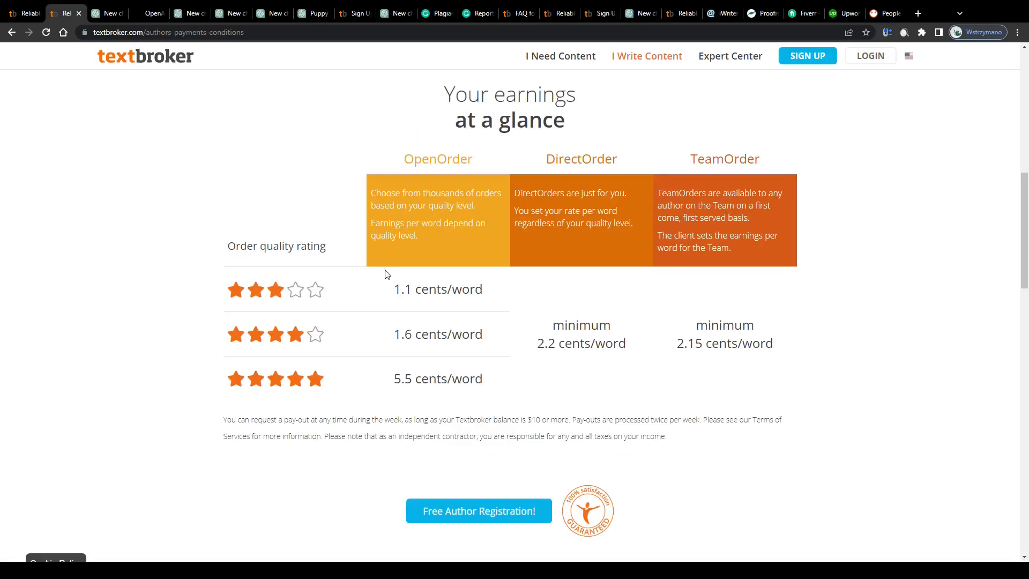
Step: Scroll down the payment page to the OpenOrder earnings calculator
scroll("down", 3)
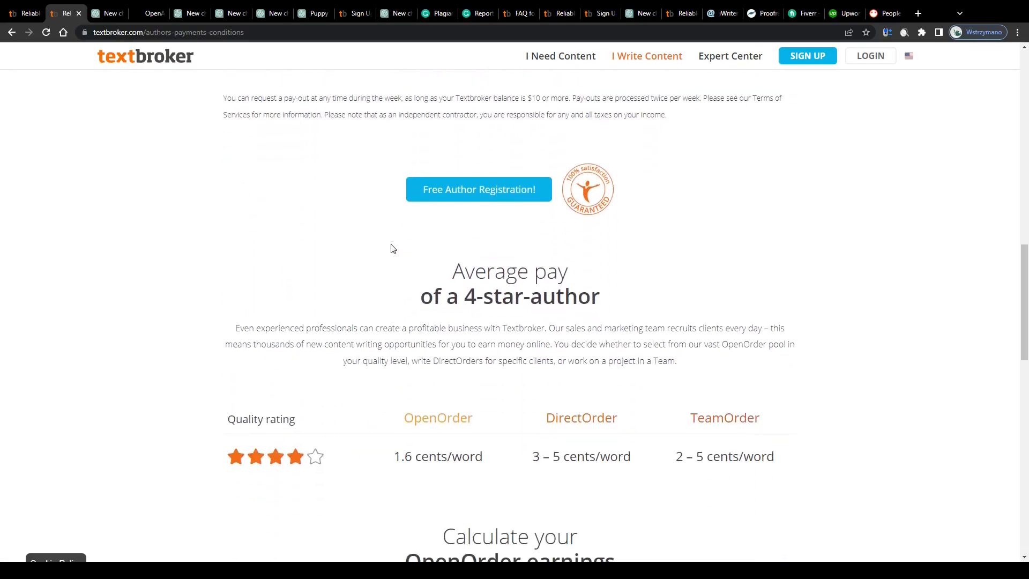
scroll("down", 3)
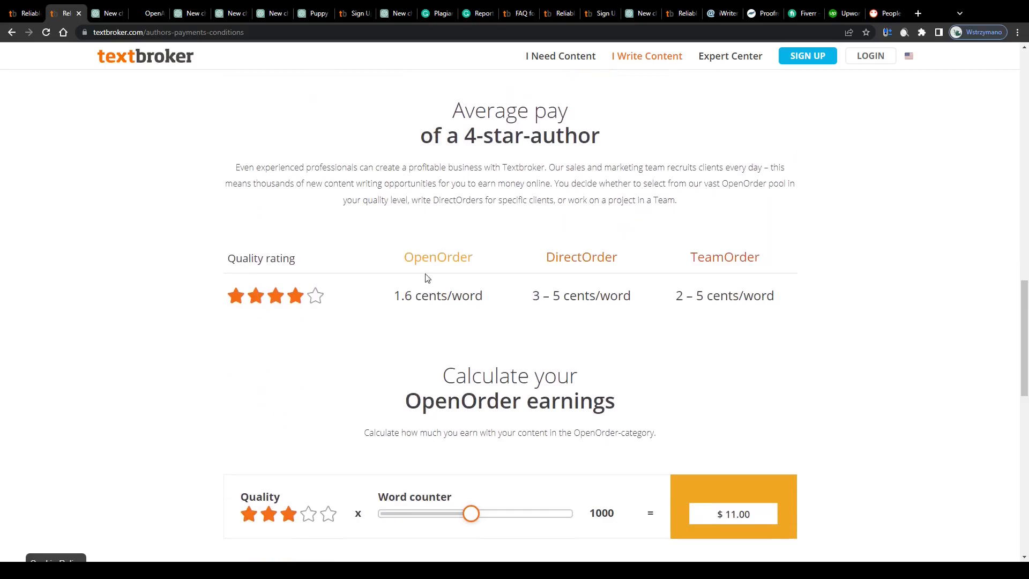
scroll("down", 3)
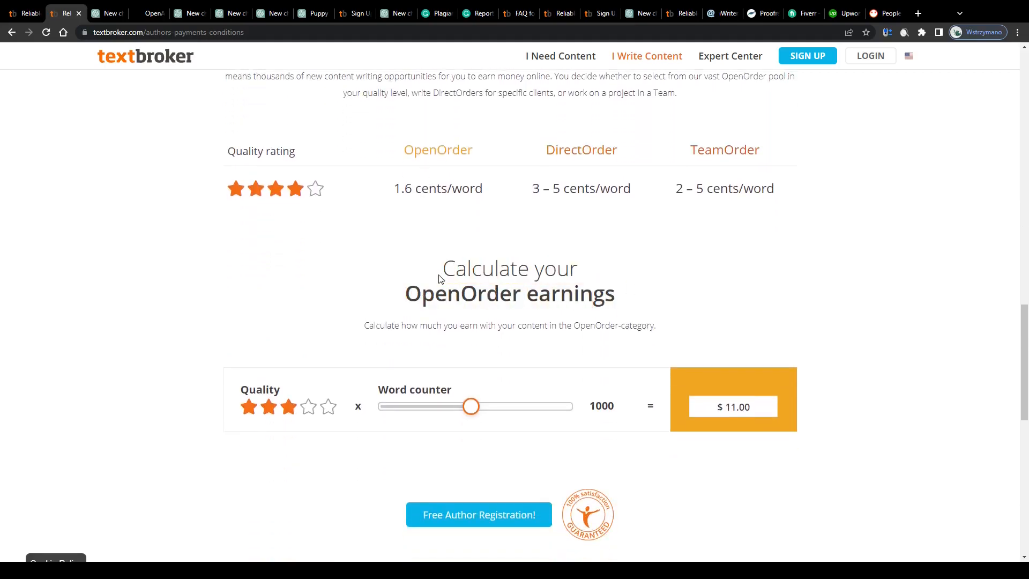
scroll("down", 3)
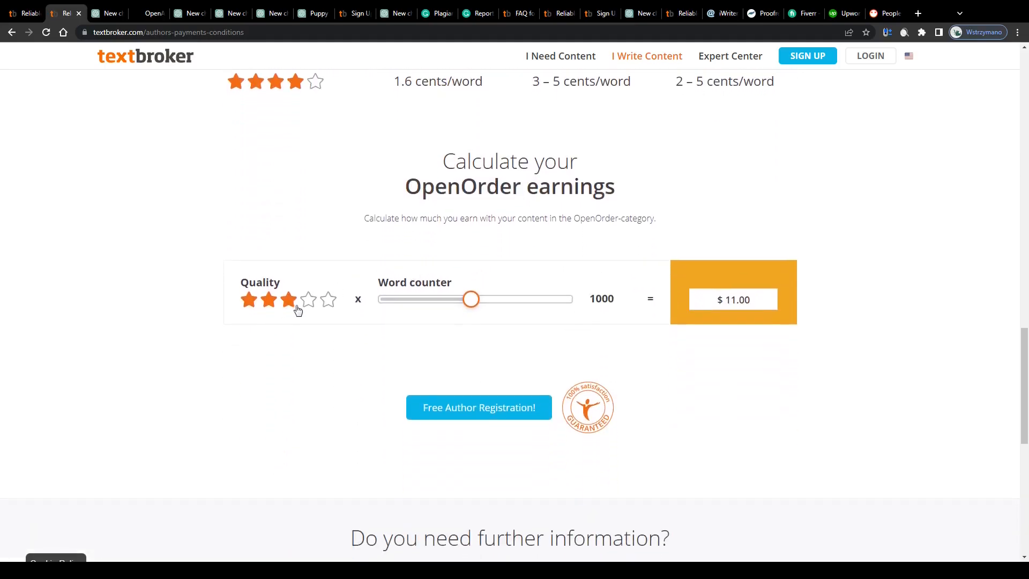
scroll("up", 3)
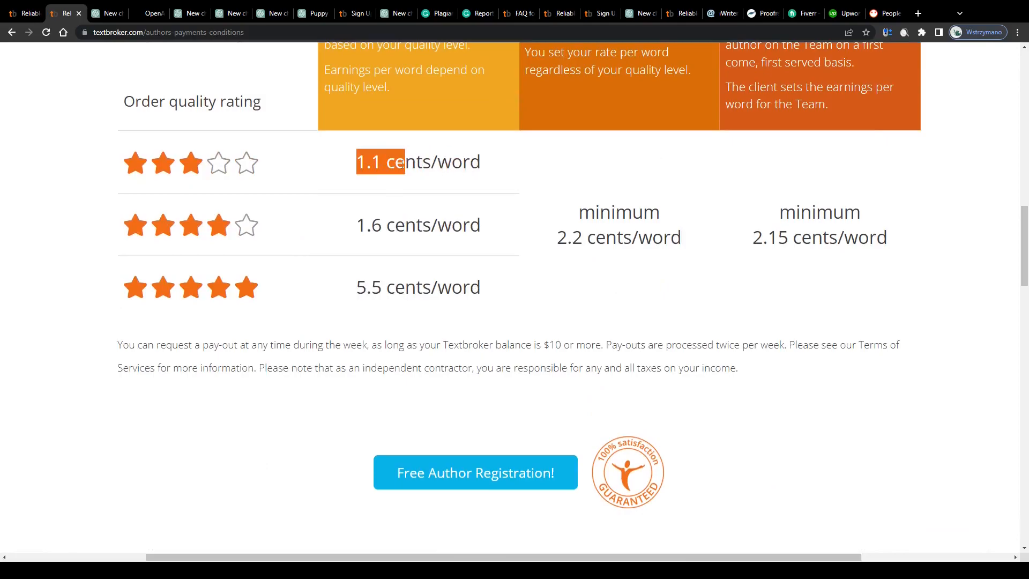
scroll("up", 3)
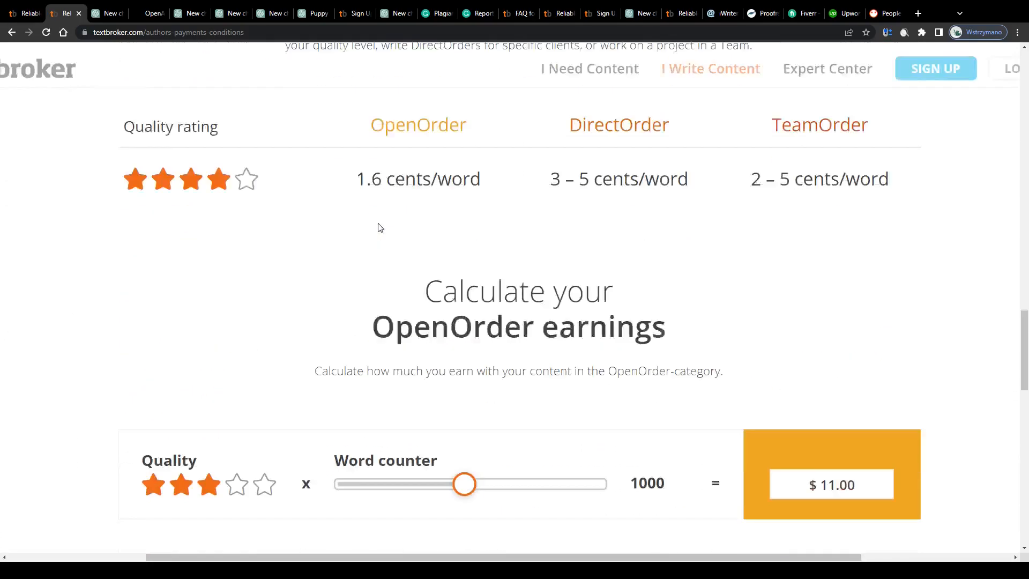
scroll("down", 3)
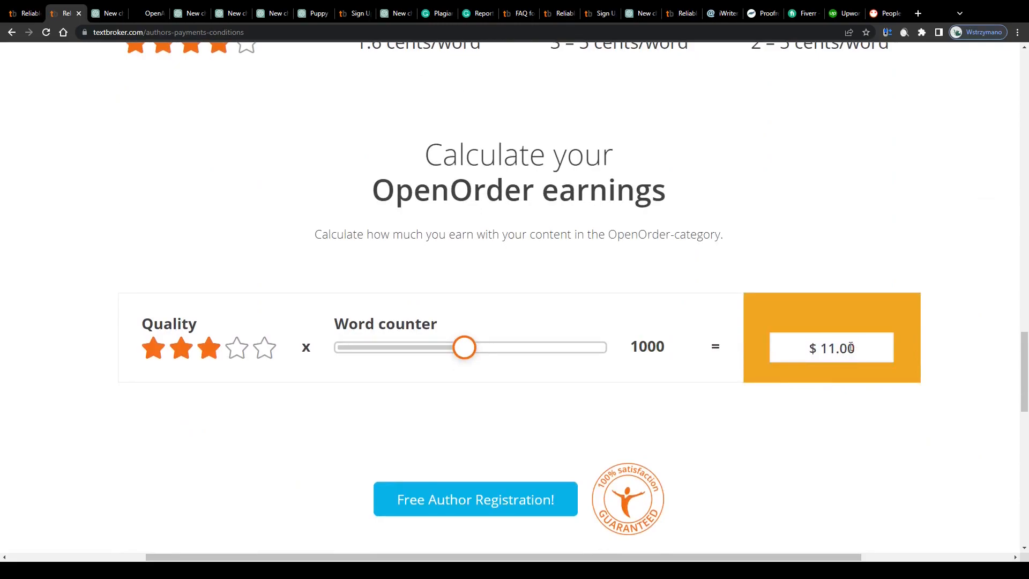
mouse_move(502, 334)
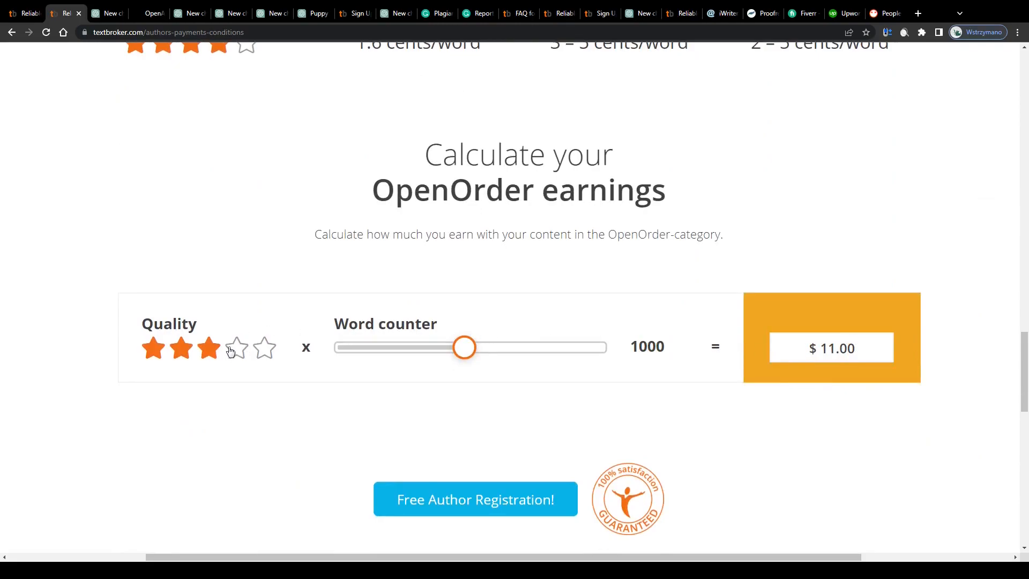
Step: Set calculator quality to five stars and highlight the $82.50 total for 1,500 words
left_click(236, 348)
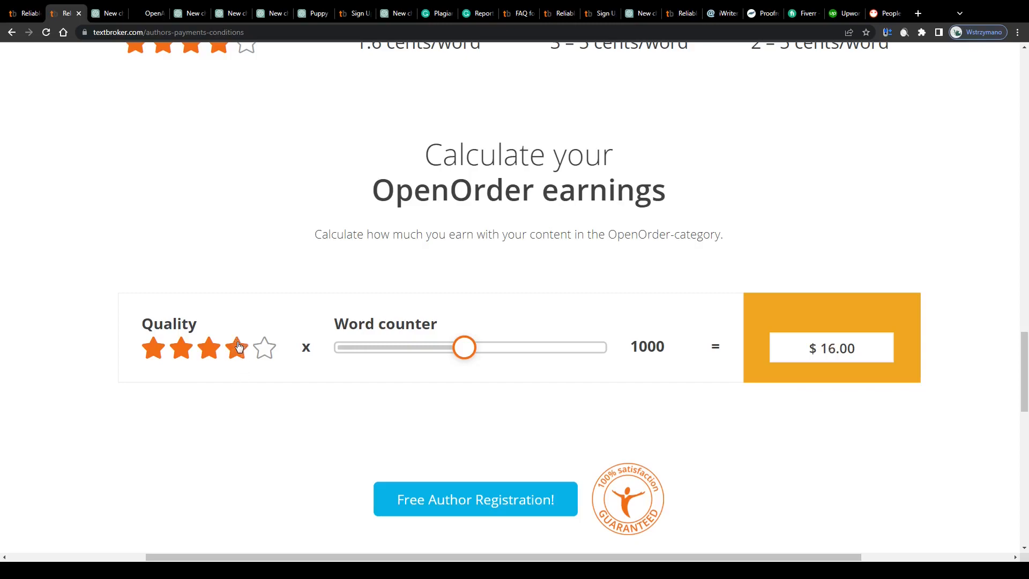
left_click(236, 348)
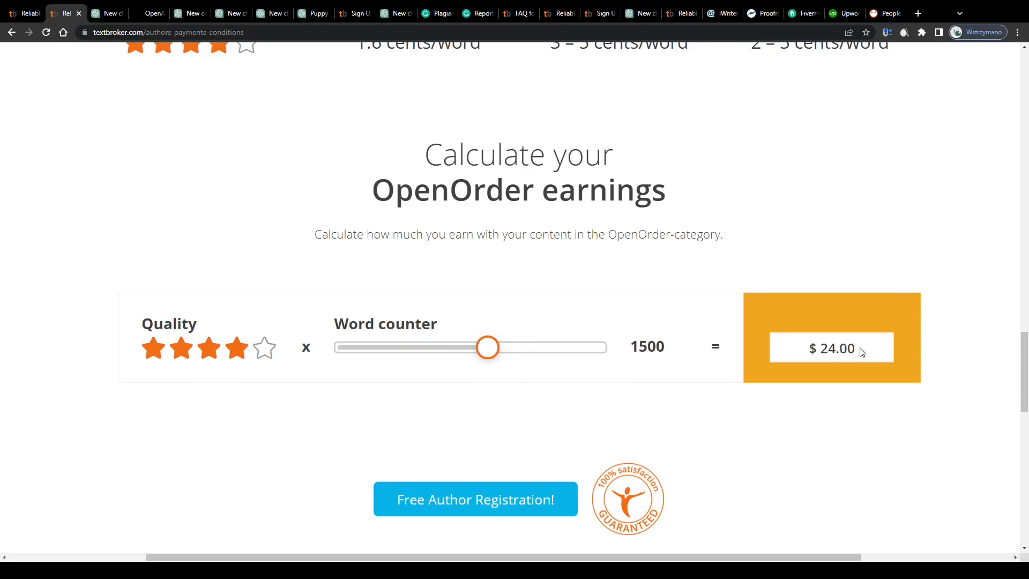
double_click(847, 348)
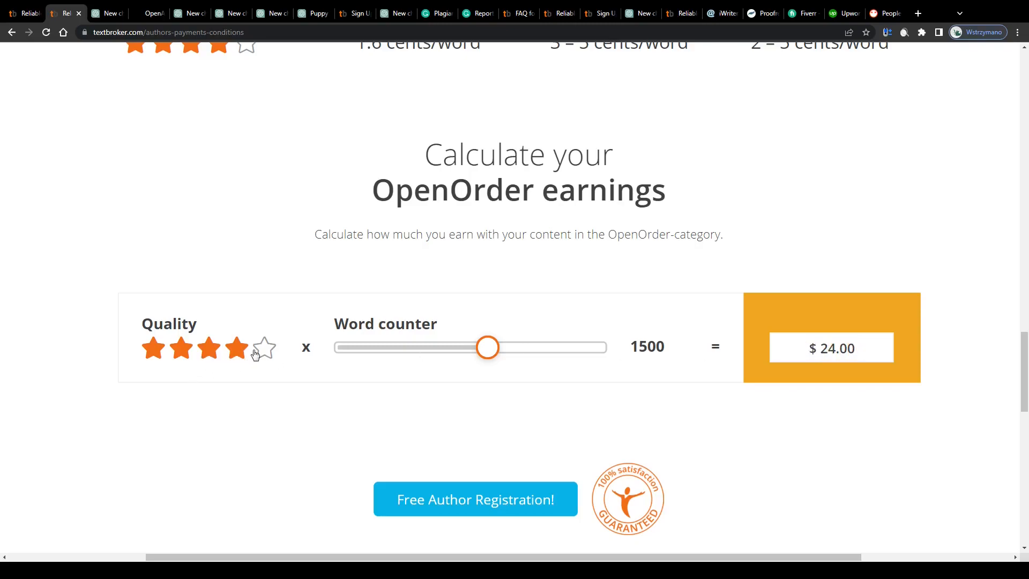
left_click(265, 347)
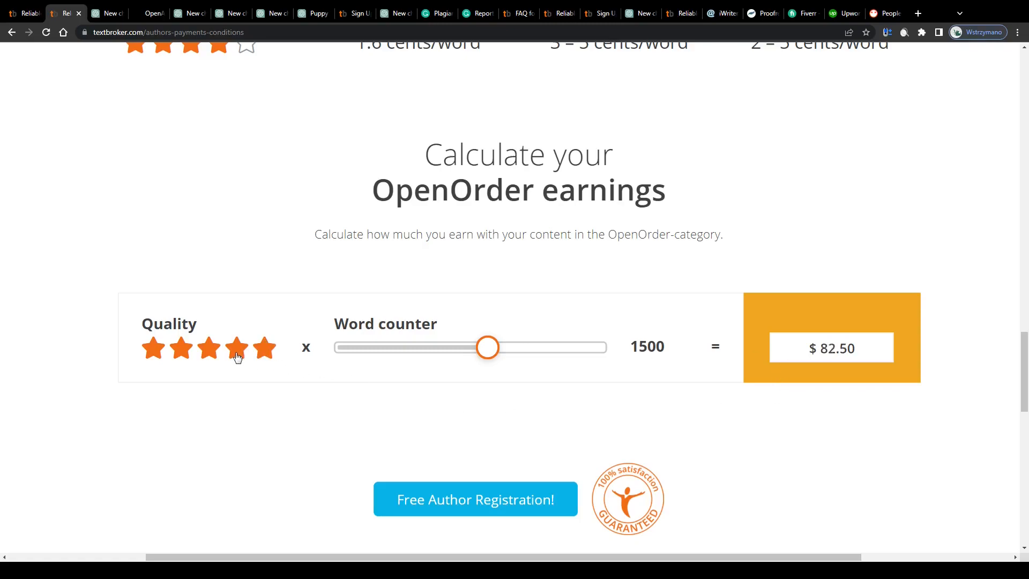
mouse_move(265, 349)
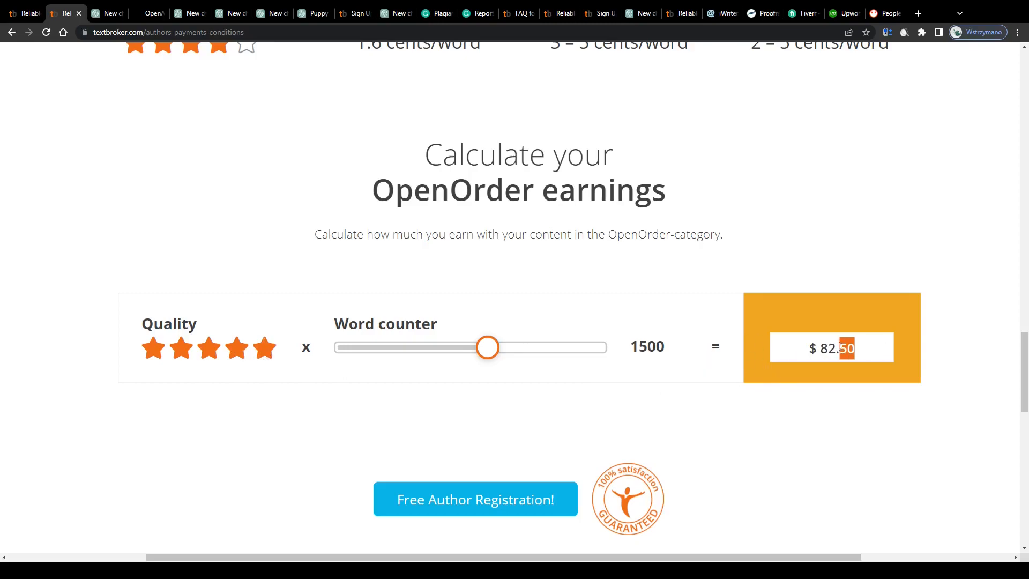
double_click(837, 348)
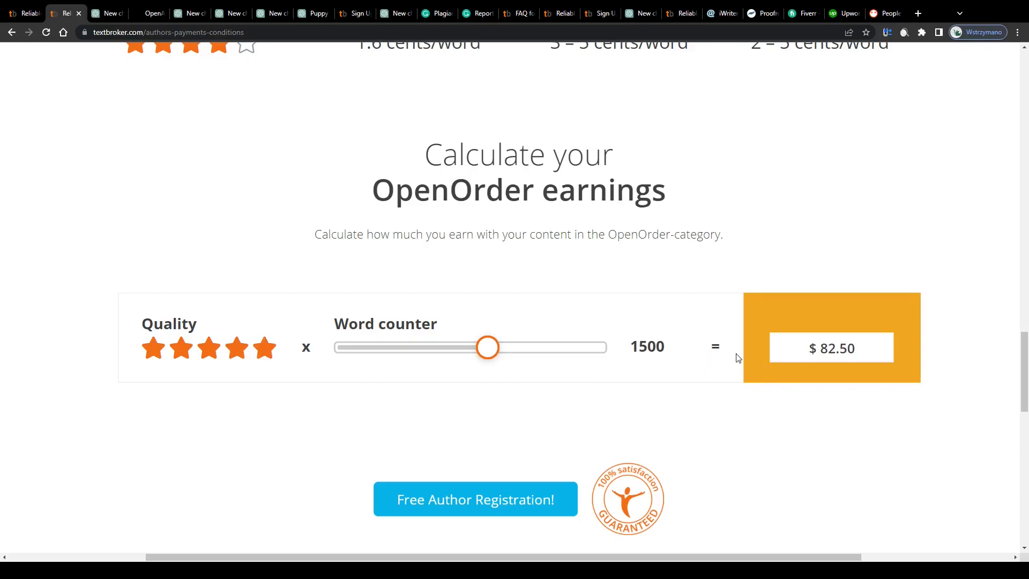
double_click(831, 348)
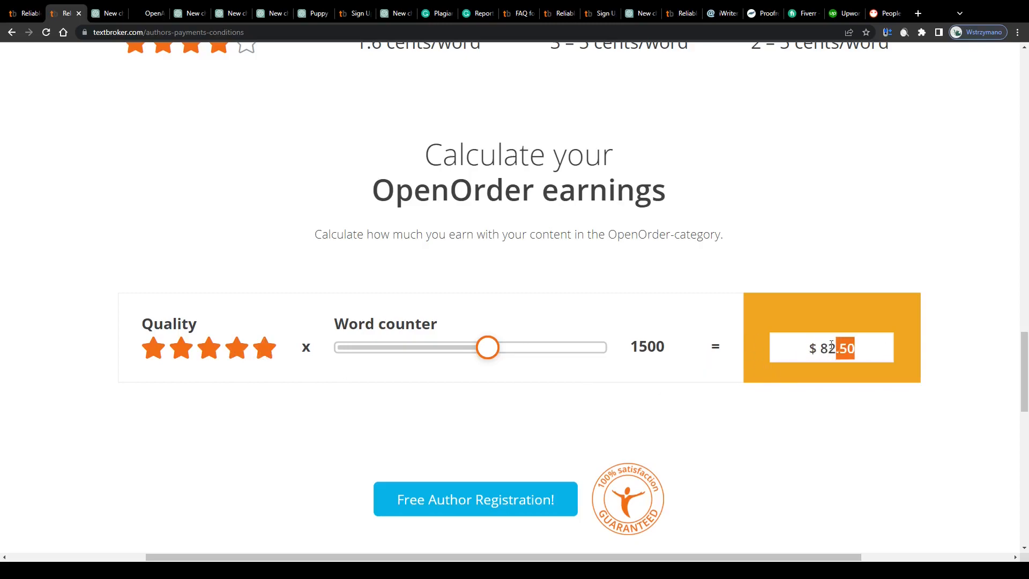
Step: Recalculate at five stars for 2,000 words ($110.00), then switch to ChatGPT
scroll("up", 3)
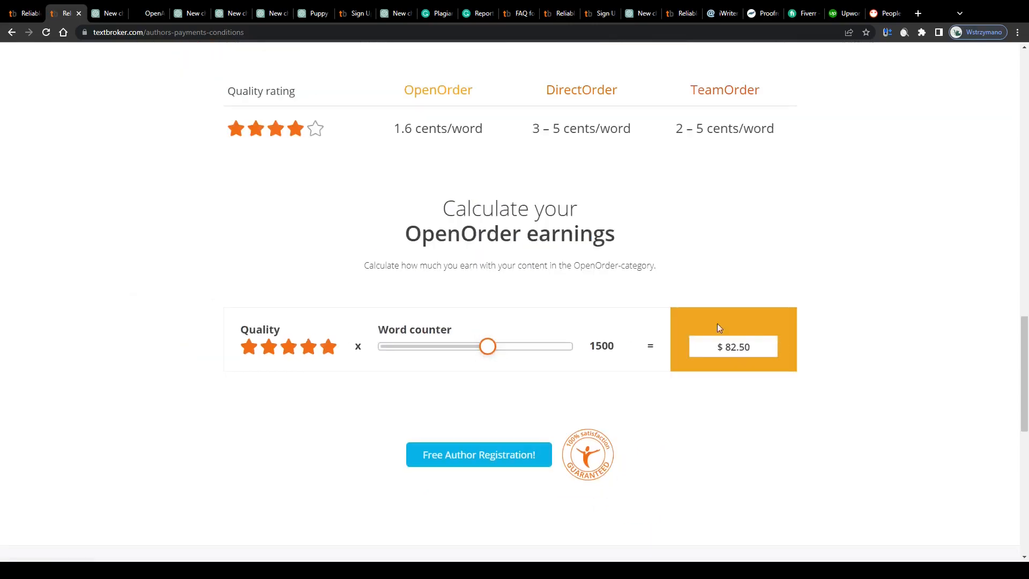
scroll("up", 3)
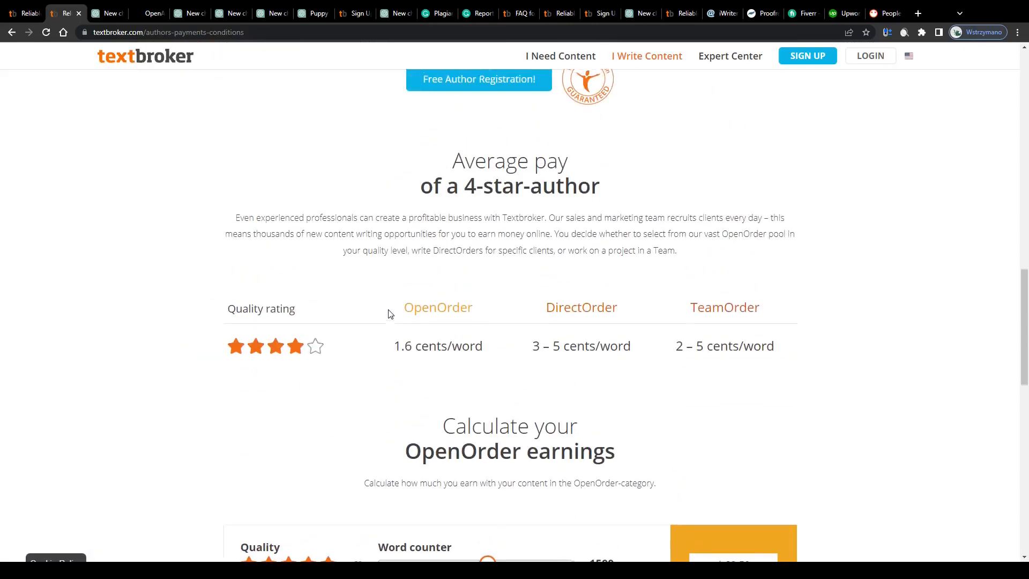
scroll("up", 3)
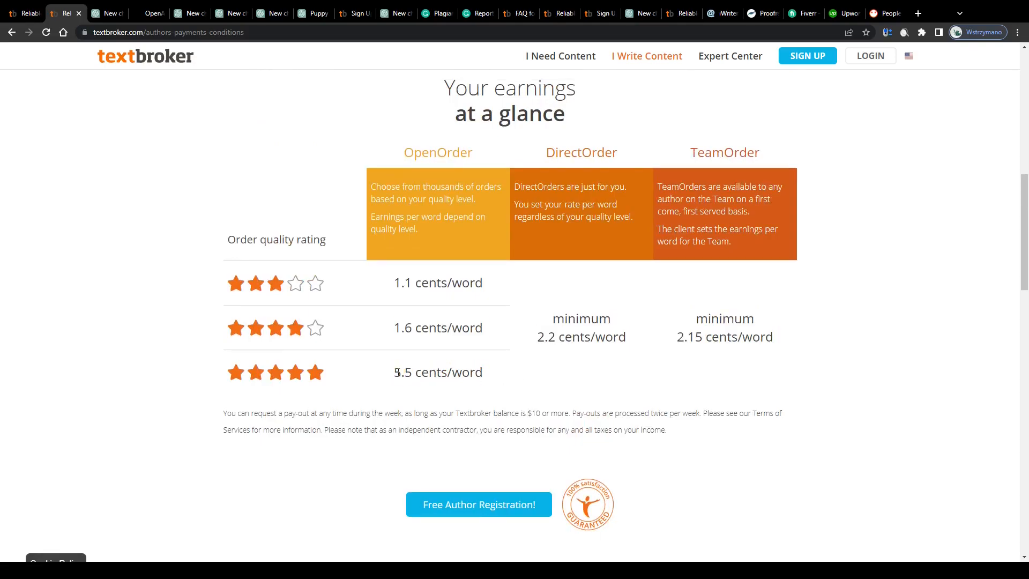
scroll("down", 3)
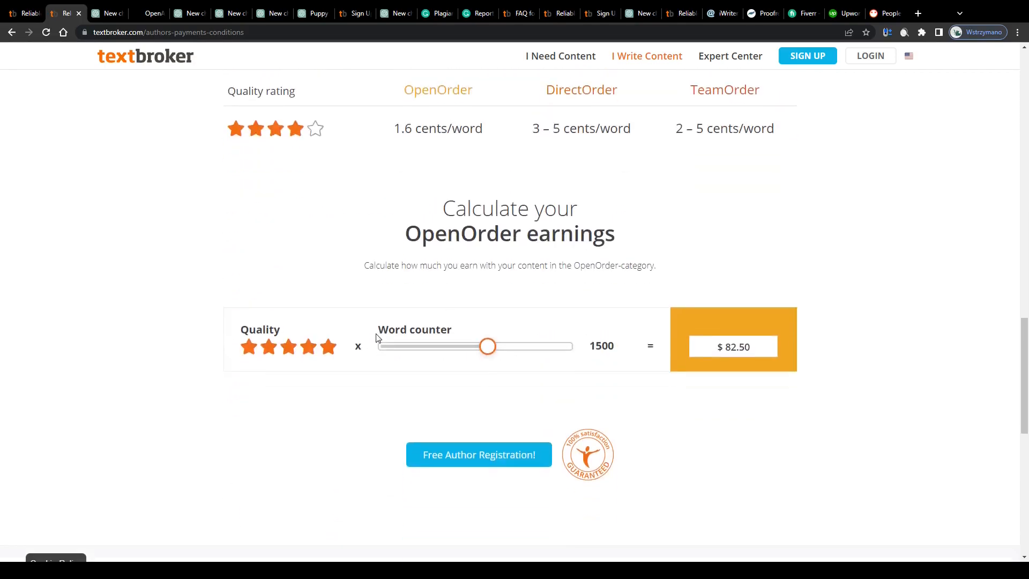
mouse_move(310, 332)
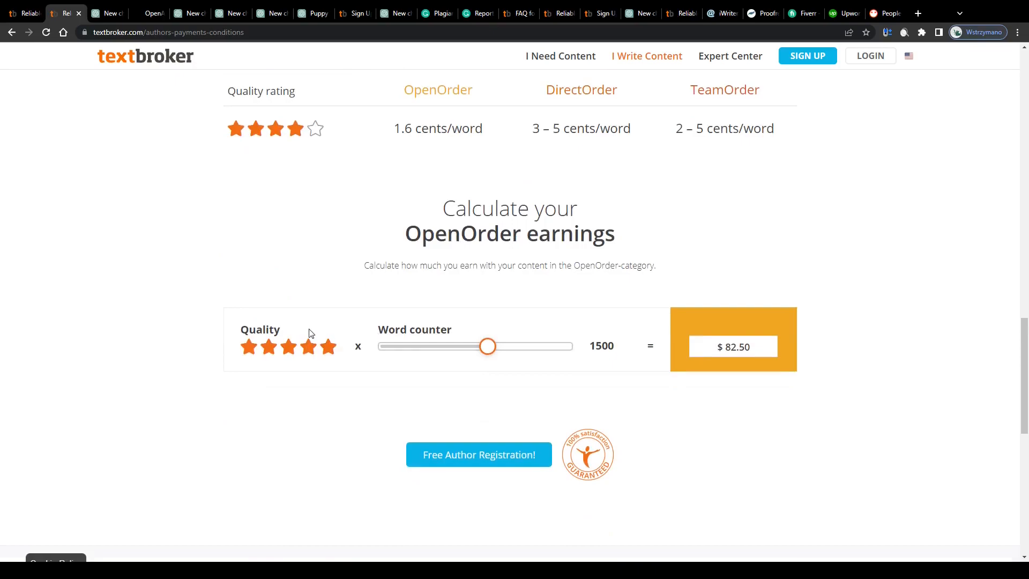
mouse_move(489, 351)
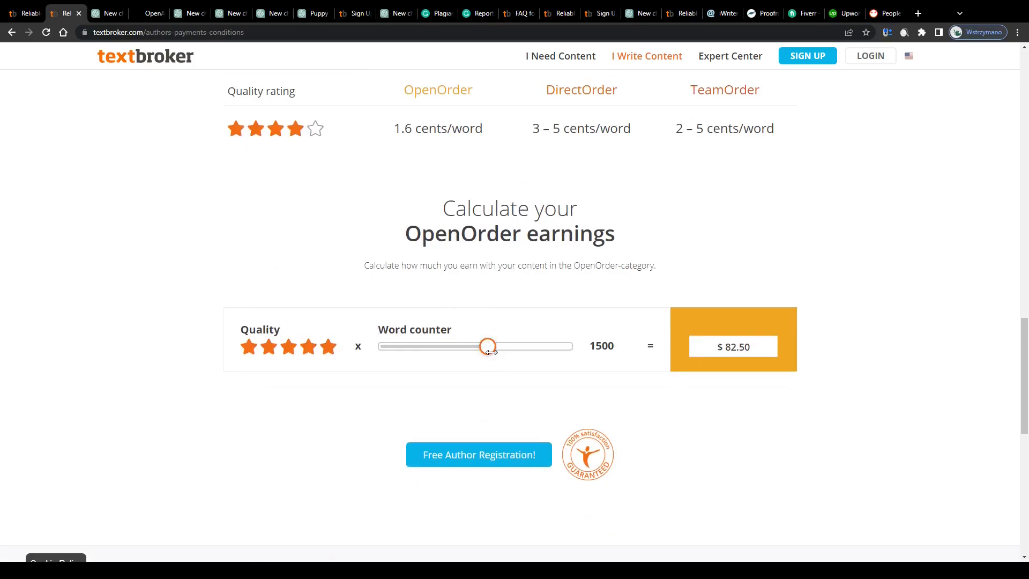
left_click(287, 346)
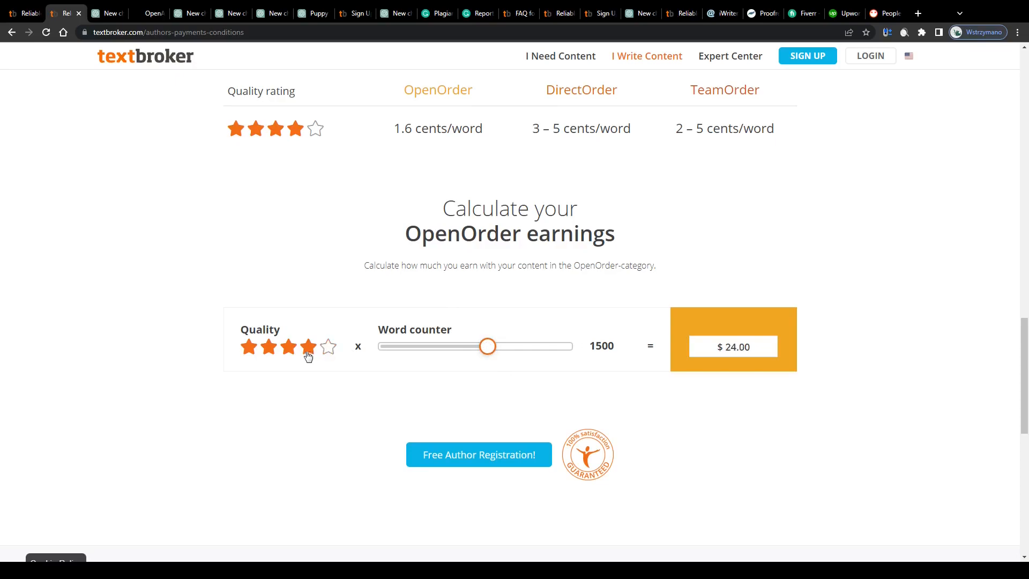
left_click(328, 347)
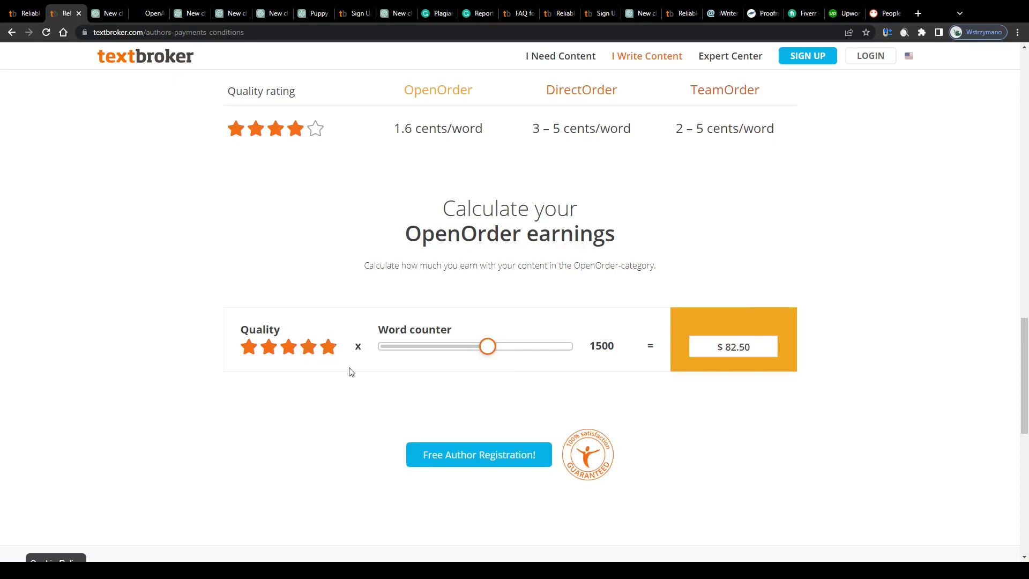
mouse_move(465, 350)
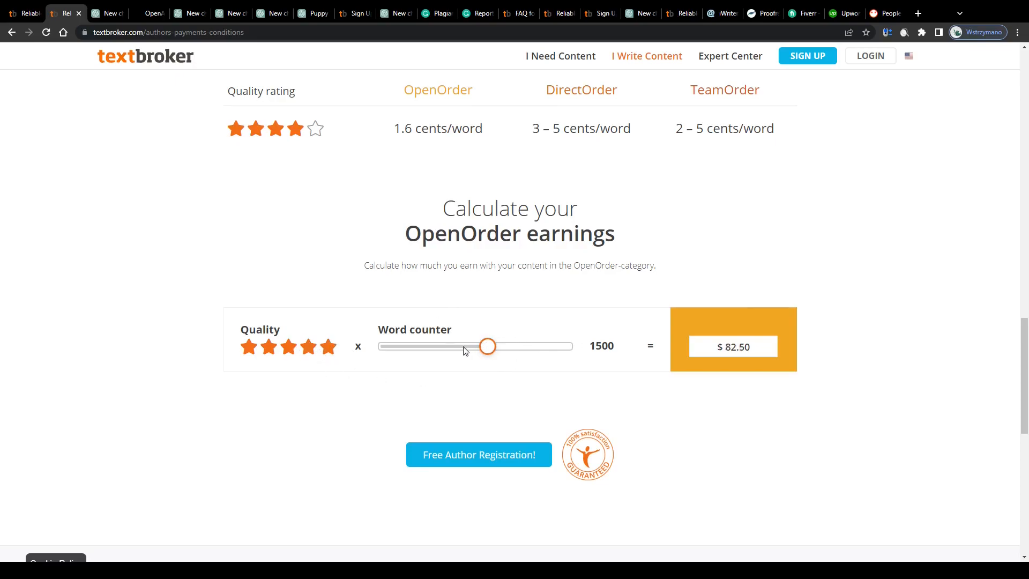
scroll("up", 3)
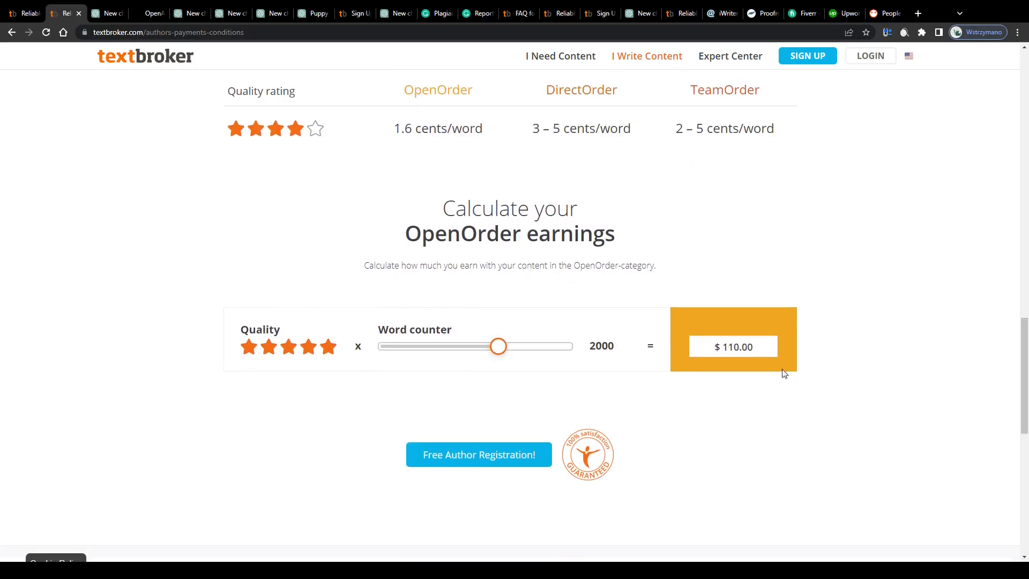
left_click(106, 13)
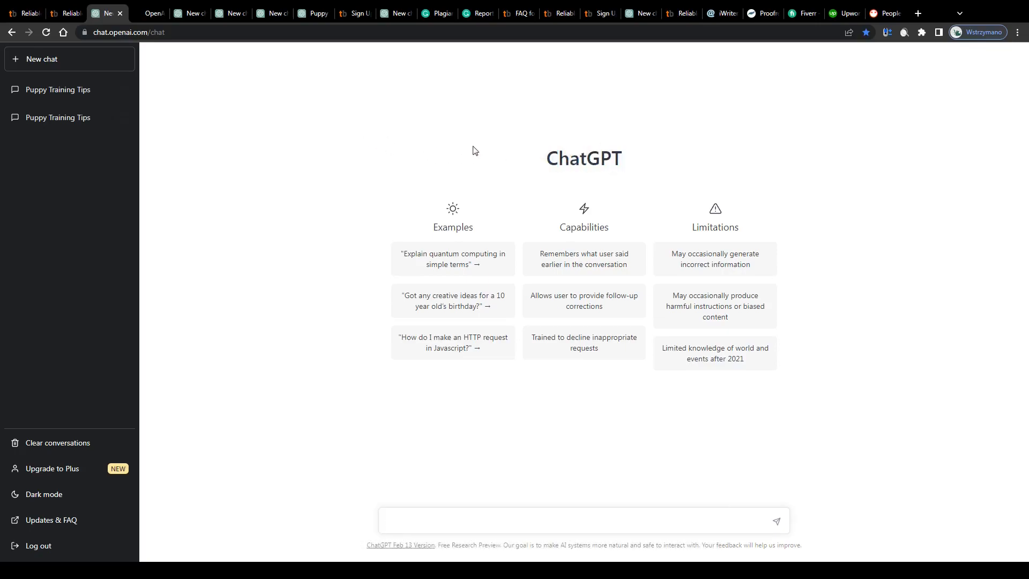
mouse_move(497, 158)
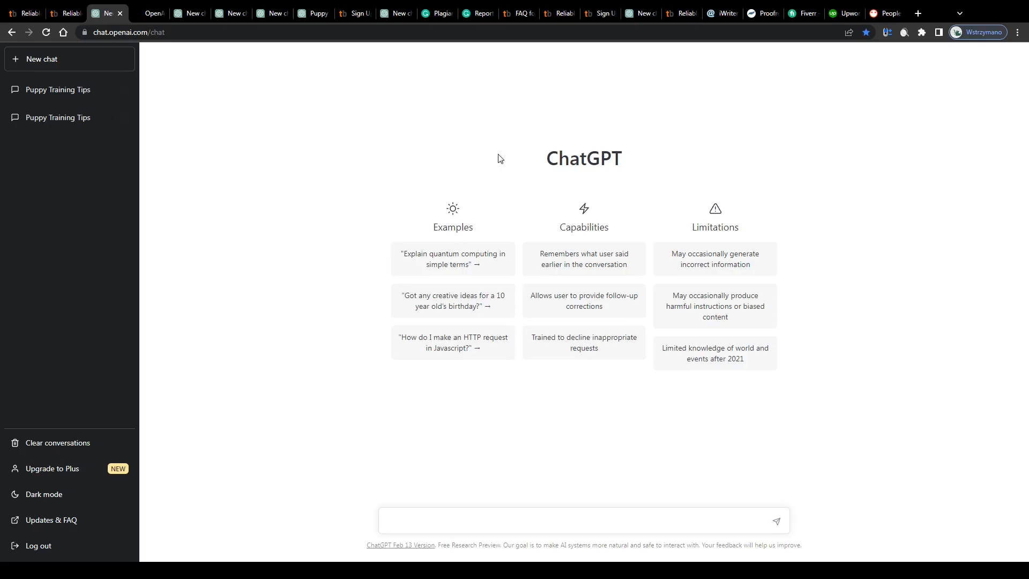
Step: Switch to the openai.com tab and open ChatGPT from the footer's Featured list
left_click(146, 13)
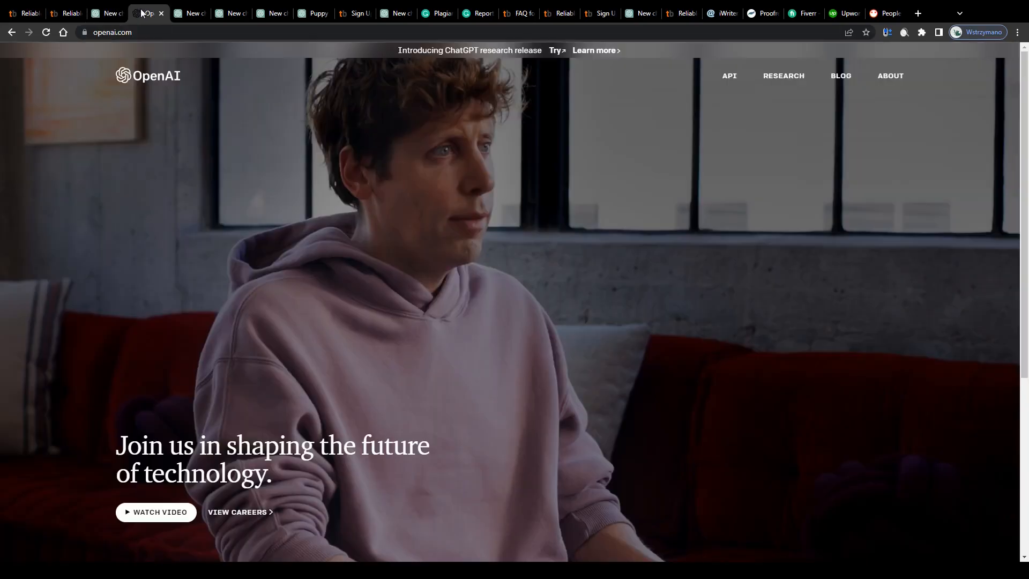
scroll("down", 3)
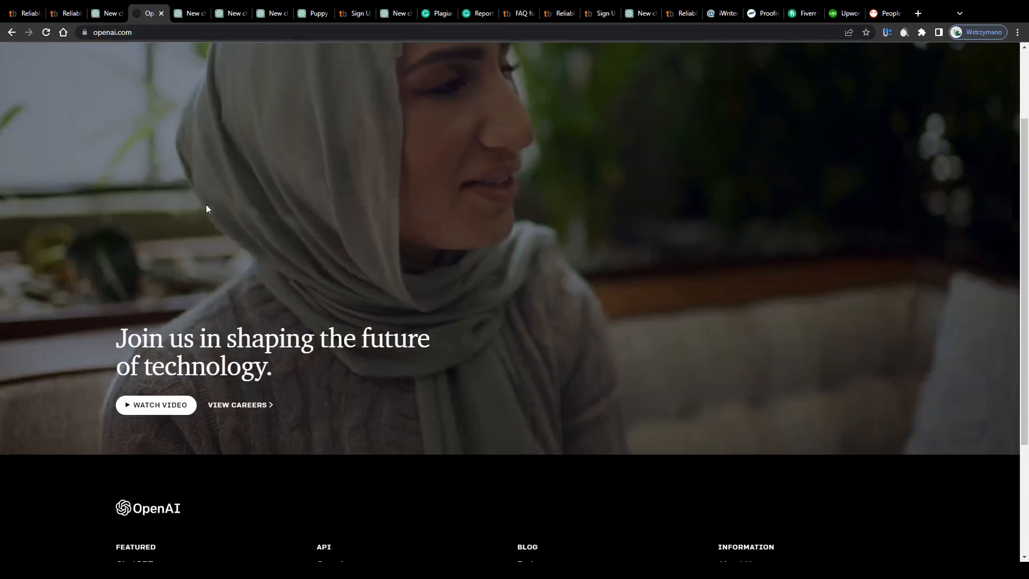
scroll("down", 3)
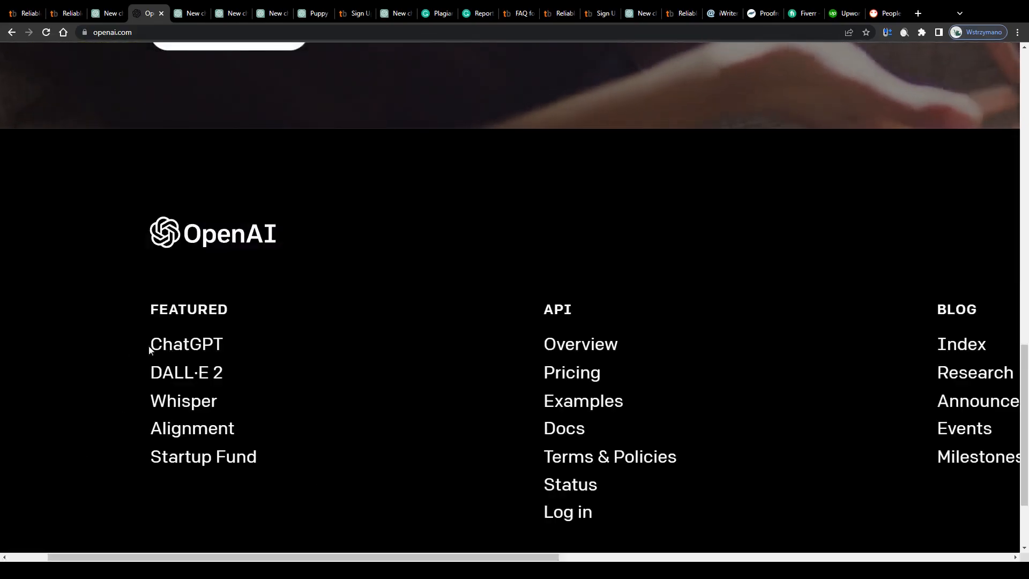
double_click(186, 344)
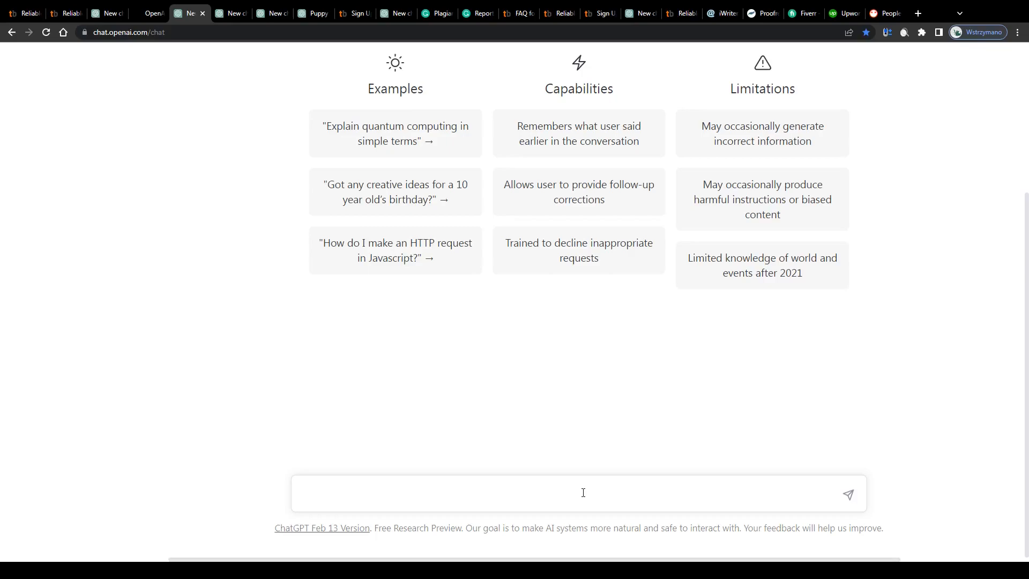
Step: Ask ChatGPT to 'write an essay about how to train puppies', then switch to Textbroker sign-up
left_click(578, 494)
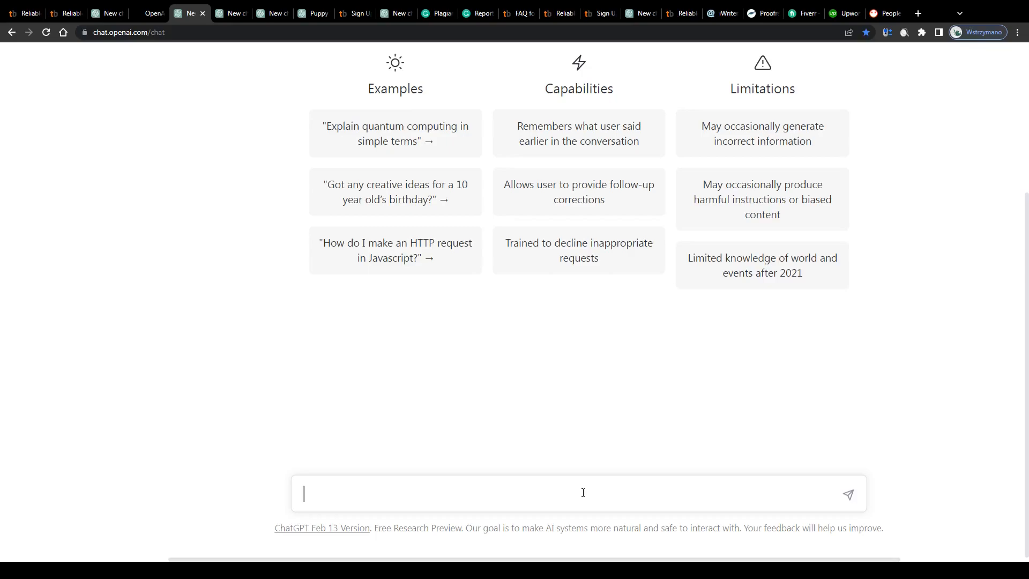
type("how to")
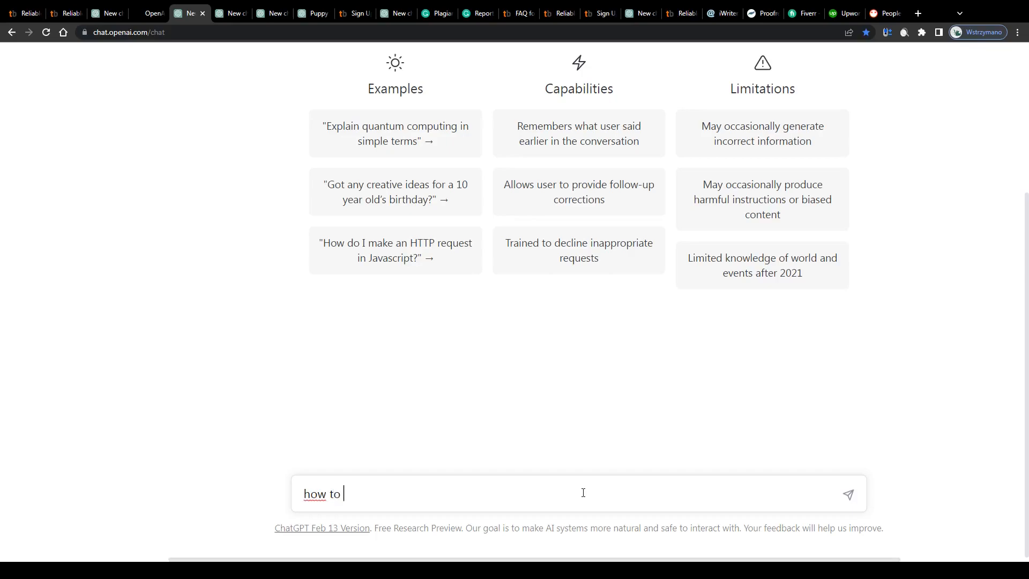
type("train")
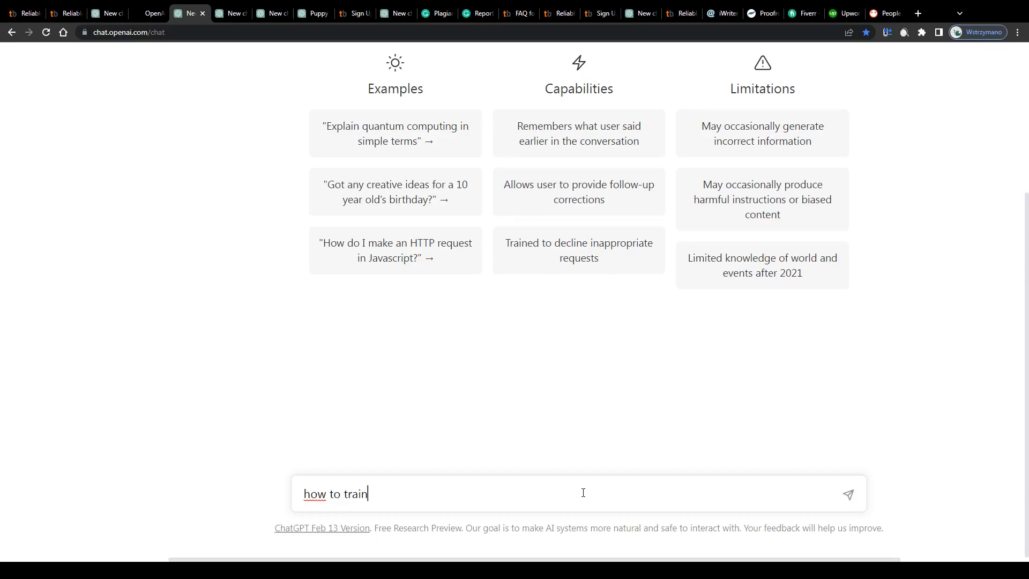
type("pup")
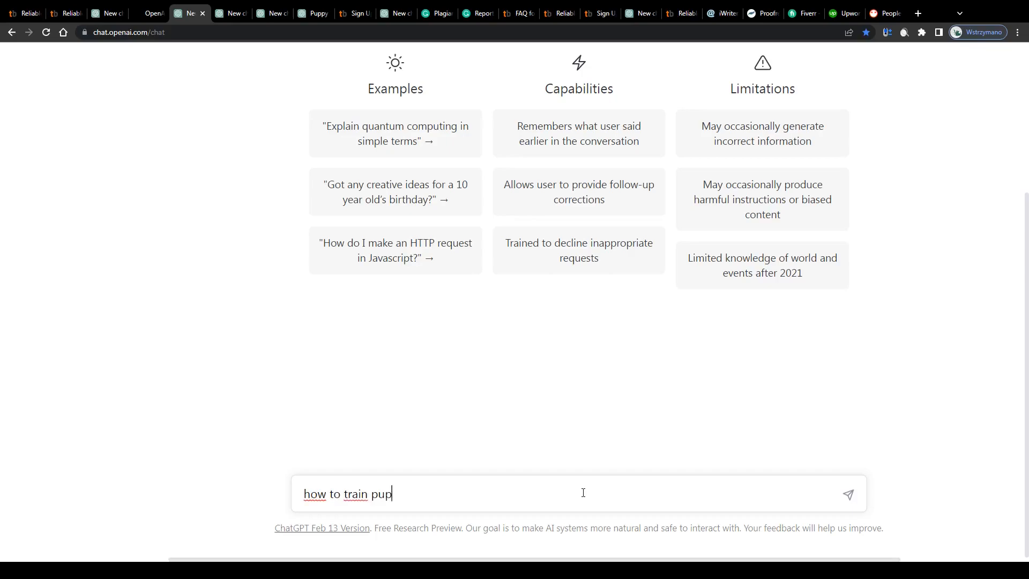
type("pies")
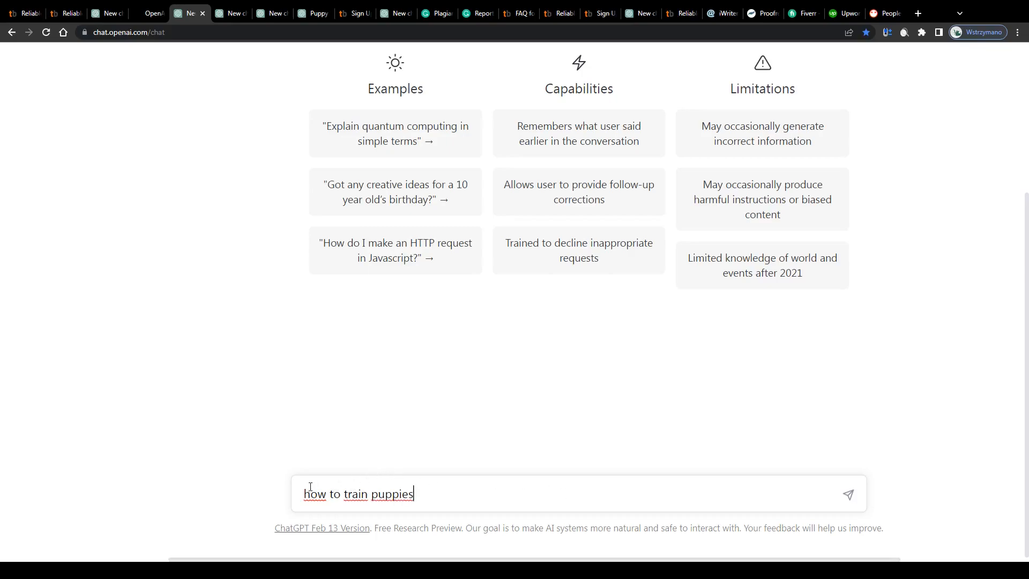
type("write an essay about")
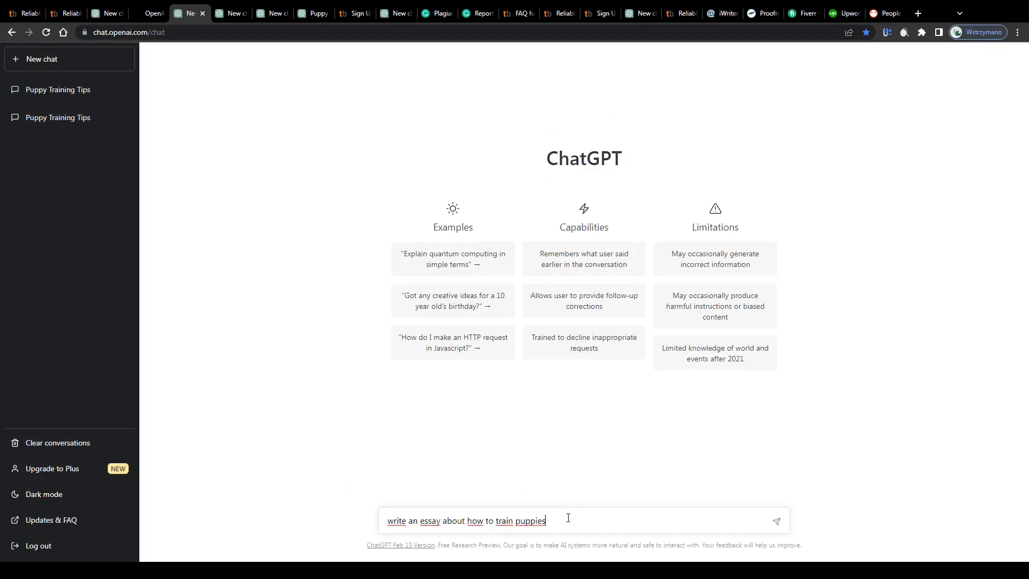
left_click(775, 520)
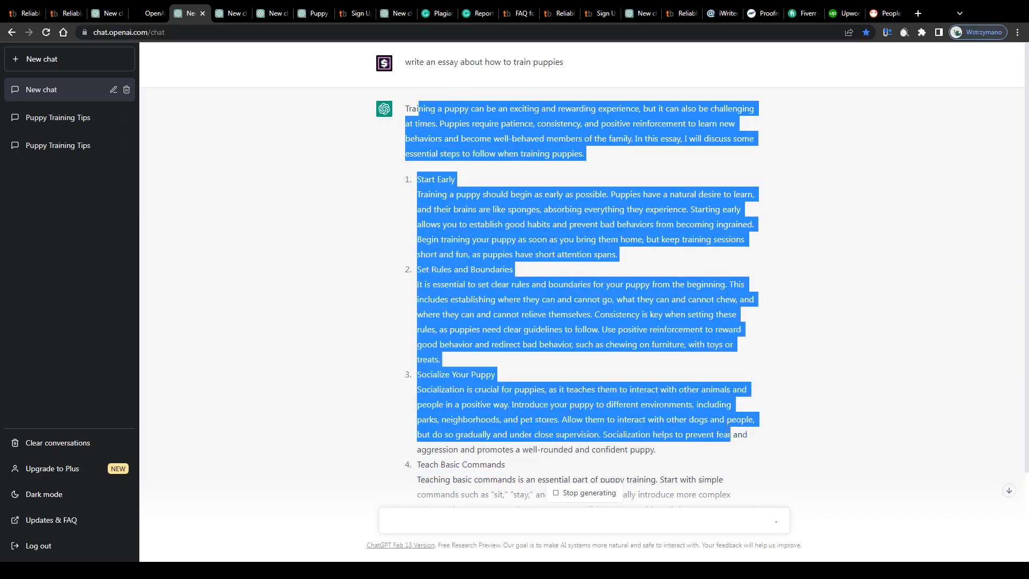
left_click(354, 13)
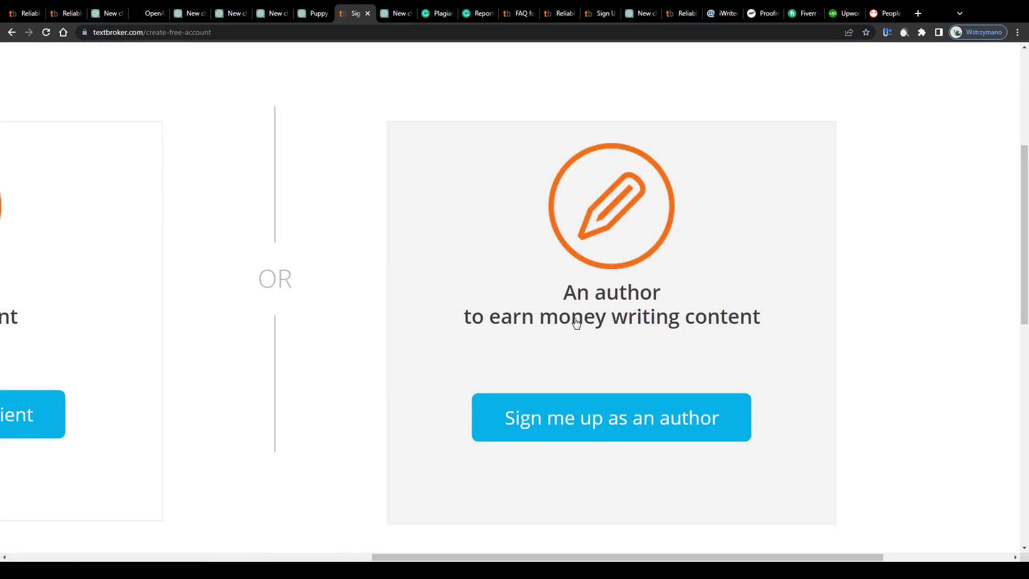
mouse_move(392, 197)
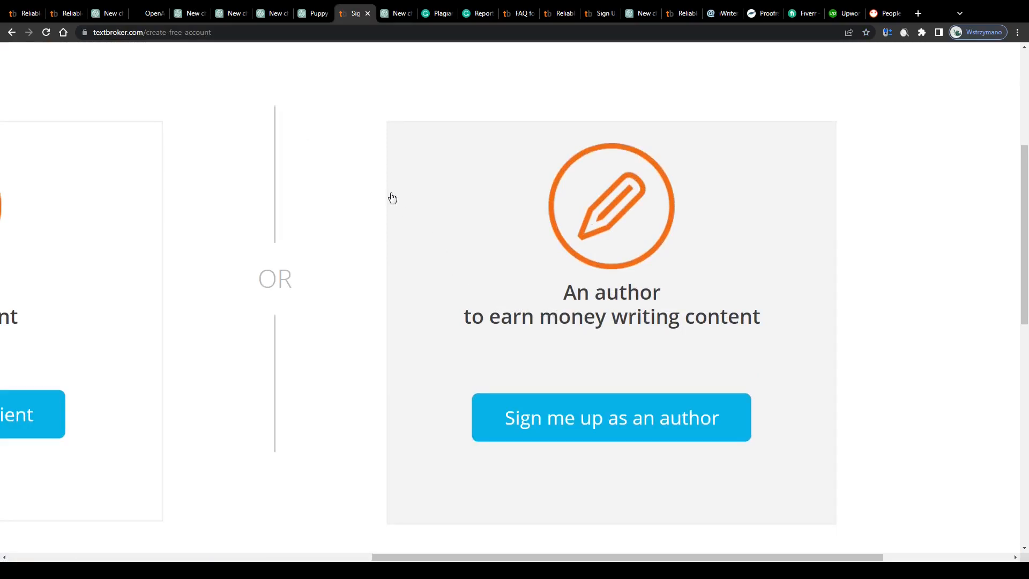
left_click(394, 13)
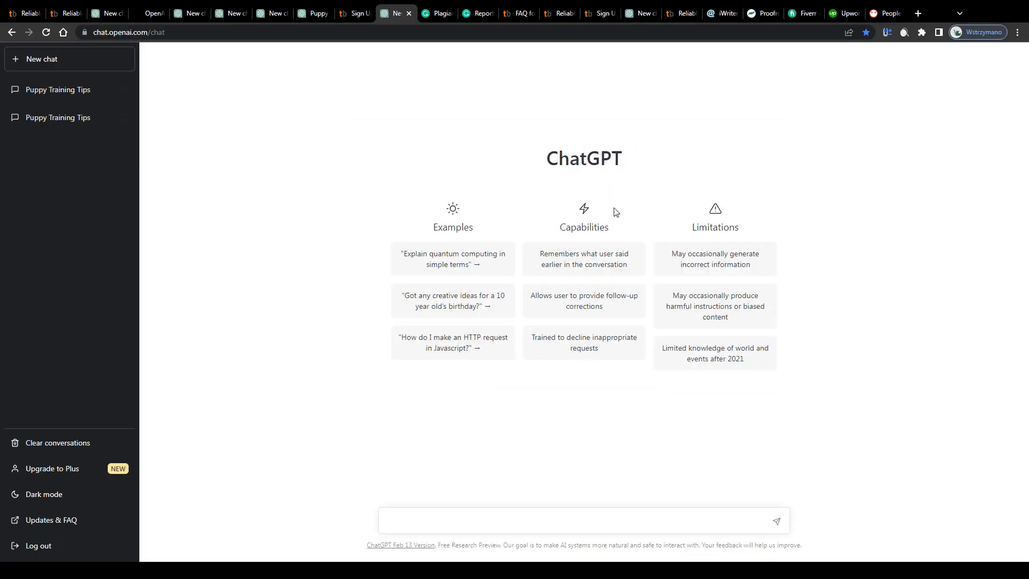
mouse_move(829, 251)
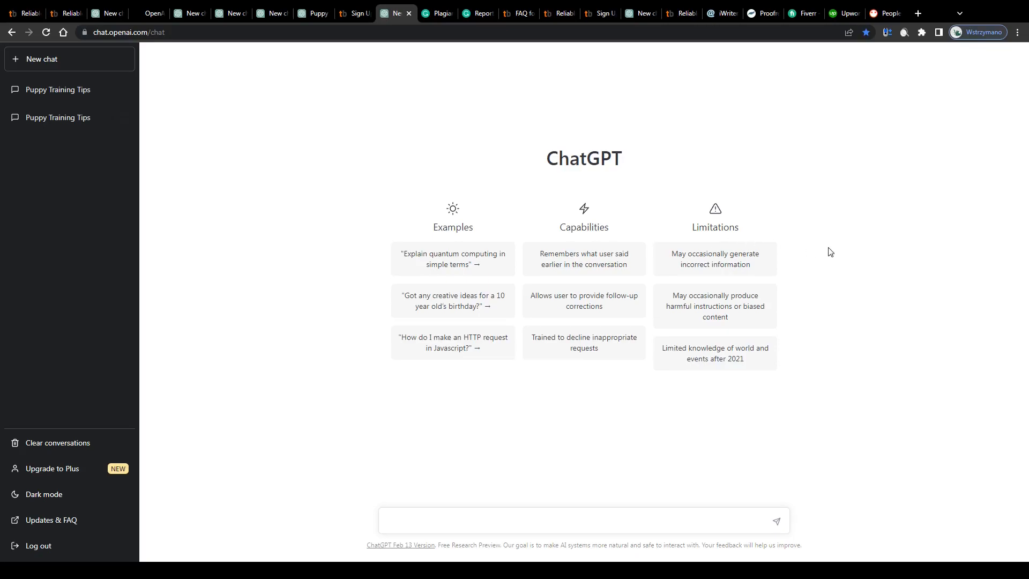
double_click(566, 158)
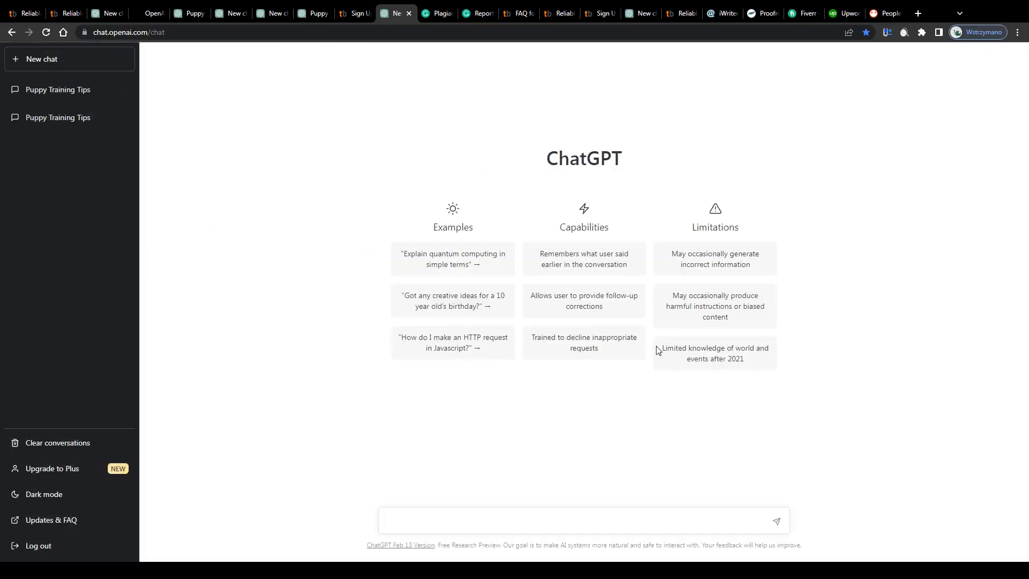
mouse_move(760, 361)
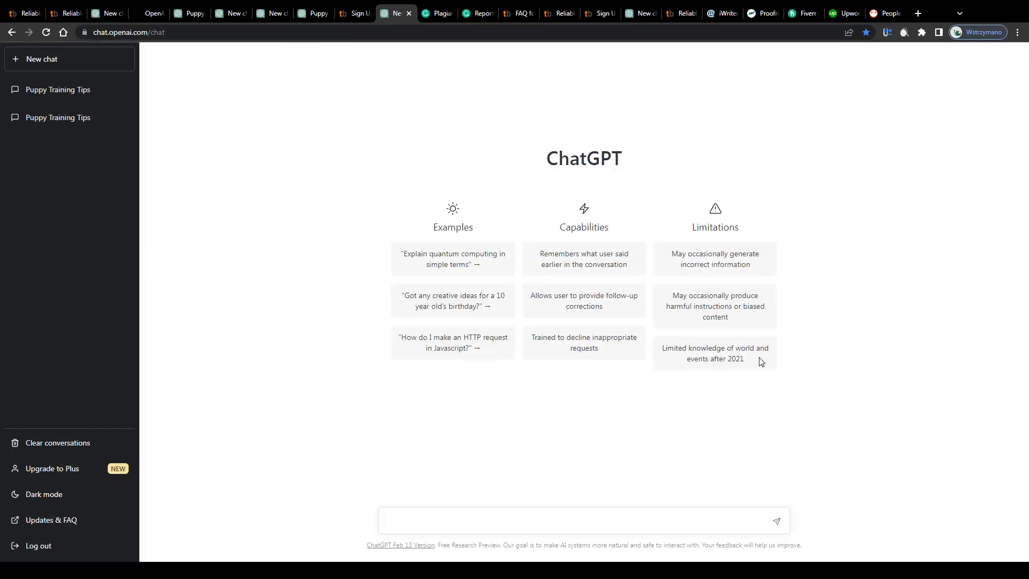
double_click(714, 353)
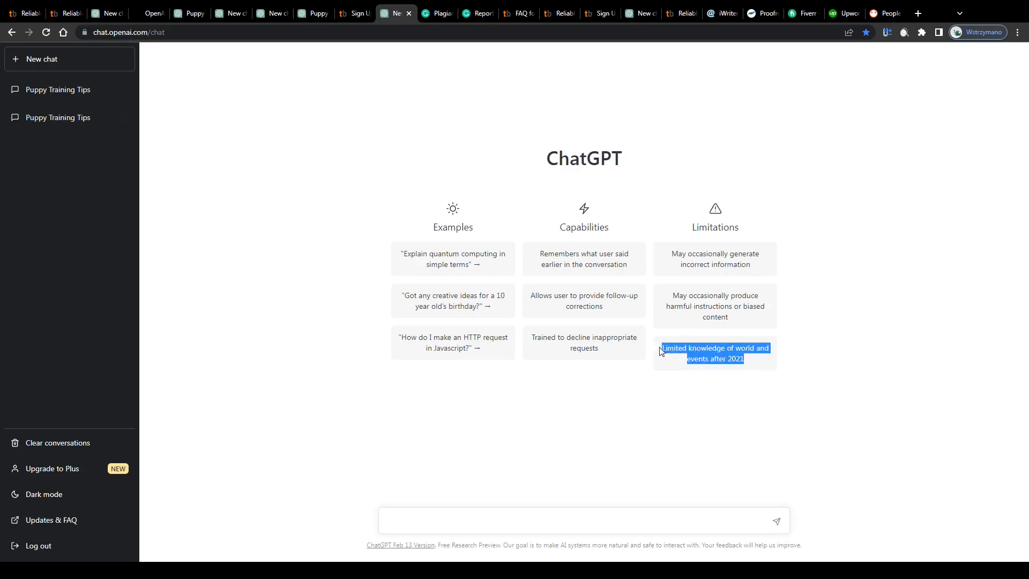
left_click(715, 353)
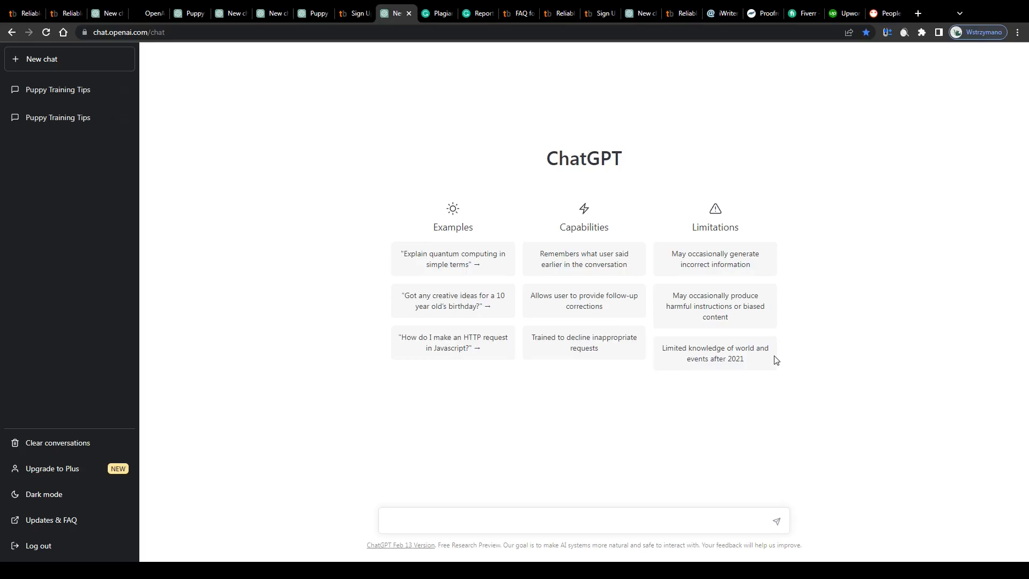
mouse_move(769, 361)
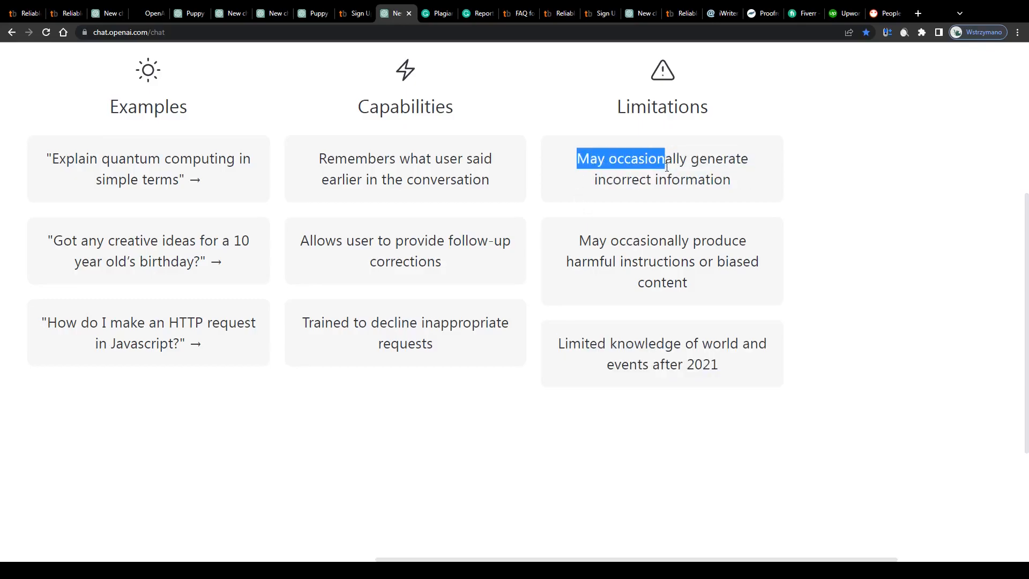
left_click(189, 13)
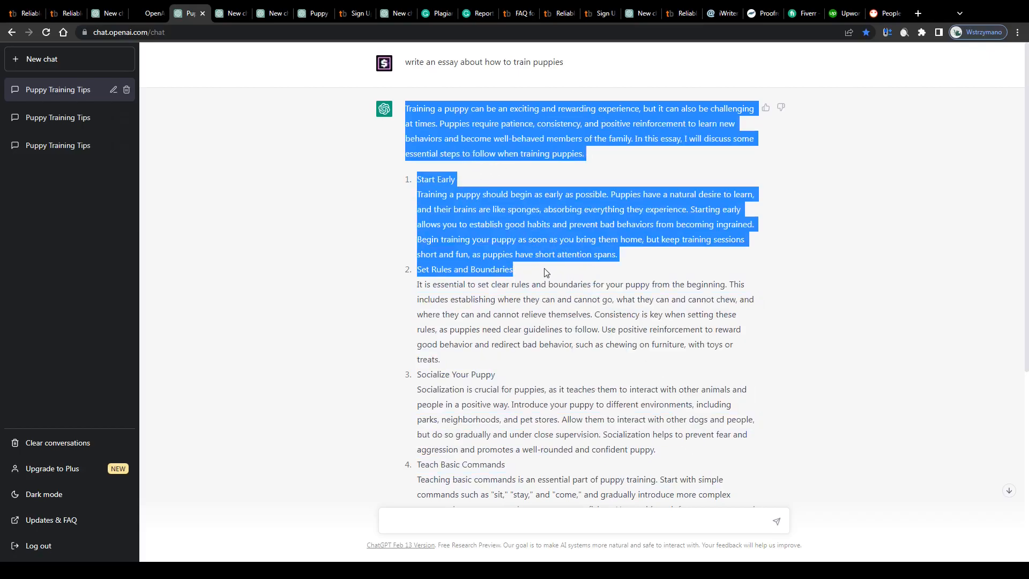
Step: Paste the essay's opening sections into Grammarly and run Scan for plagiarism
left_click(429, 180)
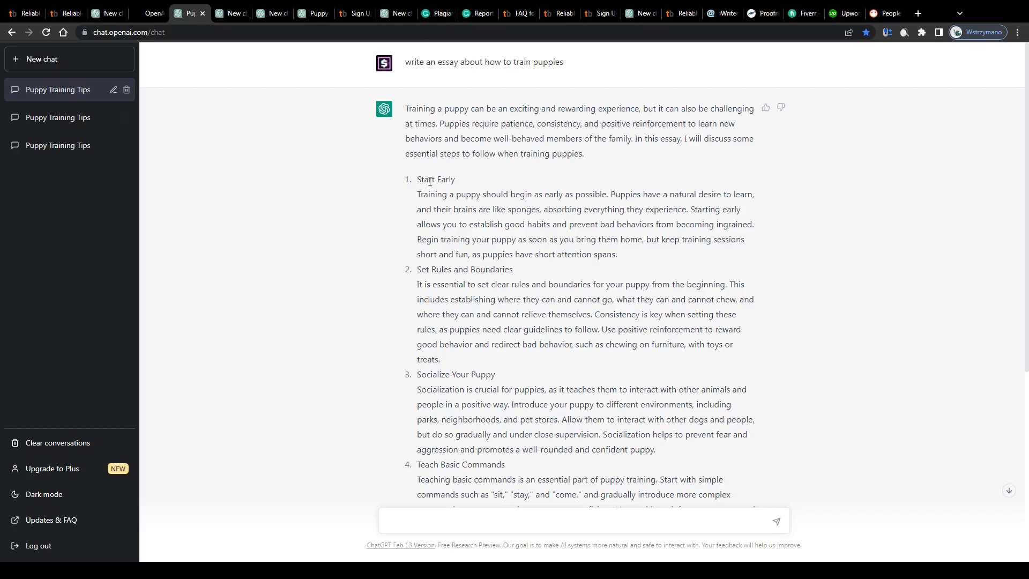
left_click(433, 13)
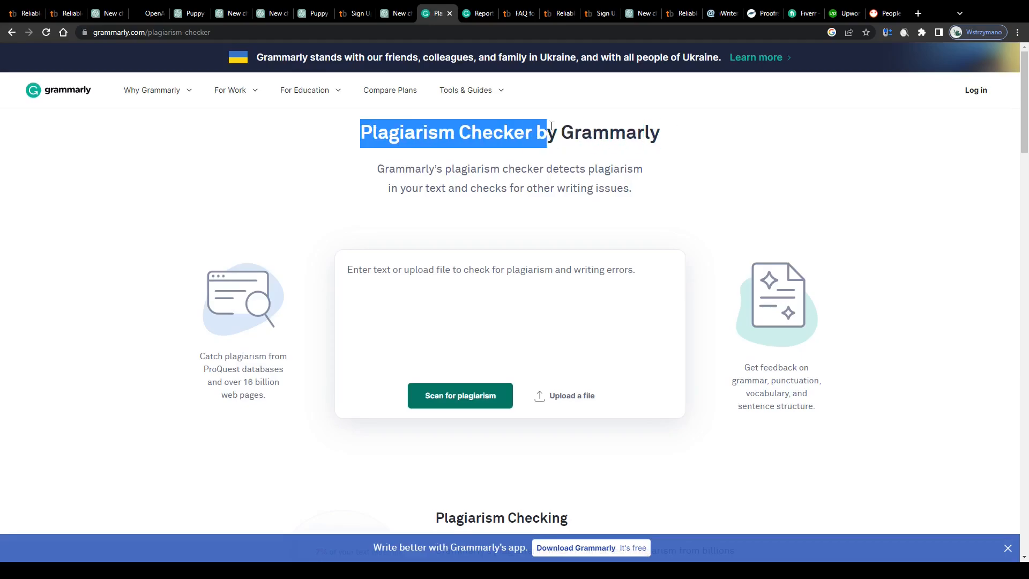
left_click(189, 13)
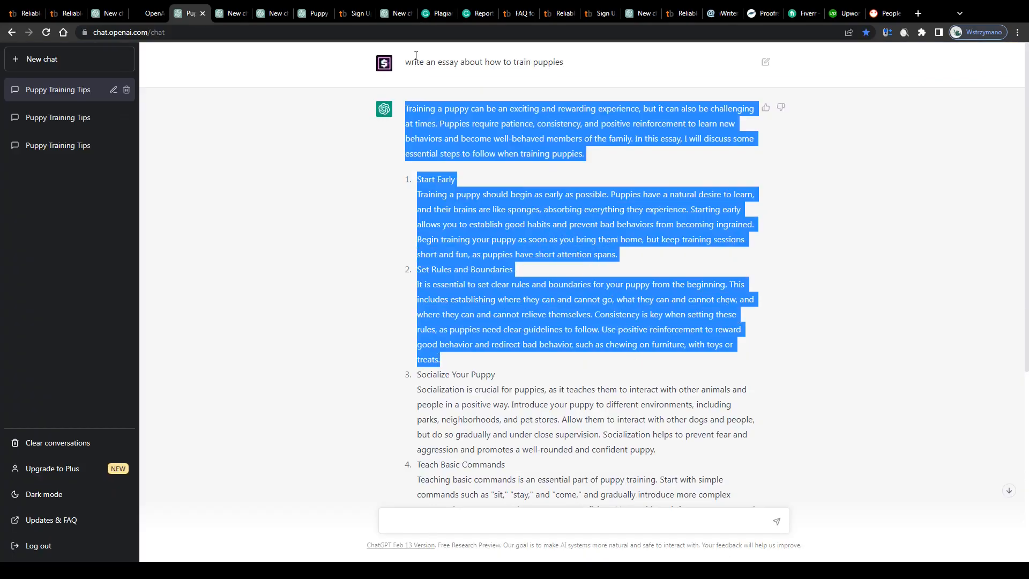
left_click(435, 13)
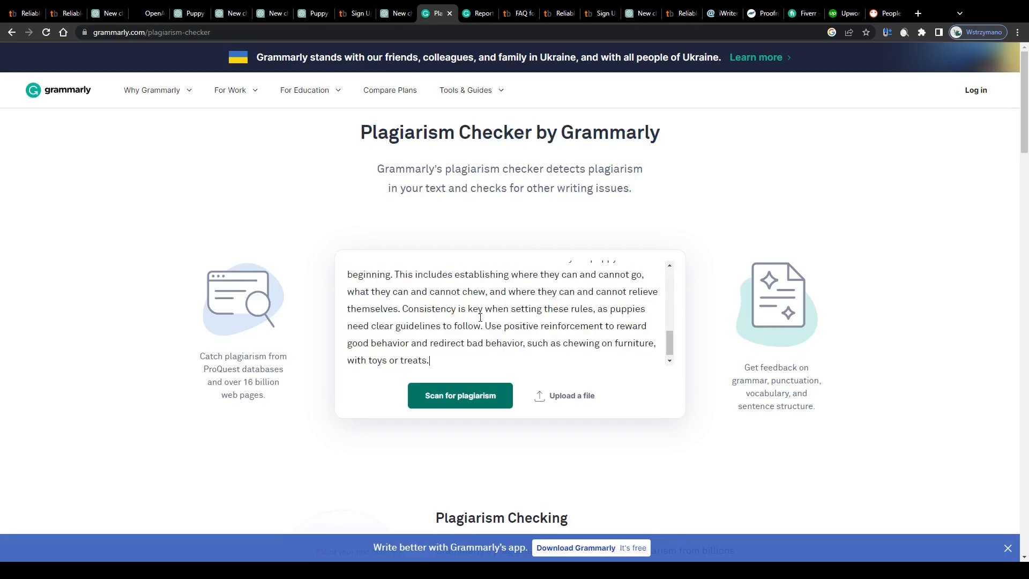
left_click(460, 395)
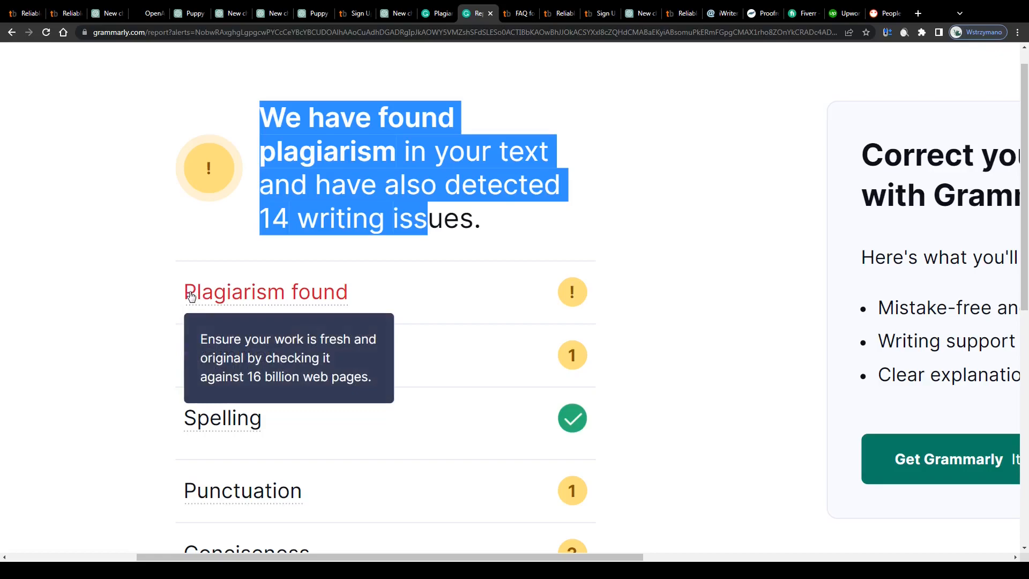
mouse_move(518, 12)
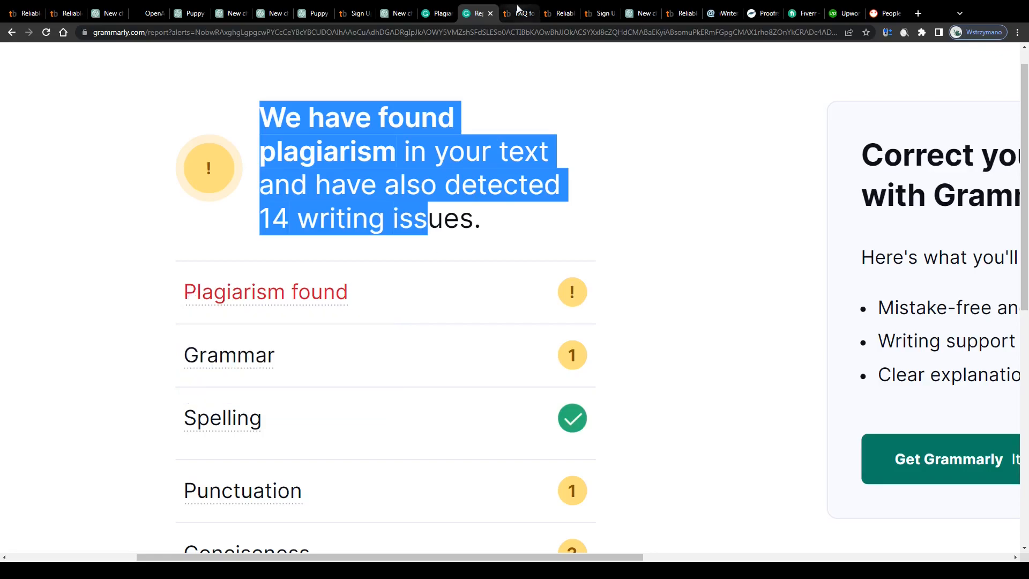
Step: Read Textbroker's 'Are articles checked for plagiarism?' answer, then return to the ChatGPT essay
left_click(519, 13)
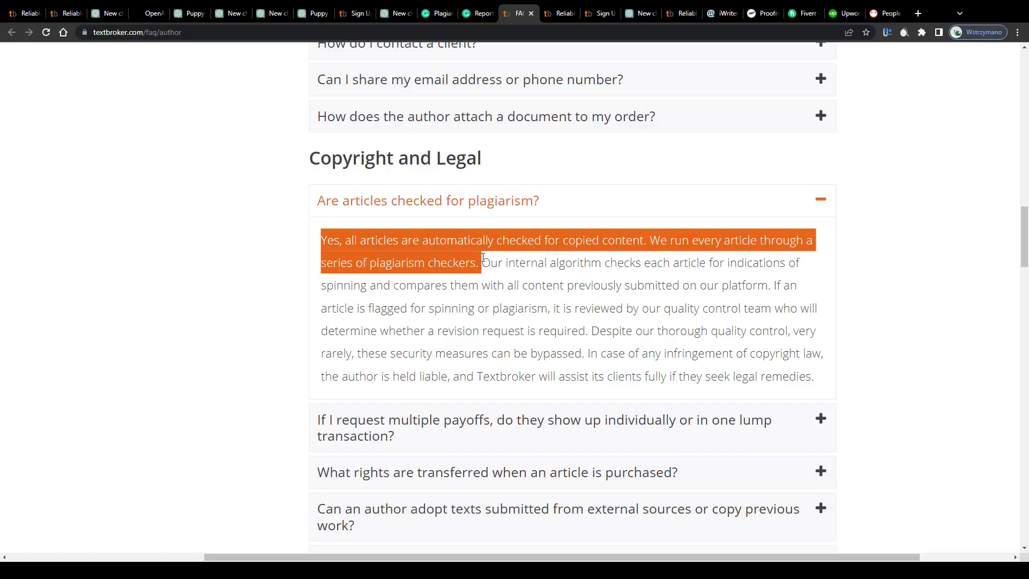
left_click(694, 299)
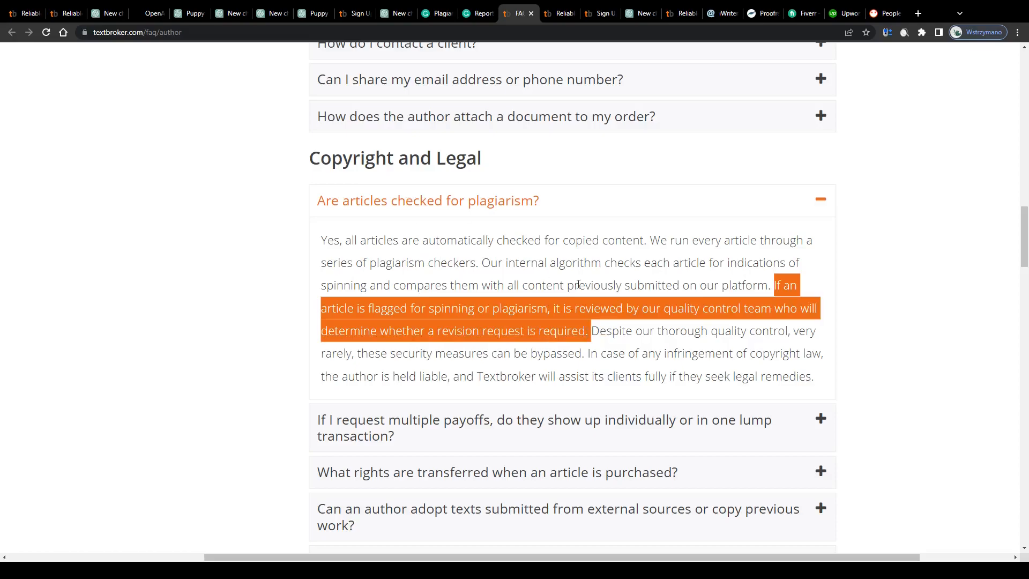
mouse_move(518, 207)
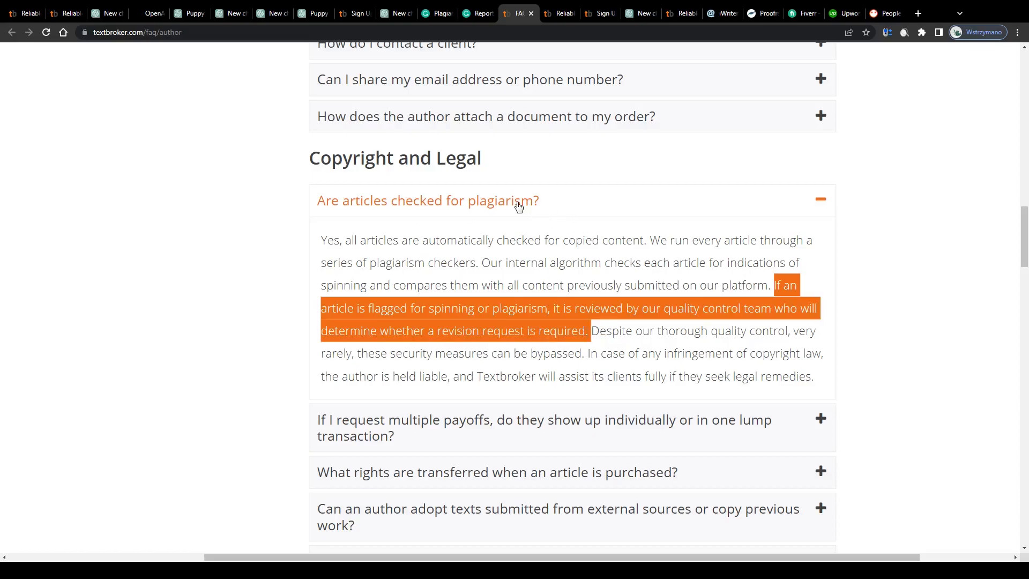
mouse_move(541, 116)
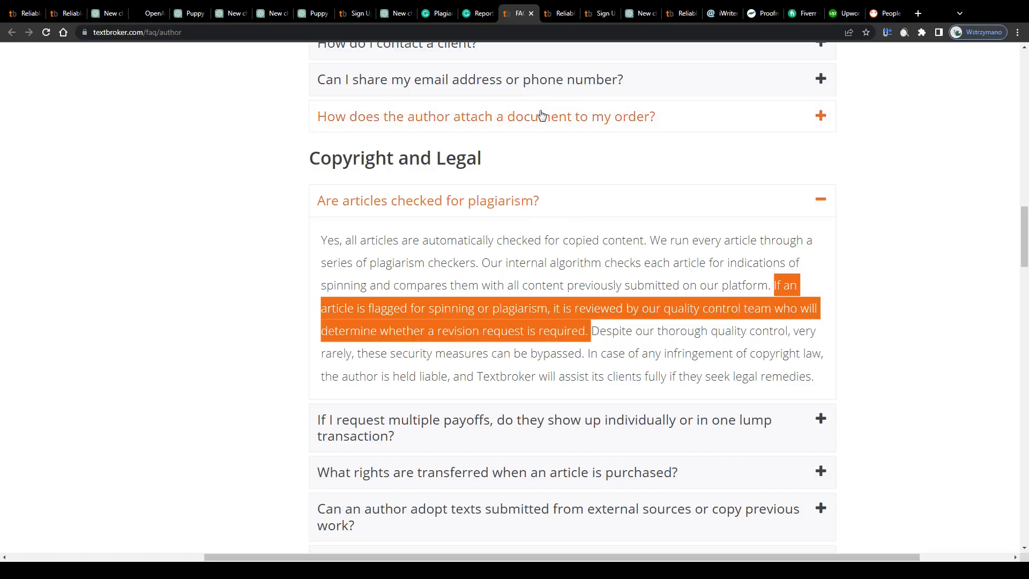
left_click(373, 134)
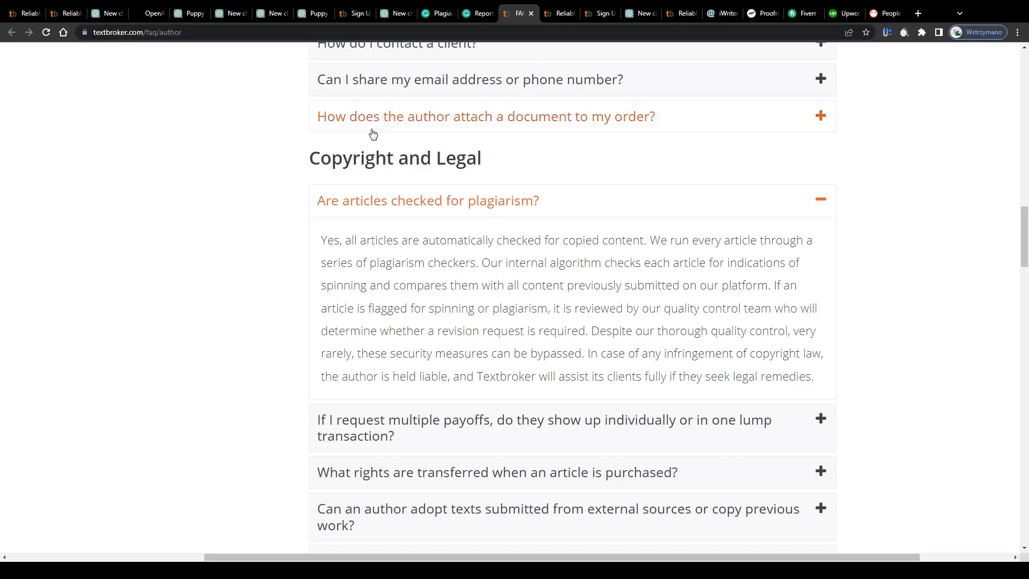
left_click(188, 13)
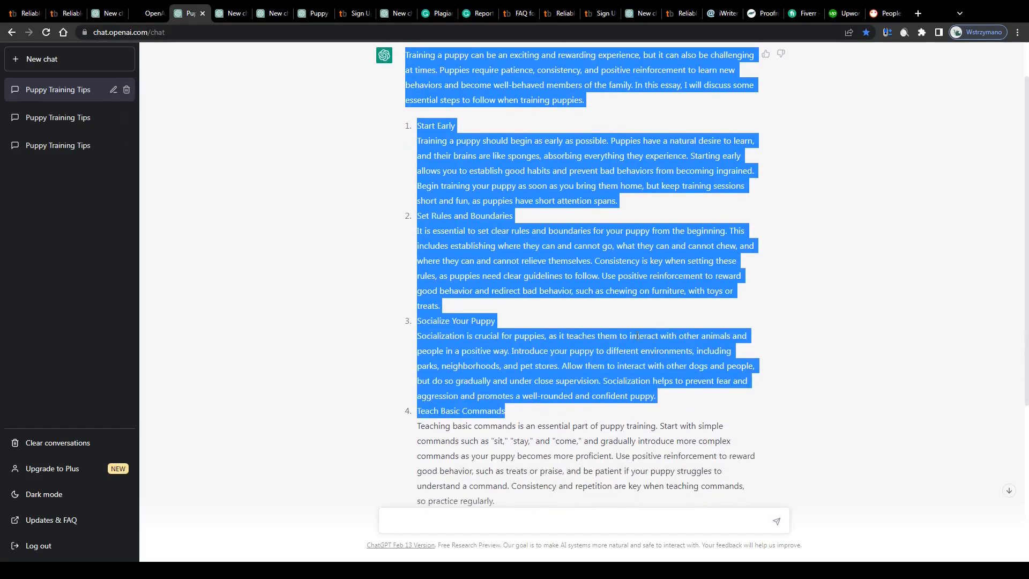
left_click(540, 12)
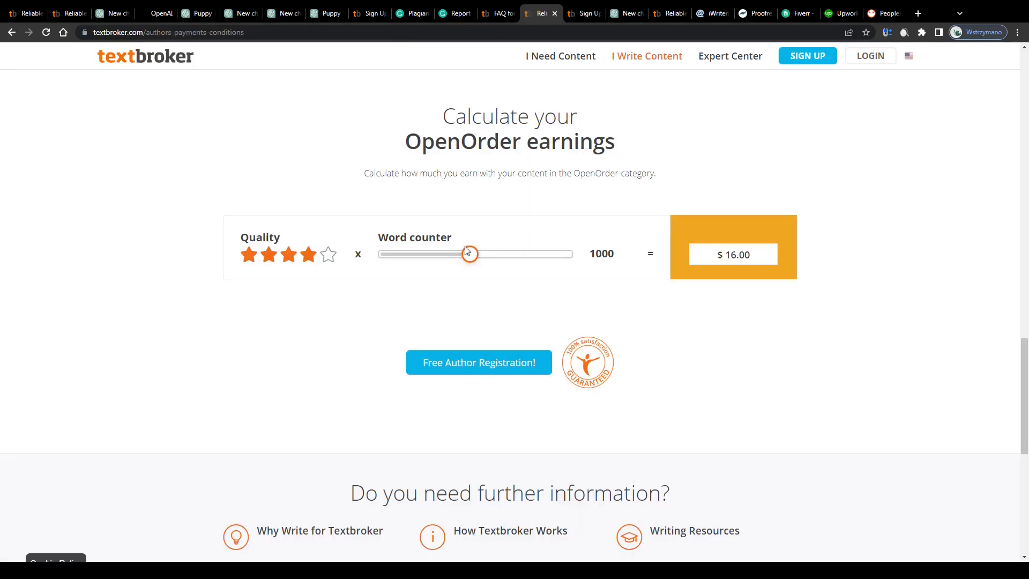
left_click(330, 255)
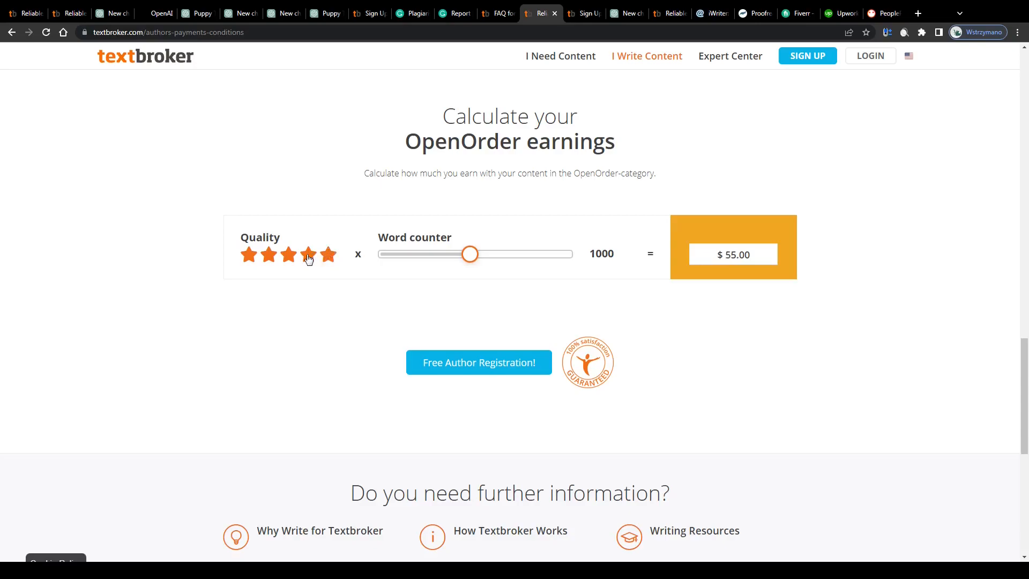
left_click(308, 255)
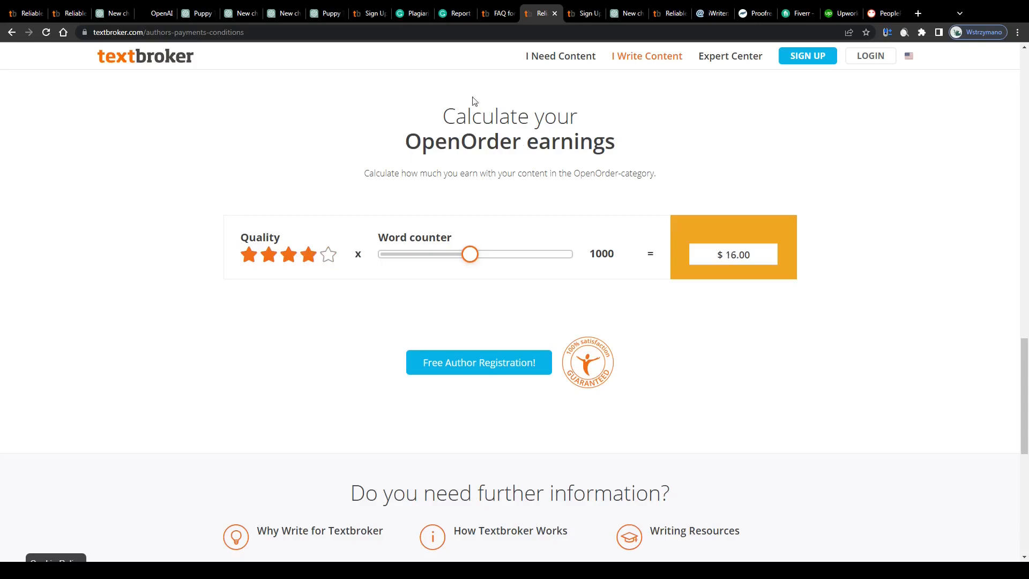
mouse_move(480, 118)
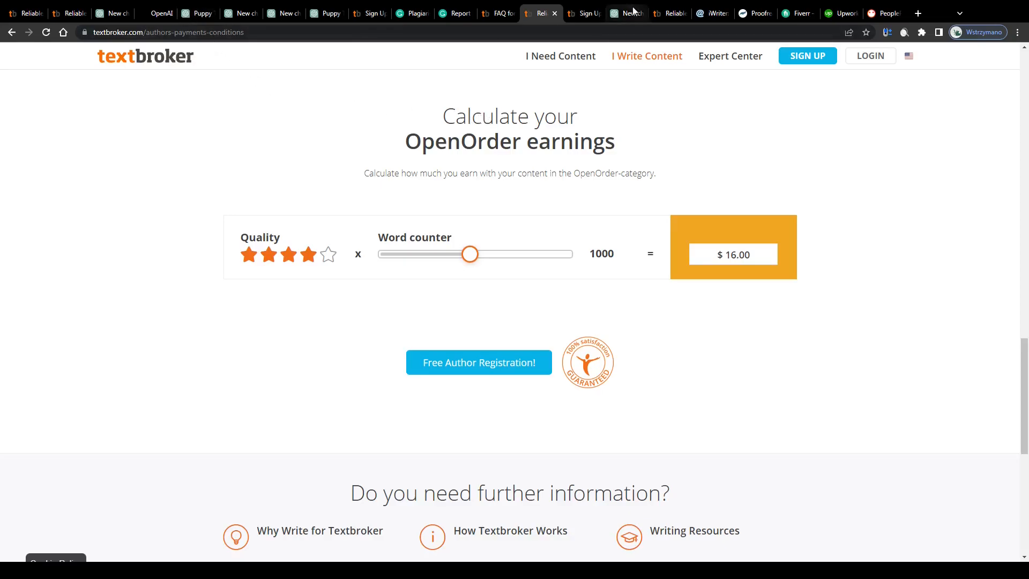
left_click(624, 13)
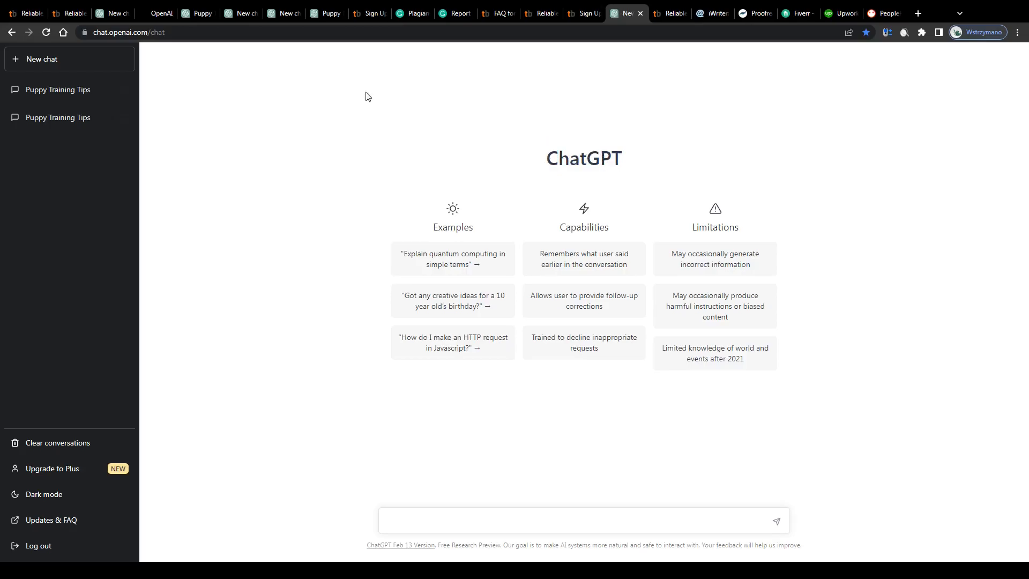
left_click(58, 90)
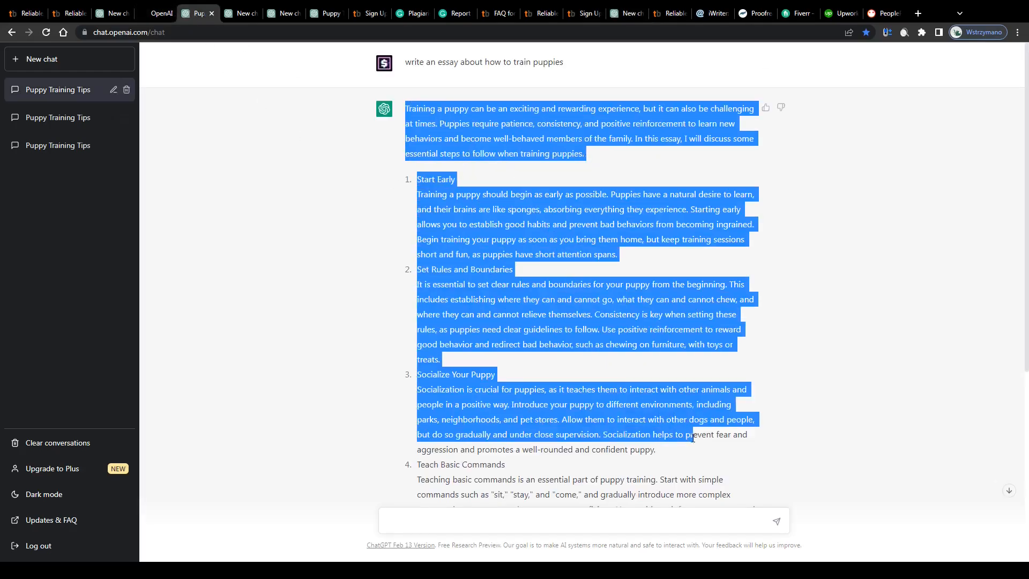
left_click(541, 12)
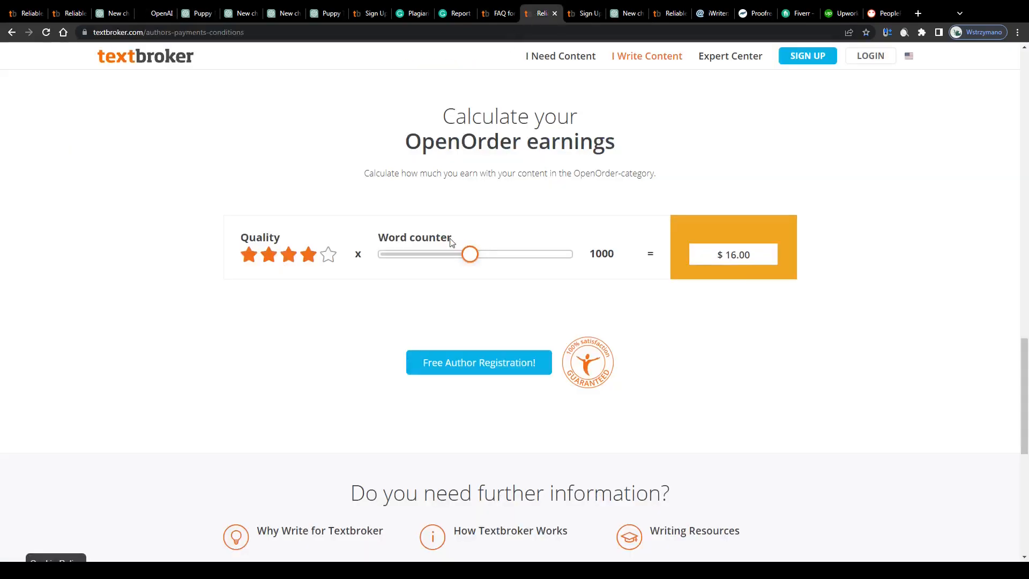
left_click(309, 254)
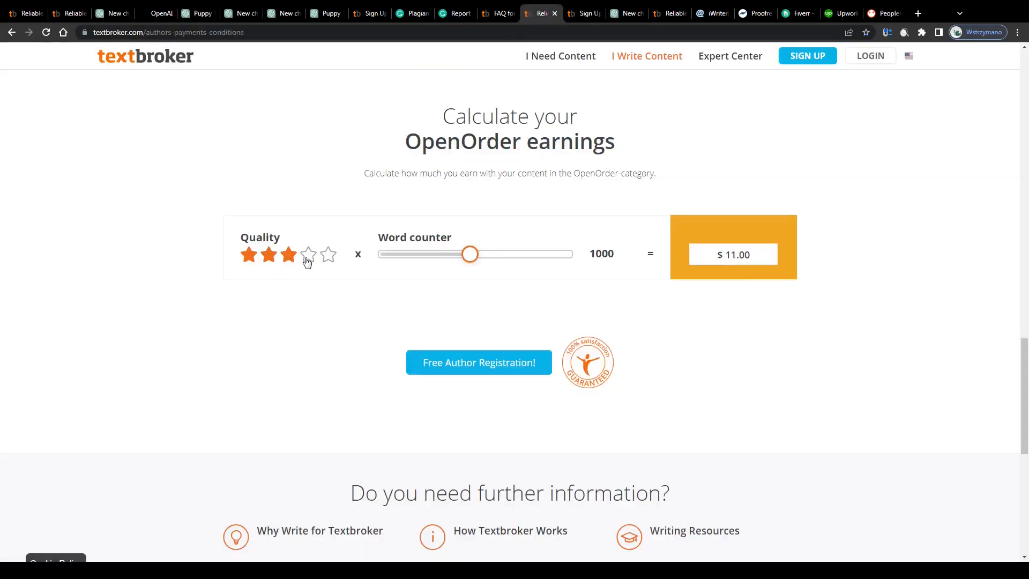
left_click(308, 255)
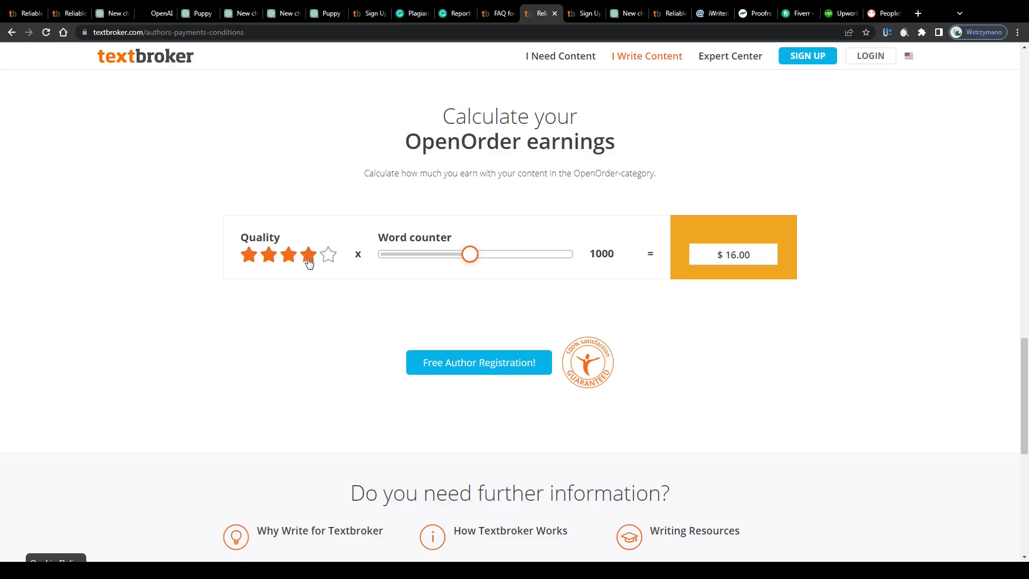
left_click(192, 13)
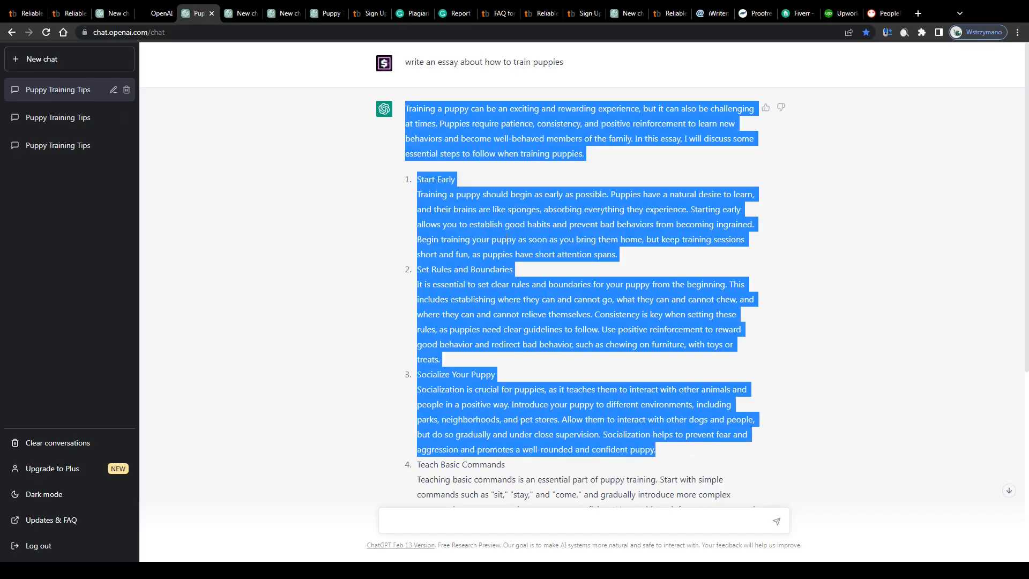
left_click(540, 12)
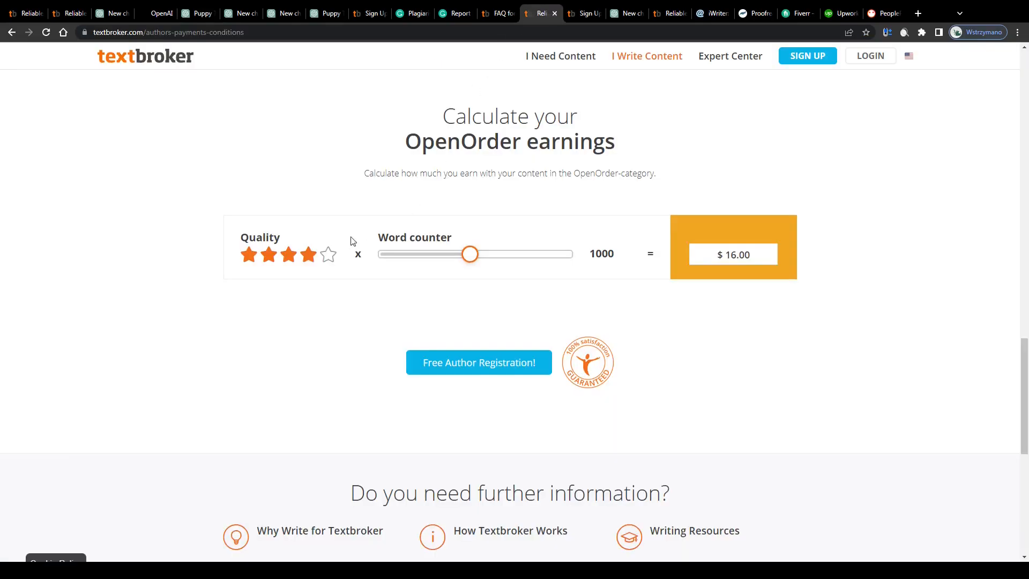
left_click(309, 254)
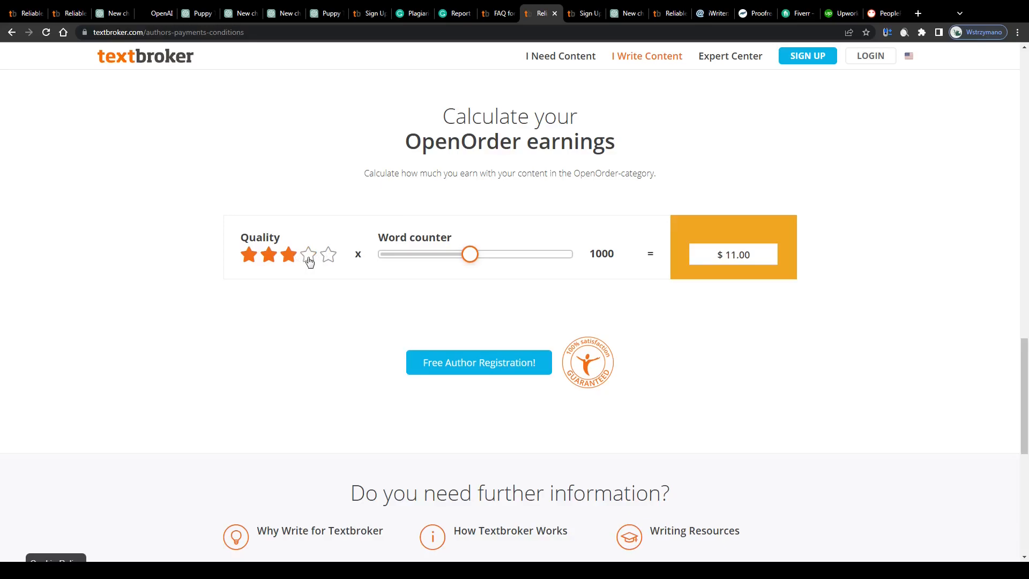
left_click(308, 255)
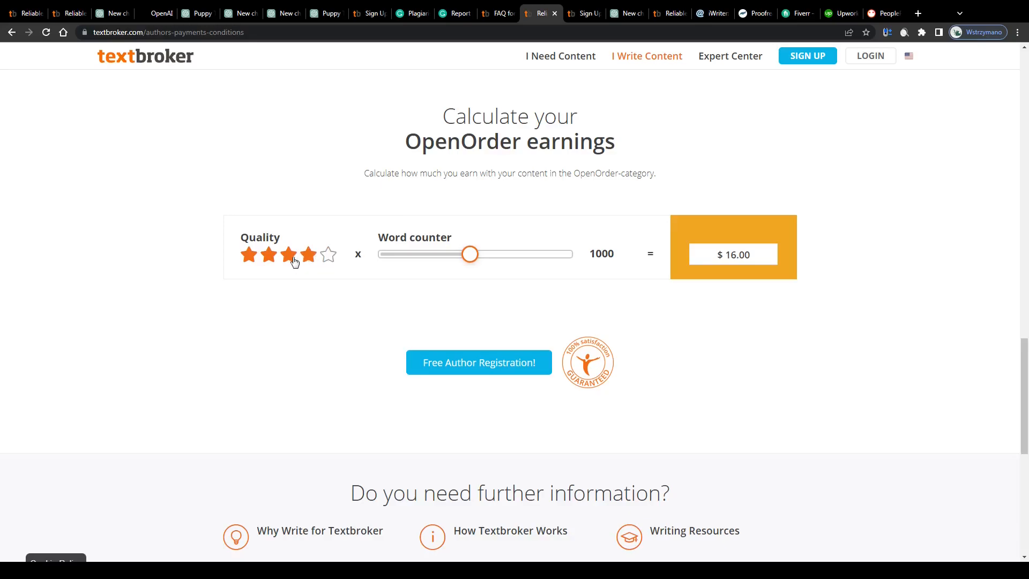
left_click(626, 13)
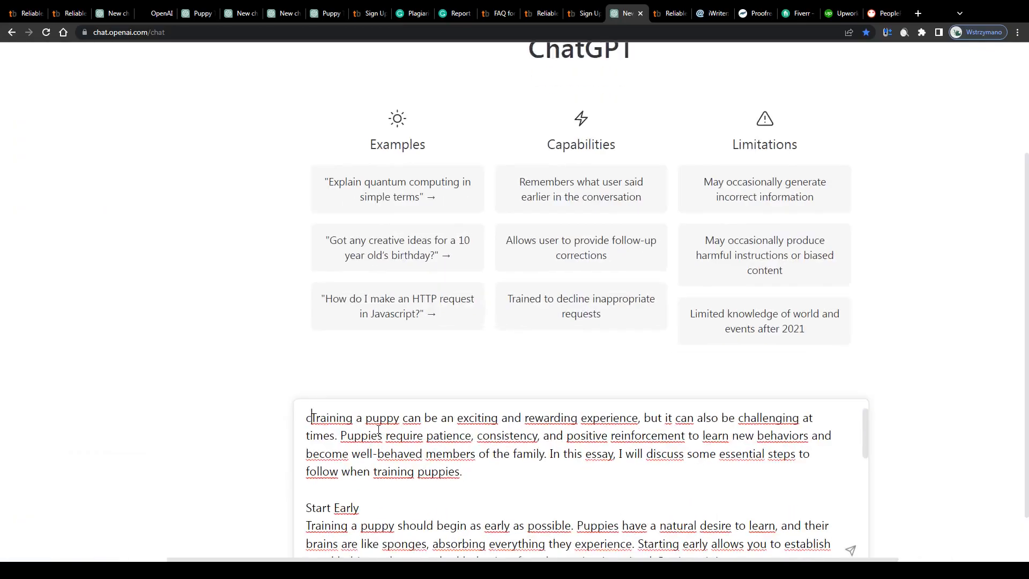
Step: Send the pasted puppy training essay to ChatGPT with a 'can you improve' request
type("can you improve this text:")
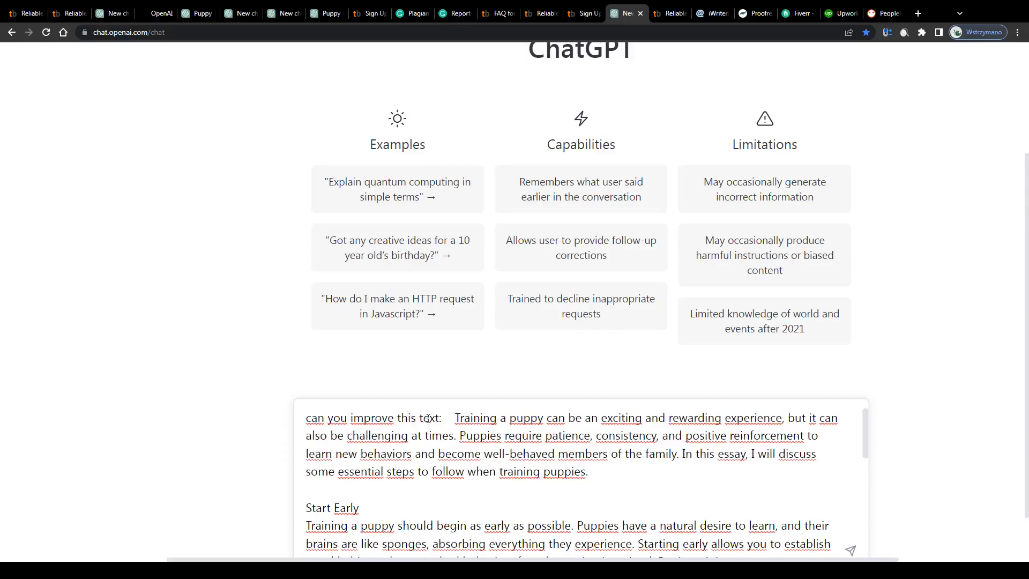
double_click(372, 418)
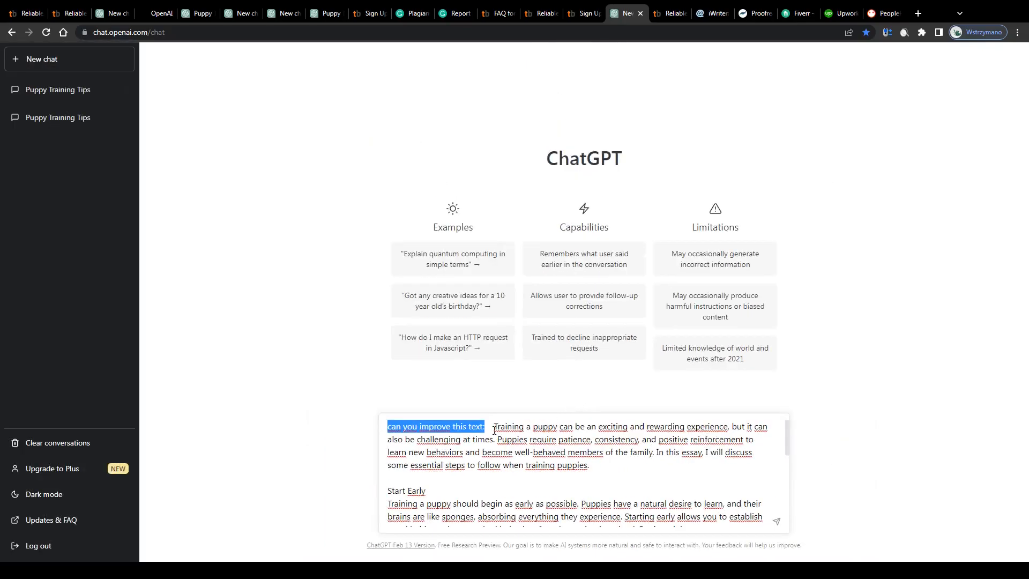
left_click(776, 521)
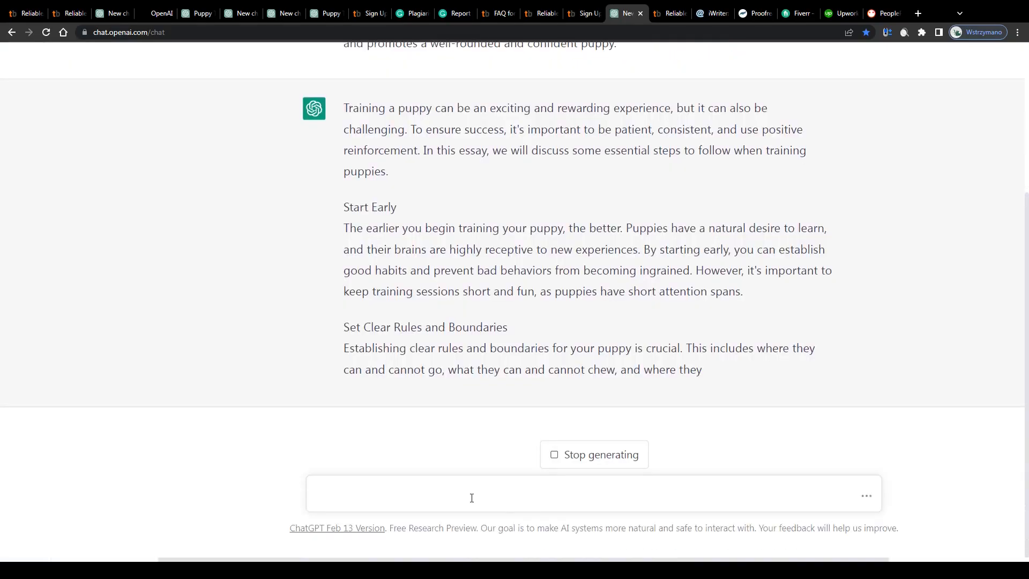
Step: Draft an unsent follow-up asking ChatGPT to add humor and figures of speech to the text
type("can you a")
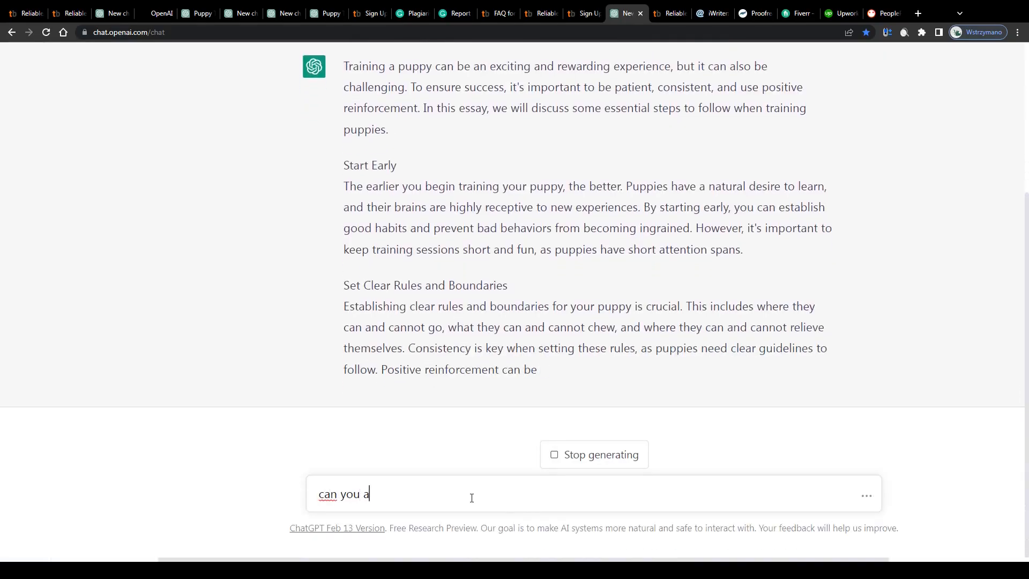
type("dd humo")
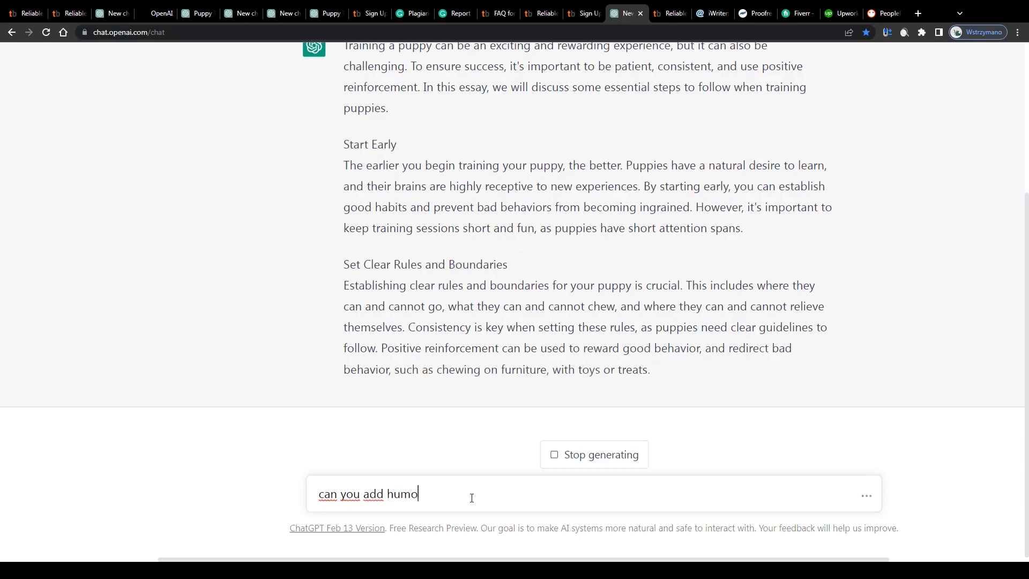
type("r to this")
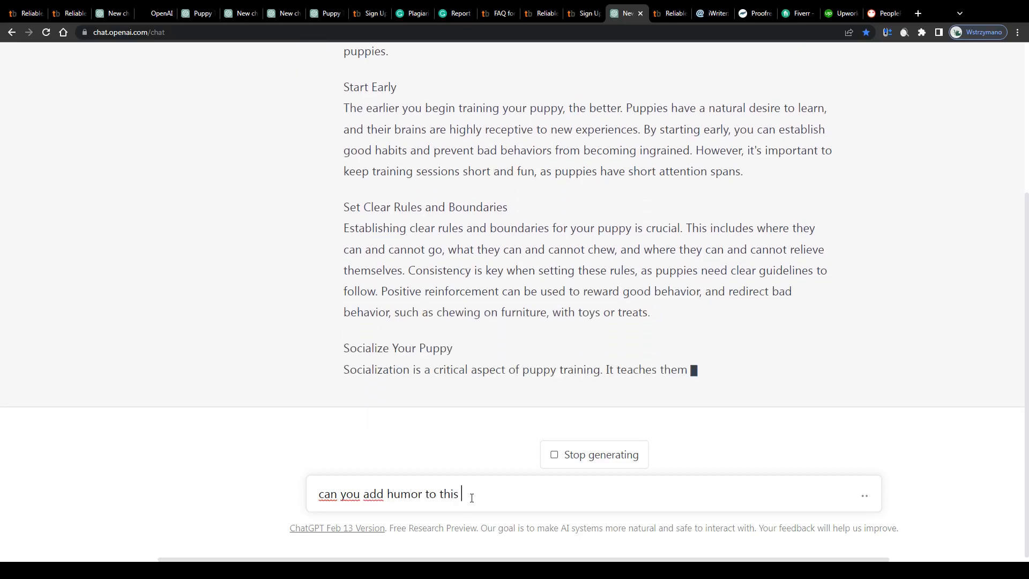
type("text? figur")
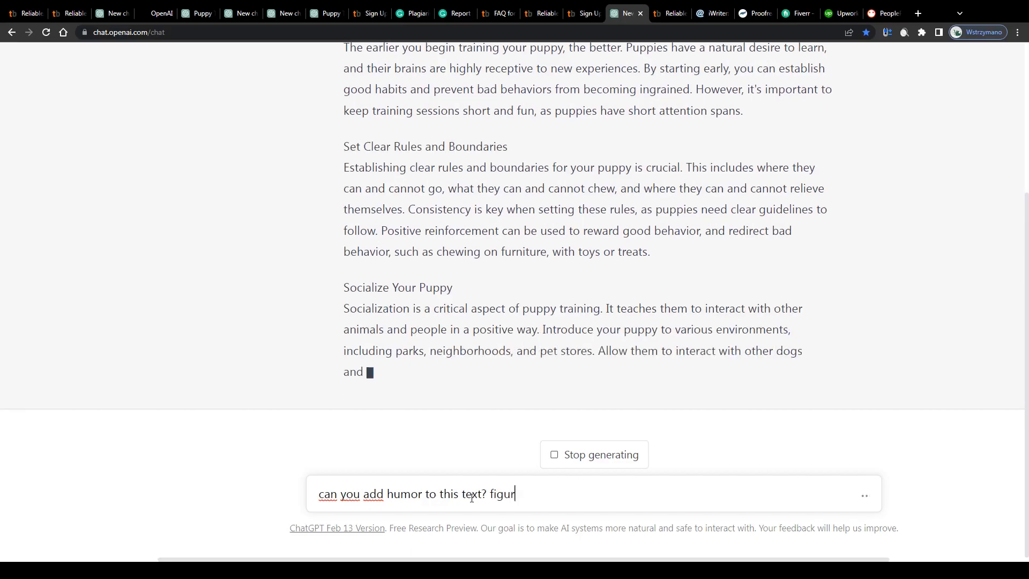
type("es of speech")
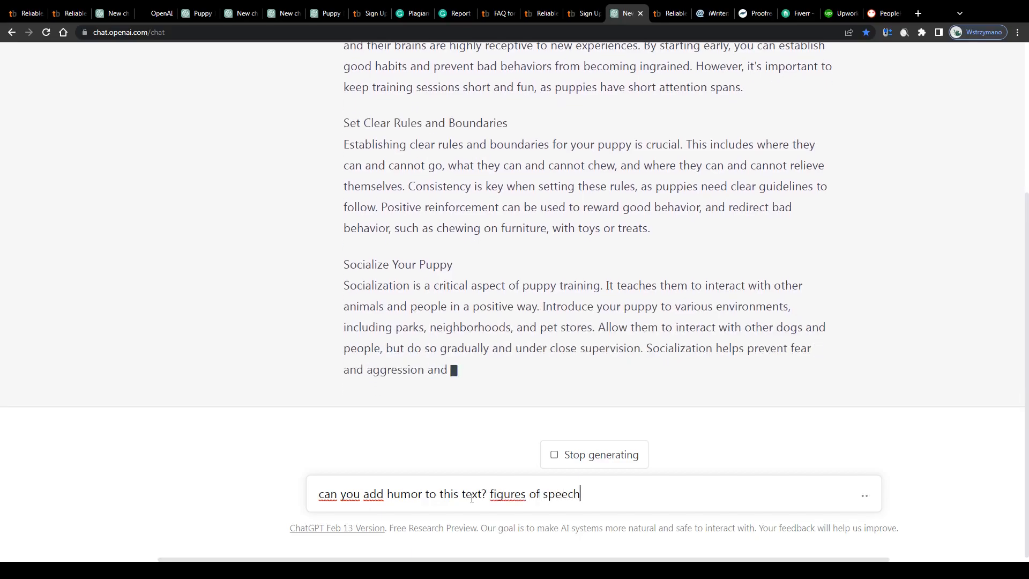
type(", etc...")
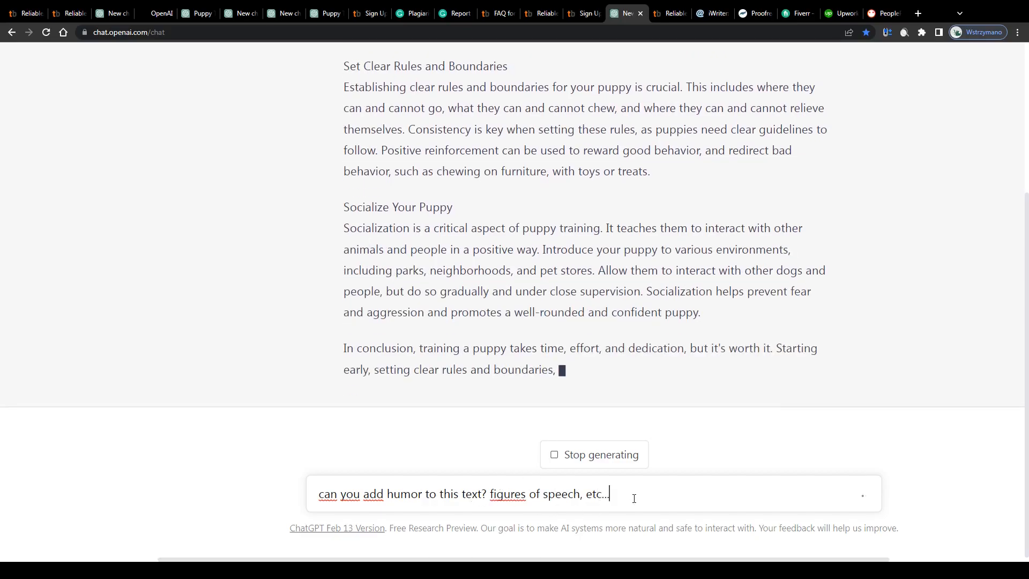
triple_click(463, 494)
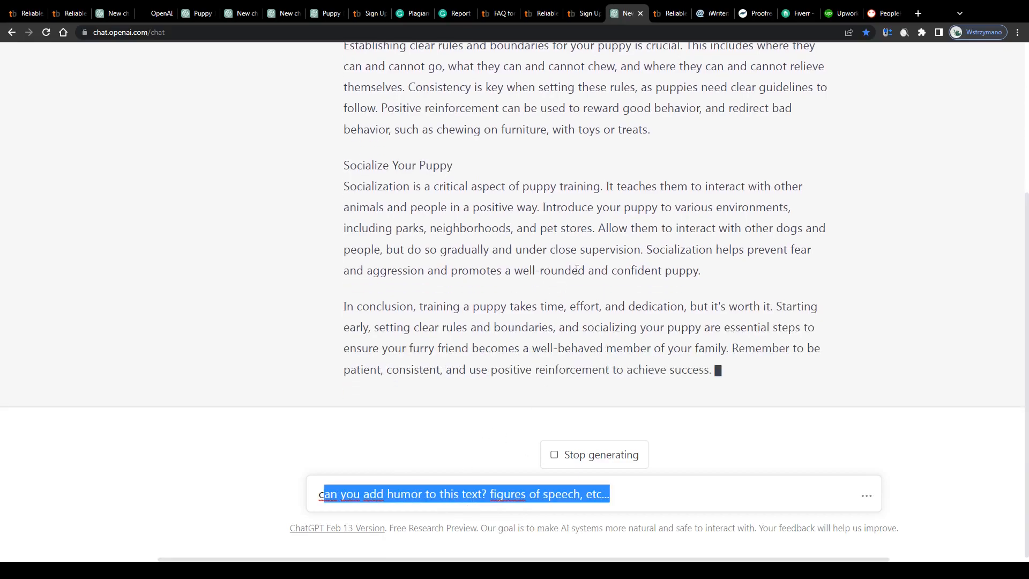
Step: Return to the Textbroker tab and scroll through the client and author sign-up options
left_click(582, 13)
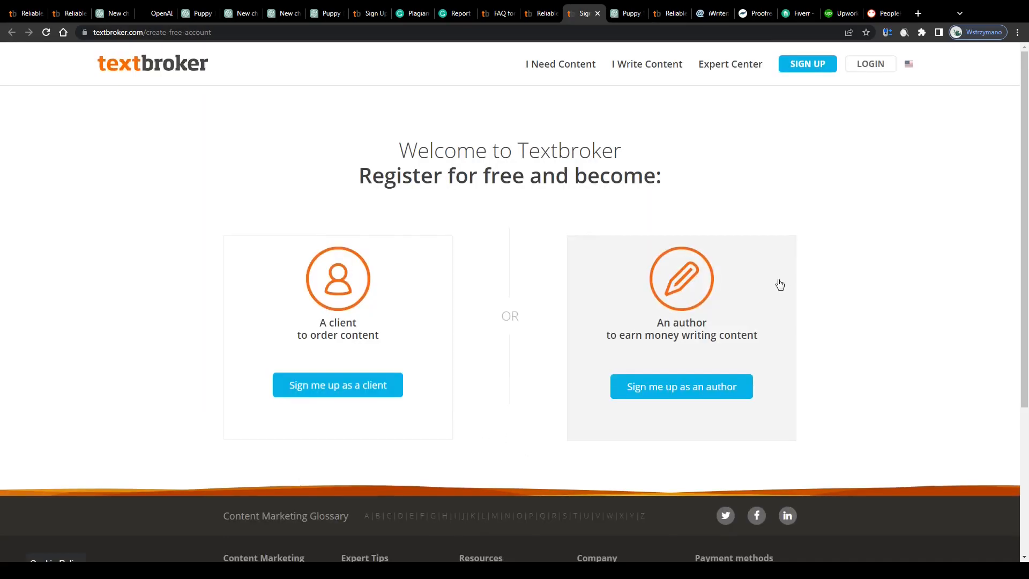
scroll("down", 3)
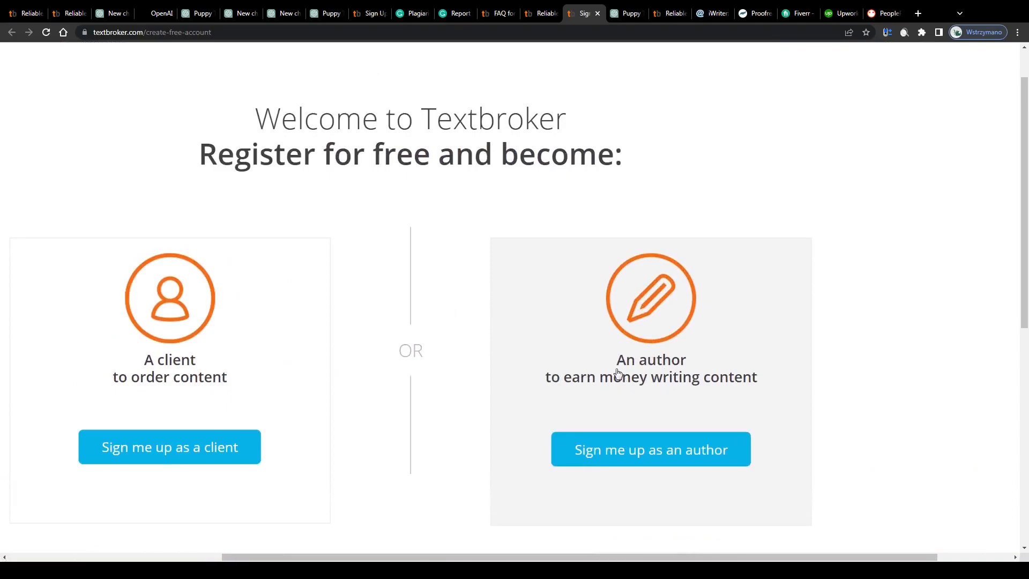
mouse_move(269, 123)
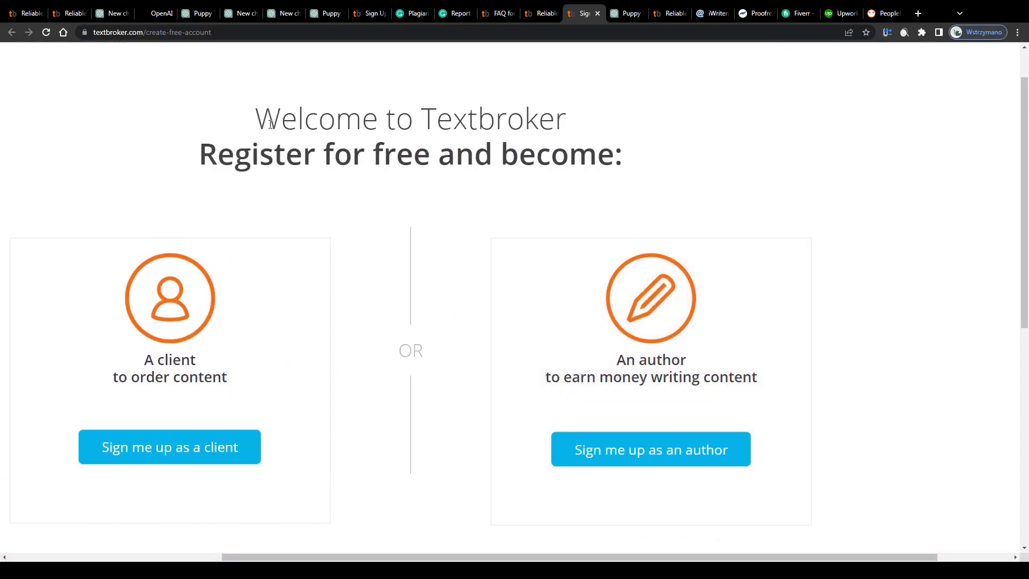
mouse_move(649, 398)
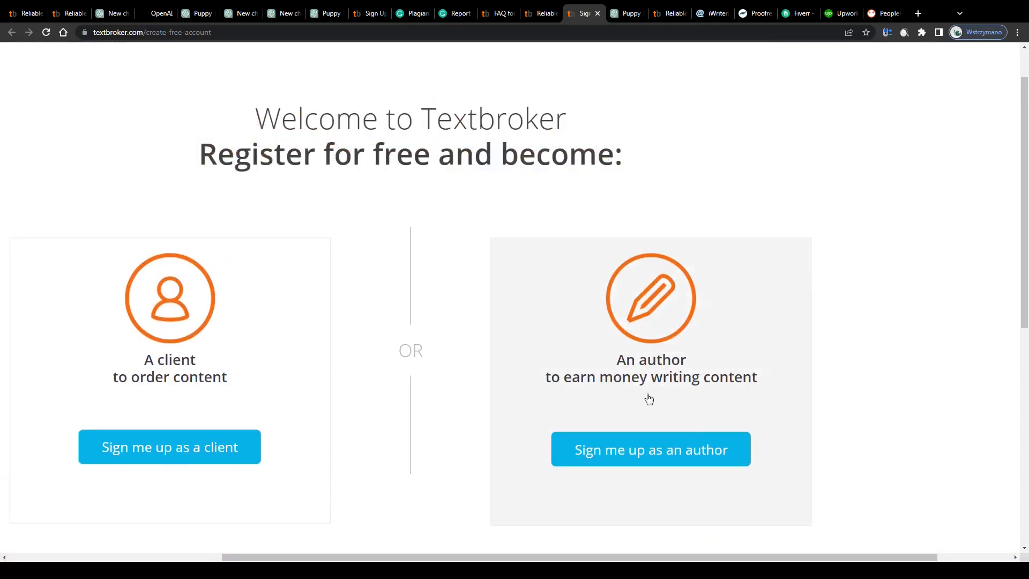
mouse_move(673, 384)
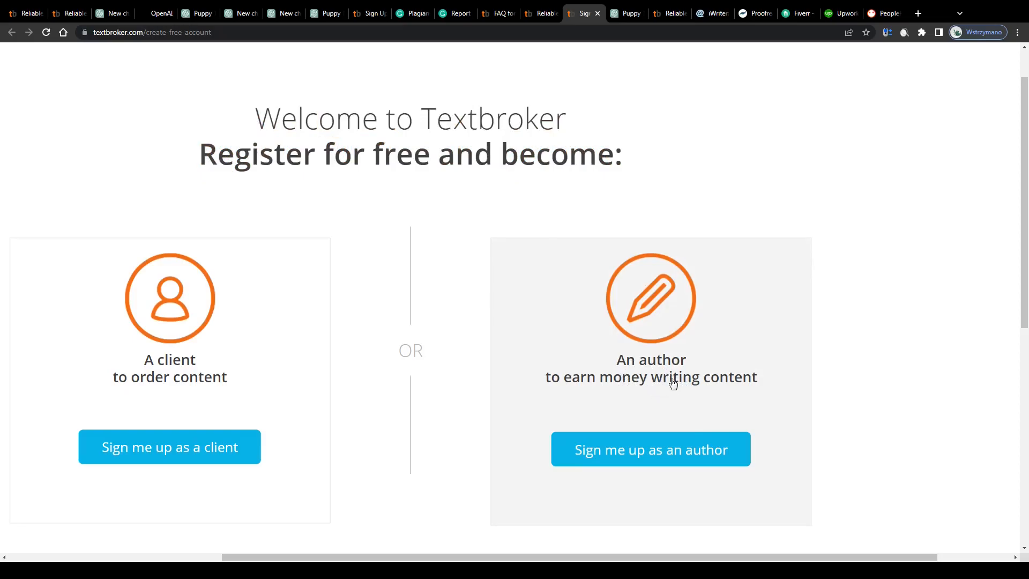
mouse_move(672, 375)
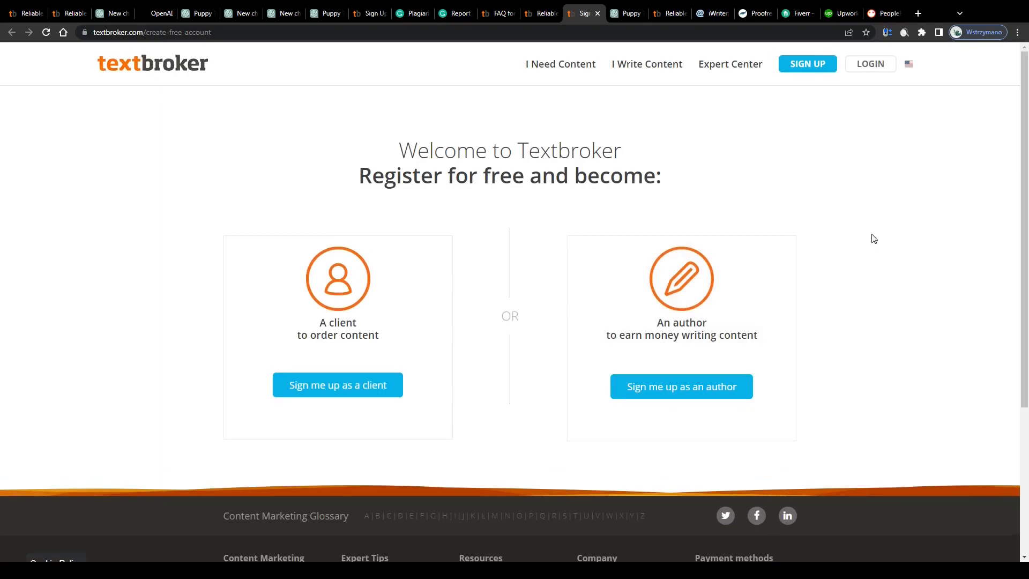
mouse_move(755, 114)
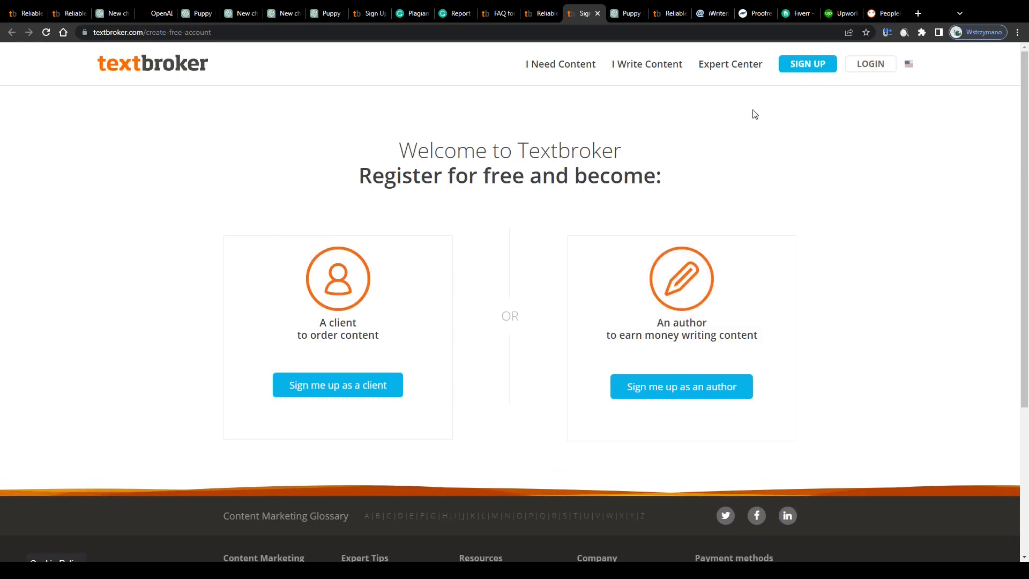
mouse_move(713, 13)
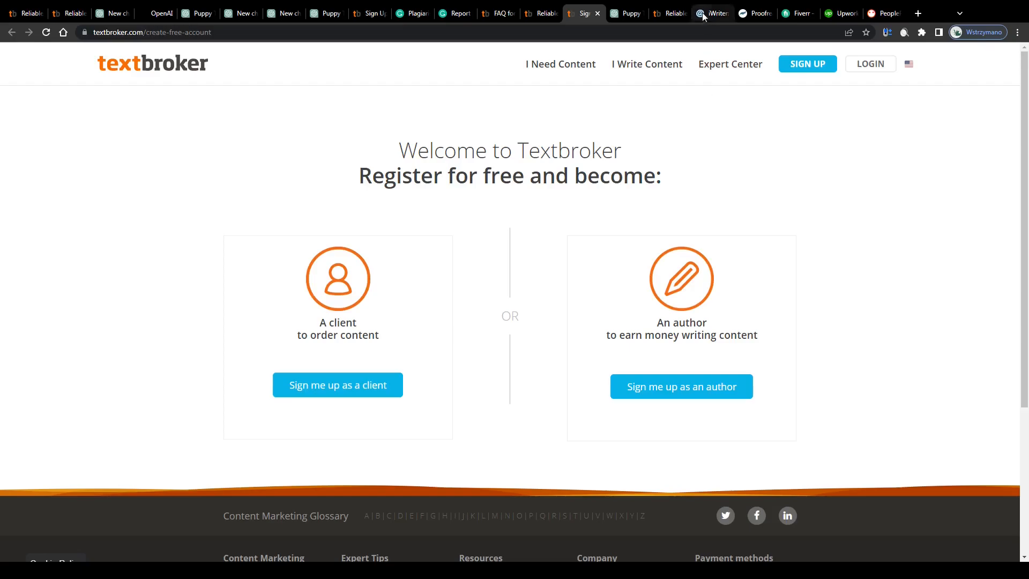
left_click(711, 13)
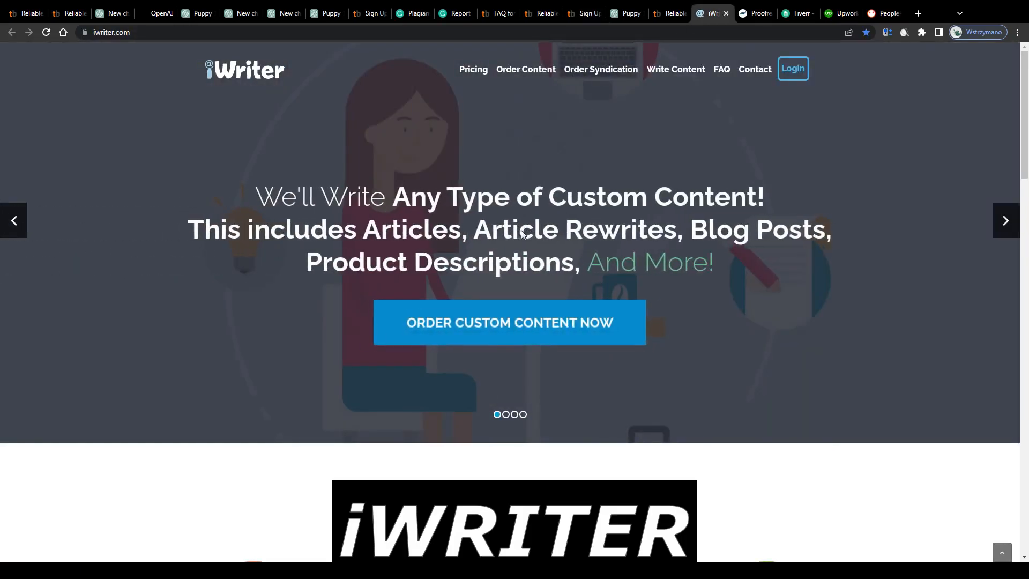
left_click(753, 12)
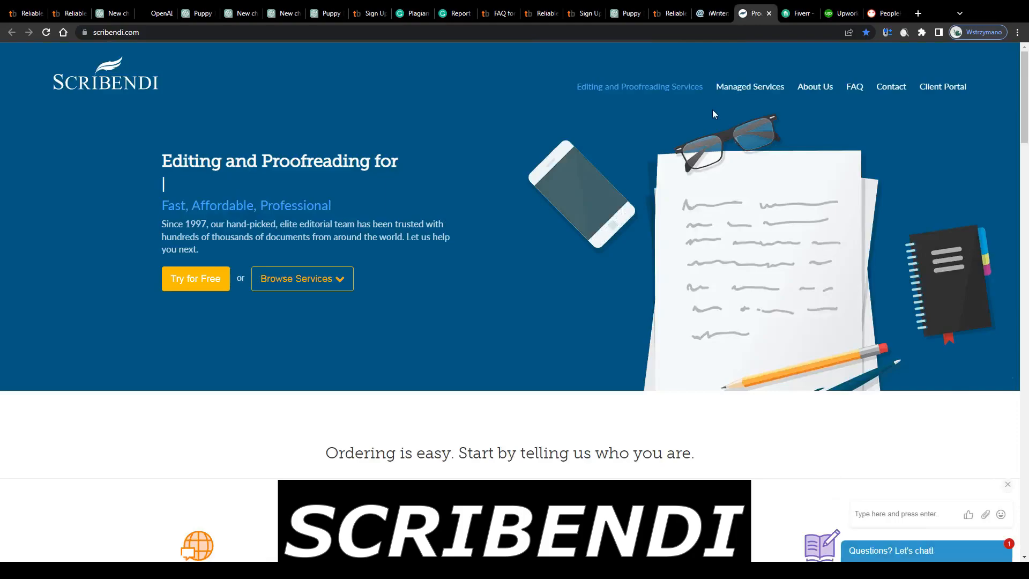
left_click(798, 12)
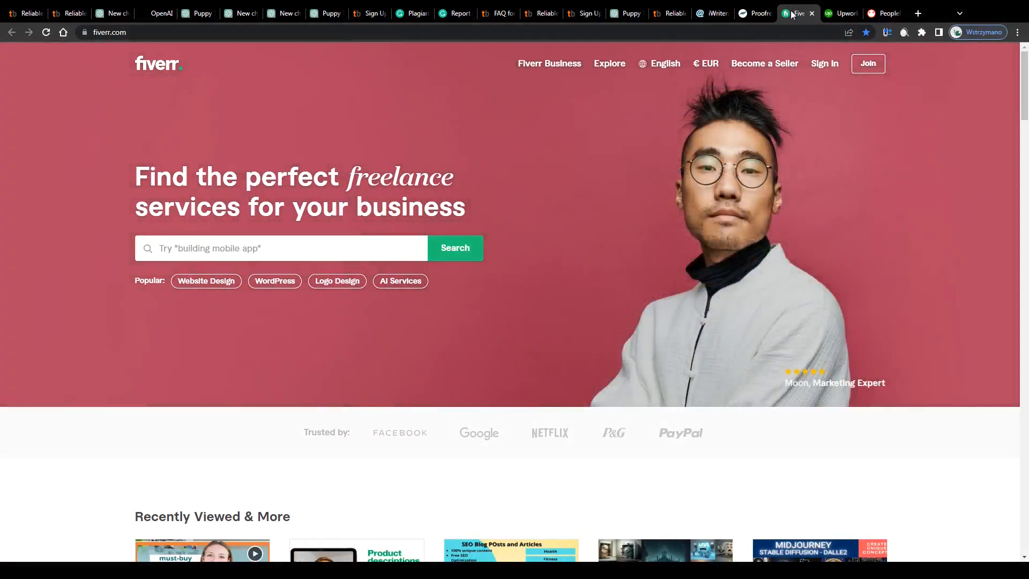
left_click(839, 13)
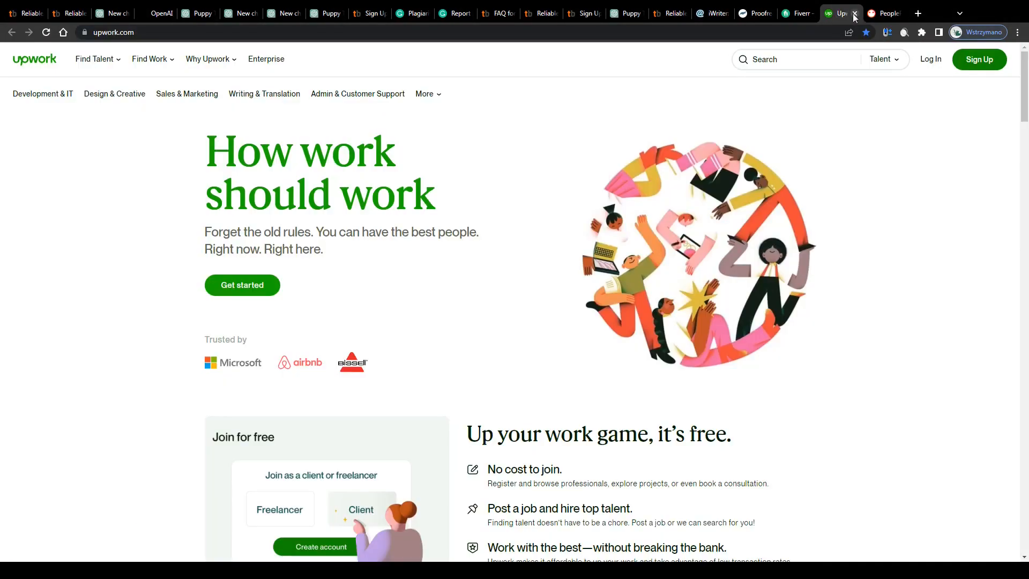
left_click(884, 13)
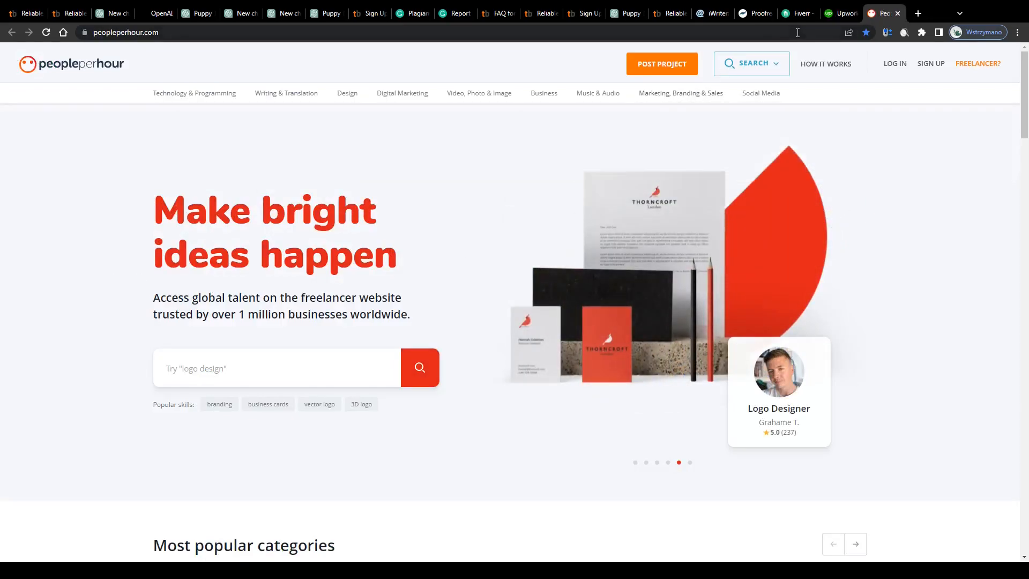
left_click(755, 13)
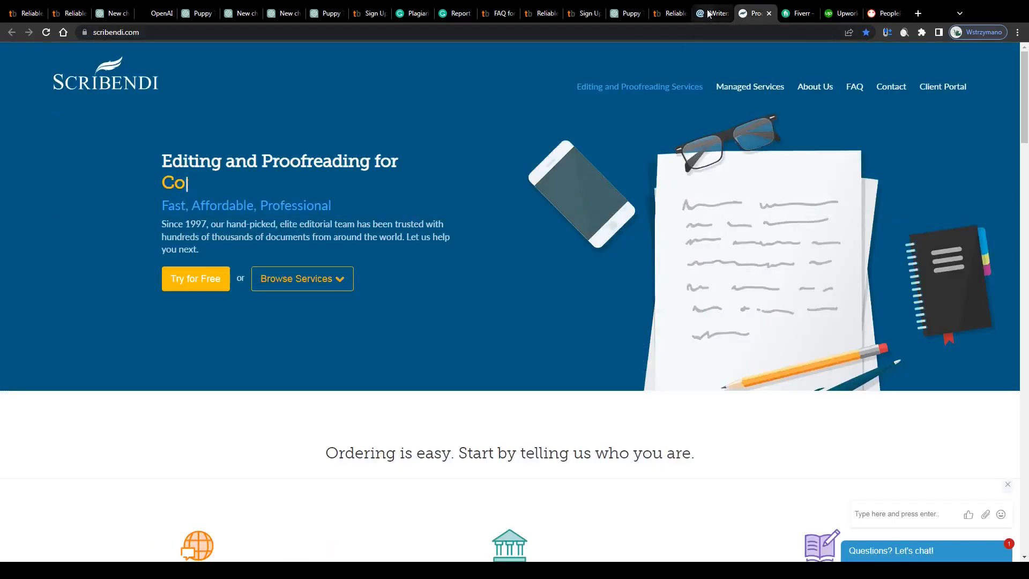
left_click(711, 13)
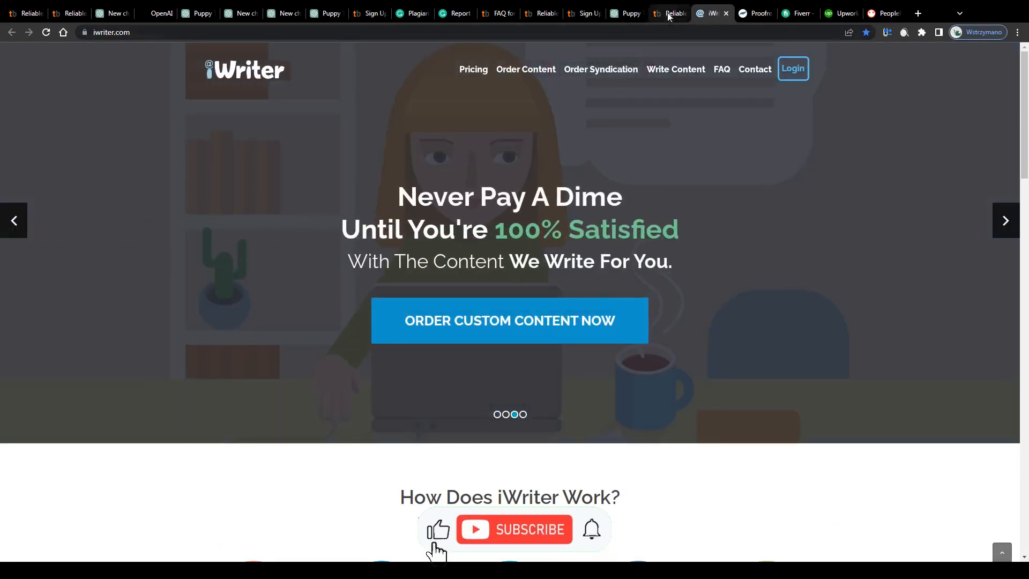
left_click(580, 13)
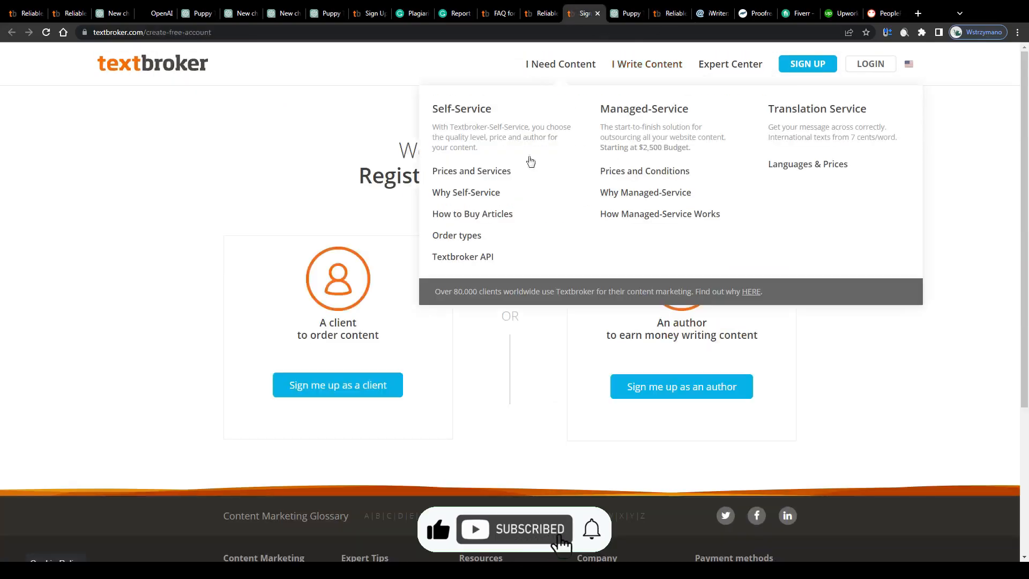